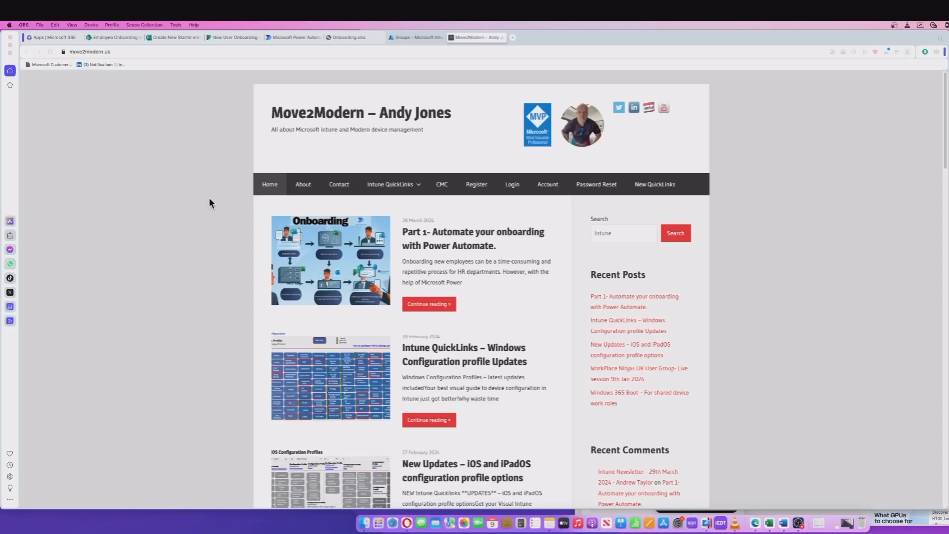
mouse_move(462, 238)
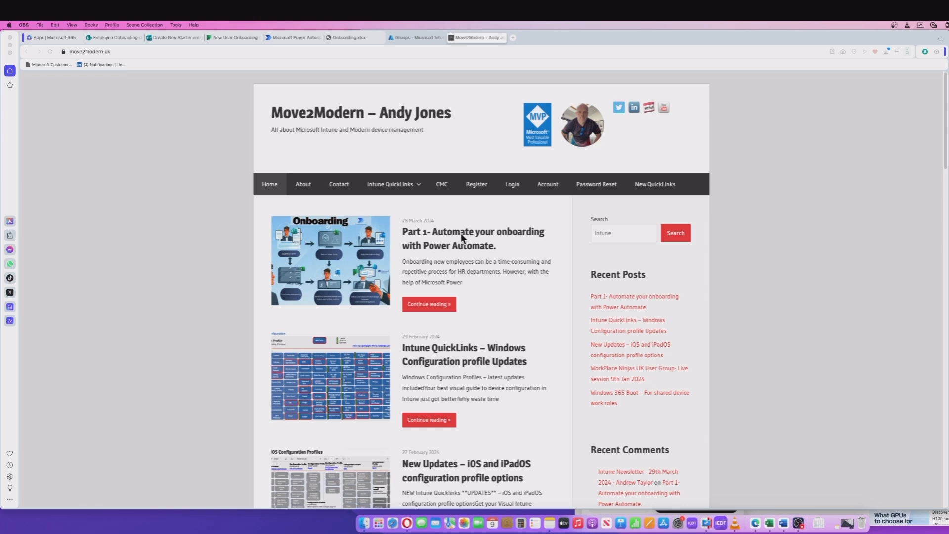
mouse_move(466, 273)
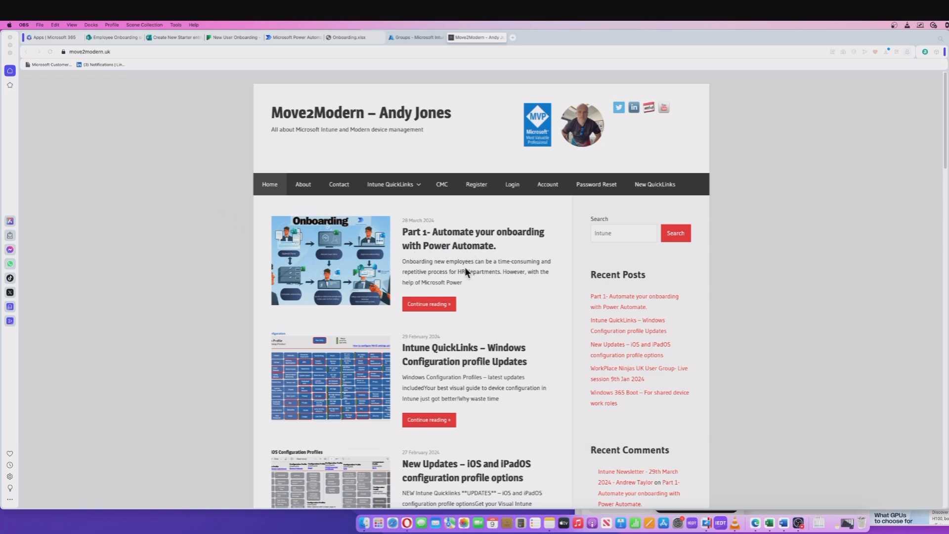
Read through the Part 1 onboarding automation post, then head to the Intune admin center.
click(473, 239)
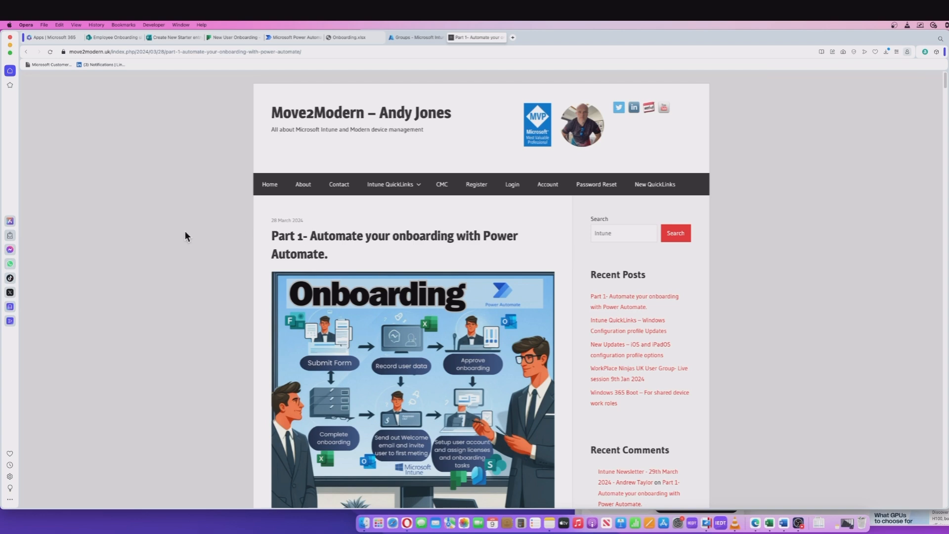
scroll(down, 3)
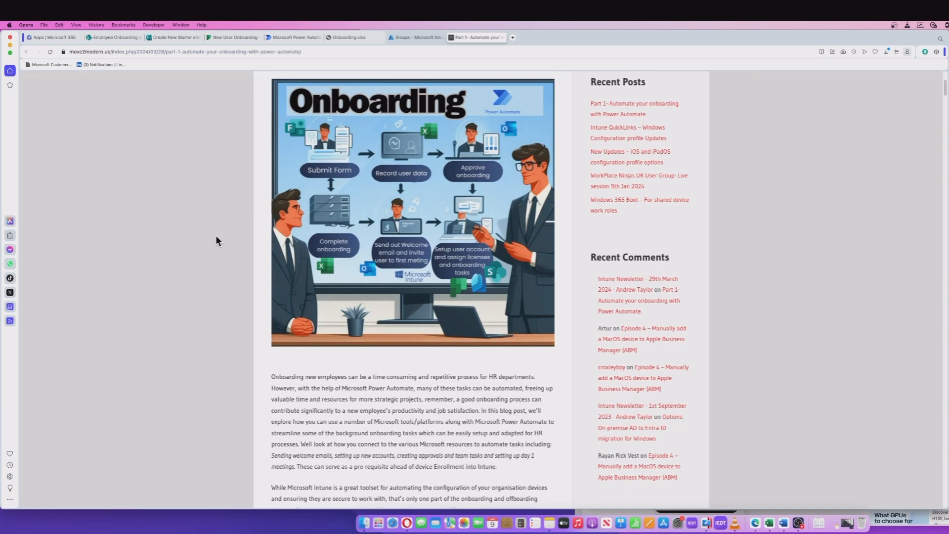
scroll(down, 3)
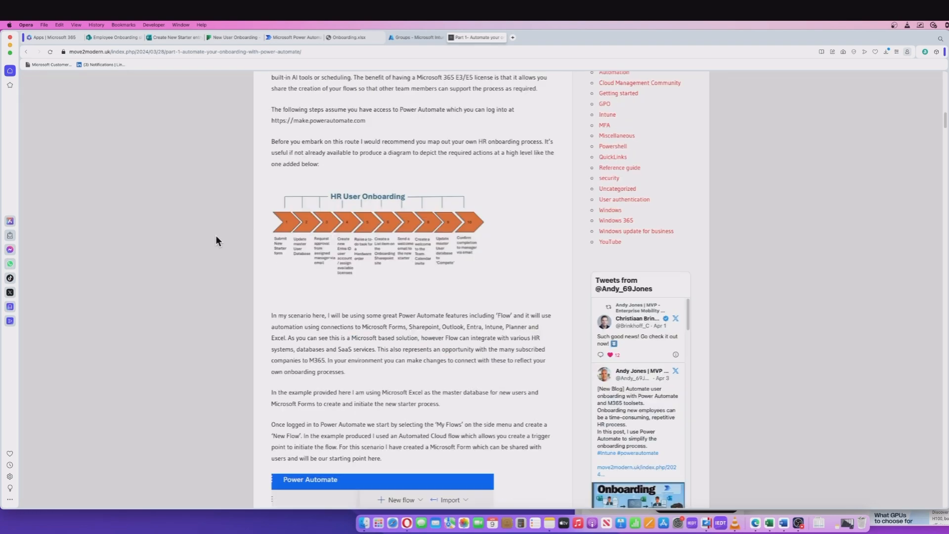
scroll(up, 3)
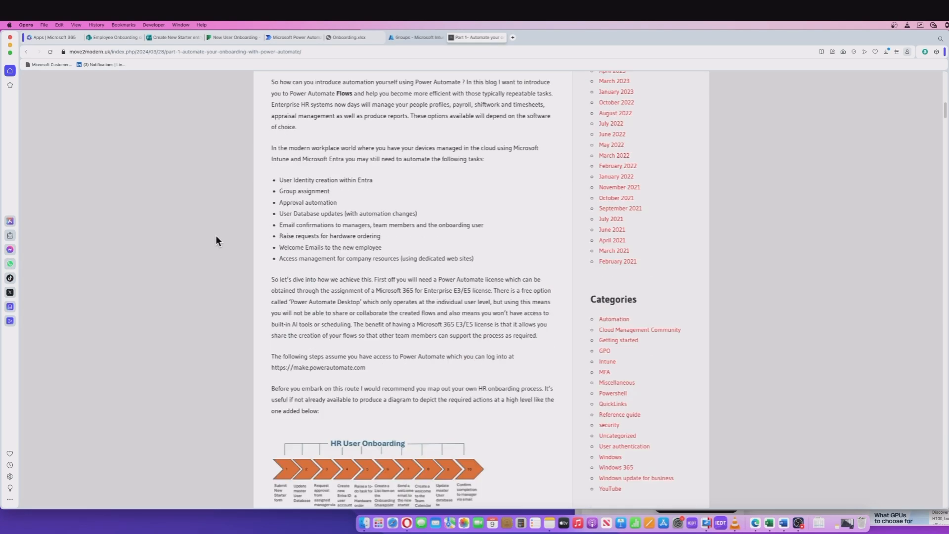
scroll(up, 3)
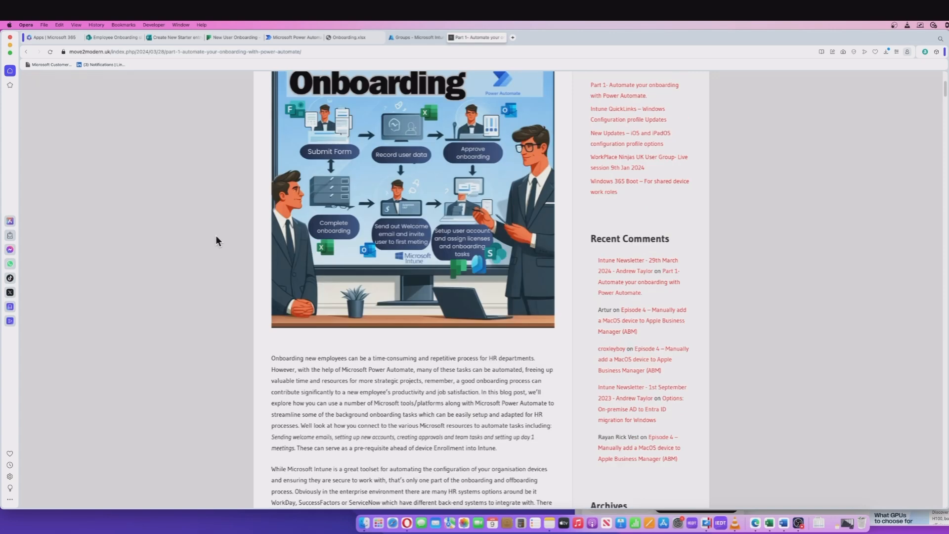
scroll(up, 3)
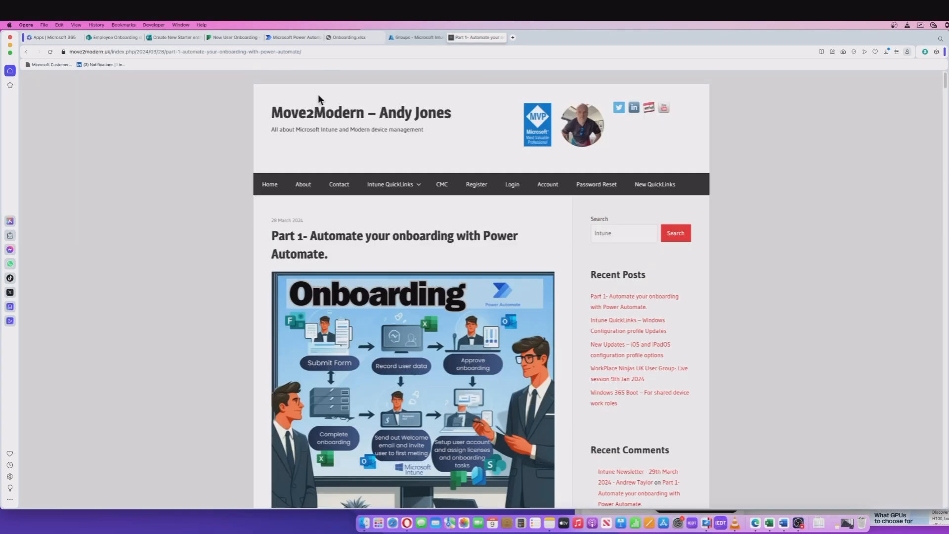
click(417, 37)
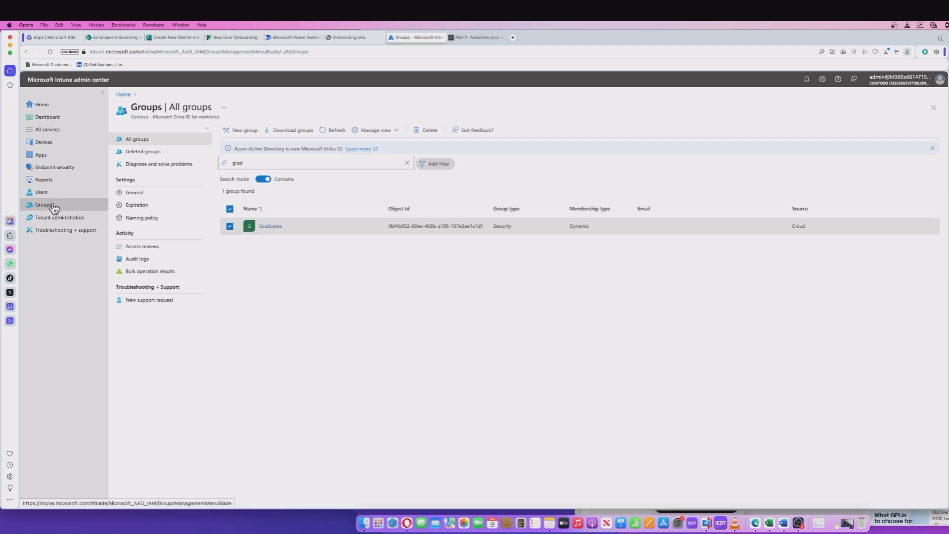
mouse_move(271, 227)
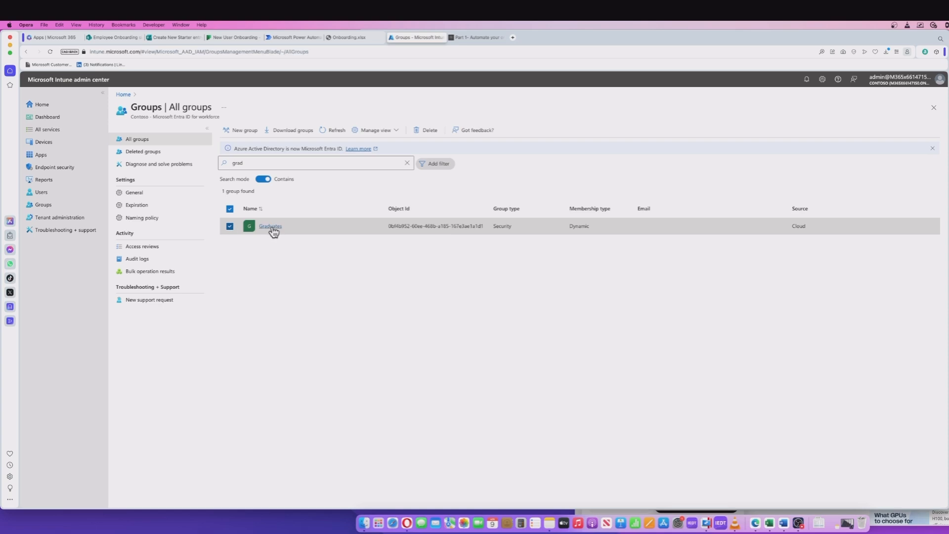
Open the Graduates dynamic security group from the All groups search results.
click(270, 226)
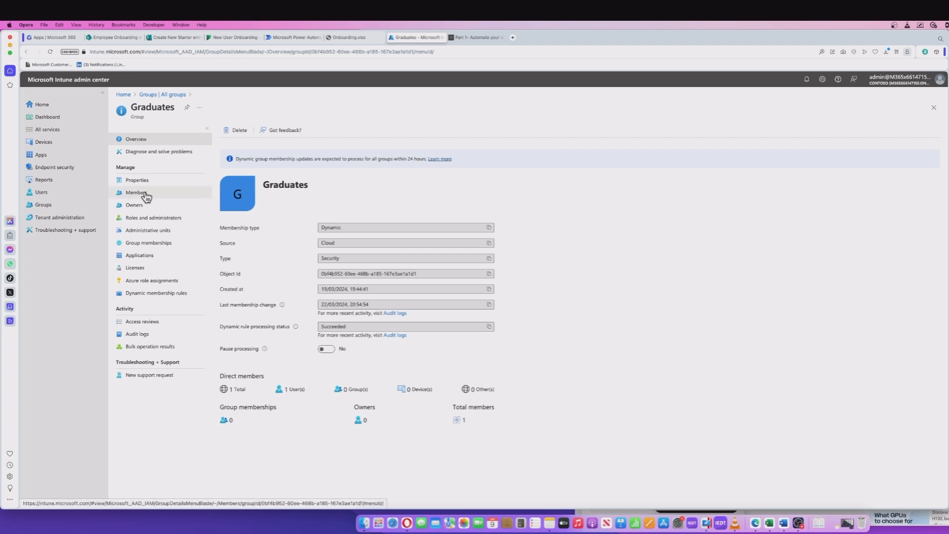
mouse_move(149, 255)
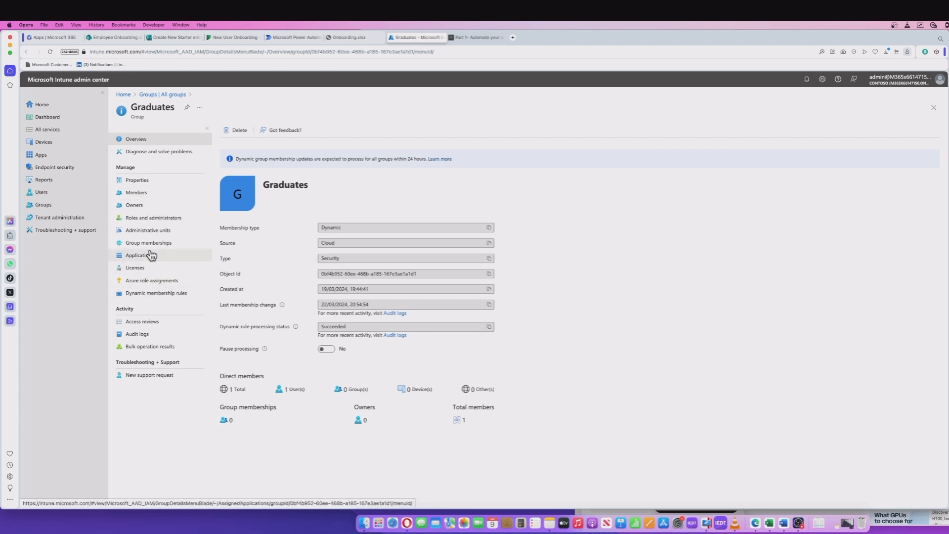
View the Graduates group's dynamic membership rule and its assigned E5 licenses.
click(155, 292)
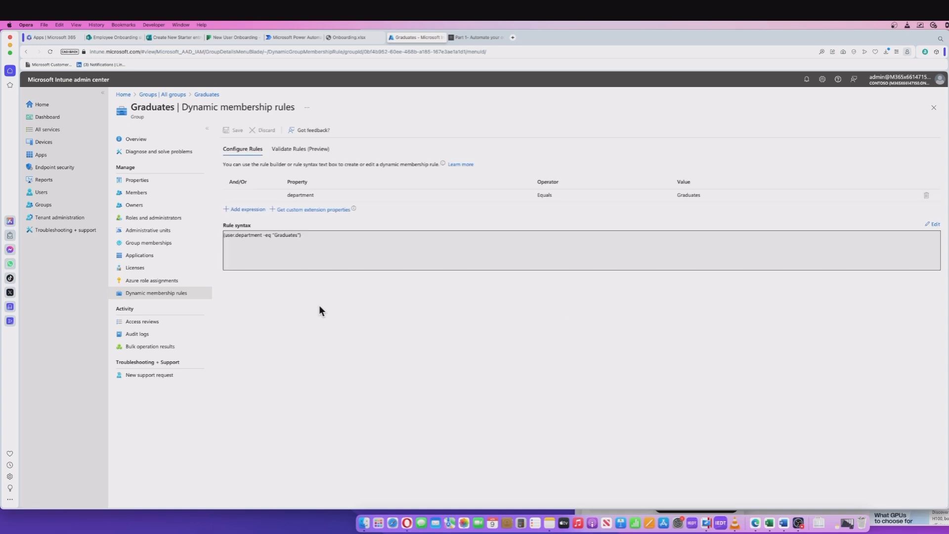
mouse_move(306, 248)
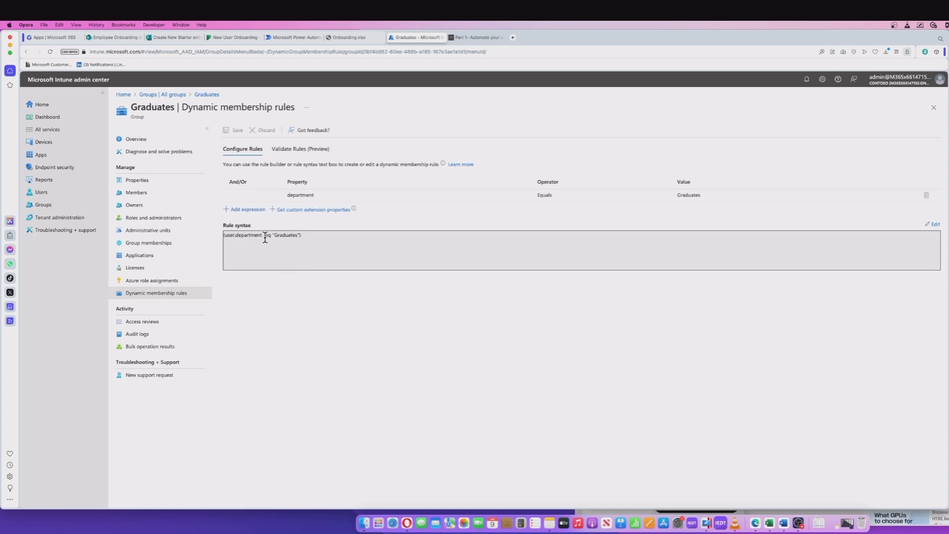
mouse_move(305, 240)
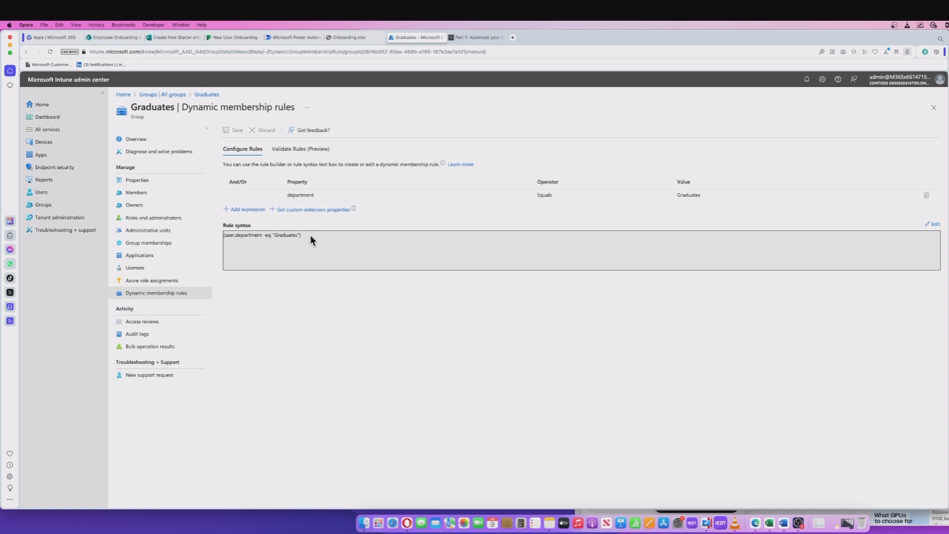
mouse_move(263, 249)
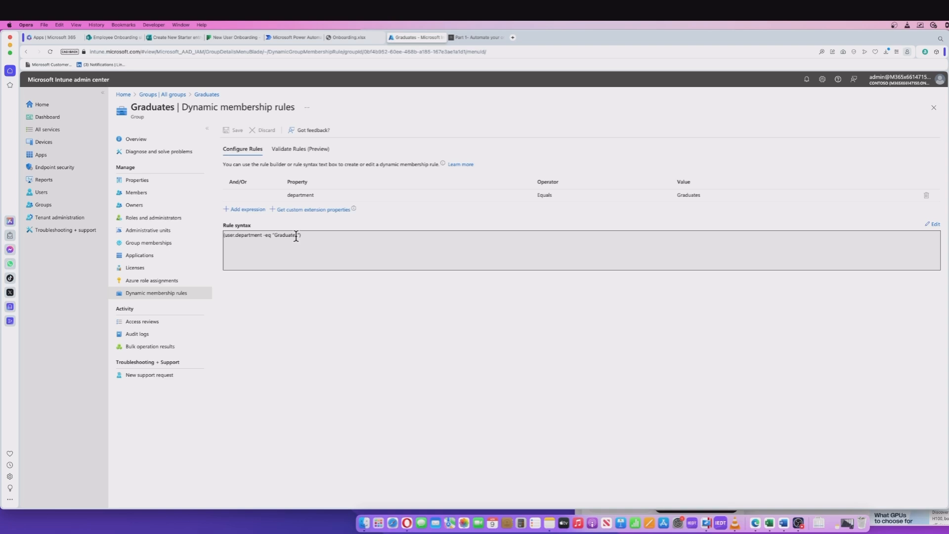
mouse_move(288, 235)
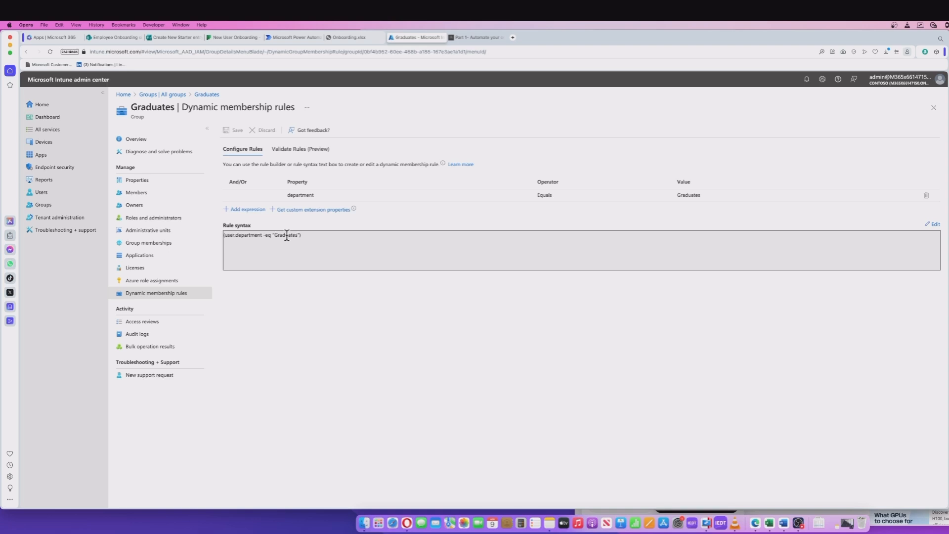
click(134, 268)
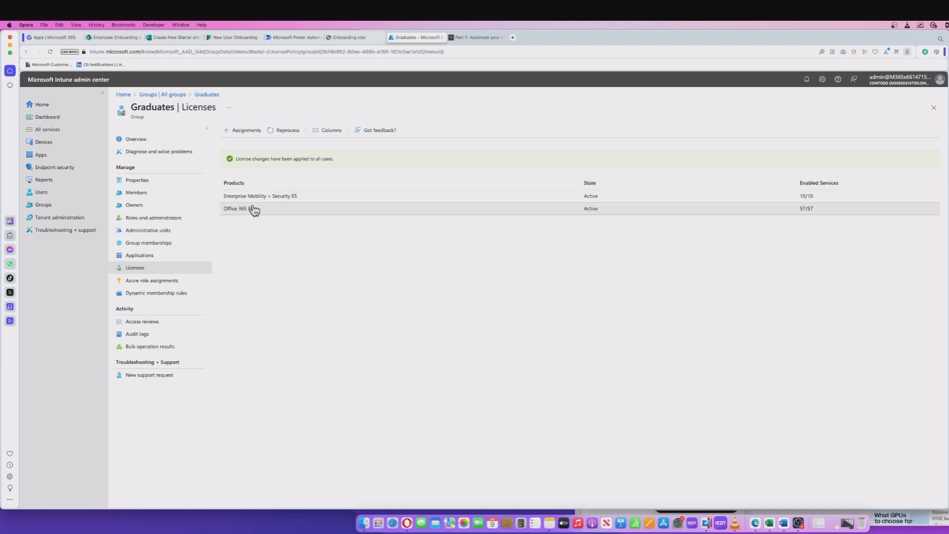
mouse_move(259, 215)
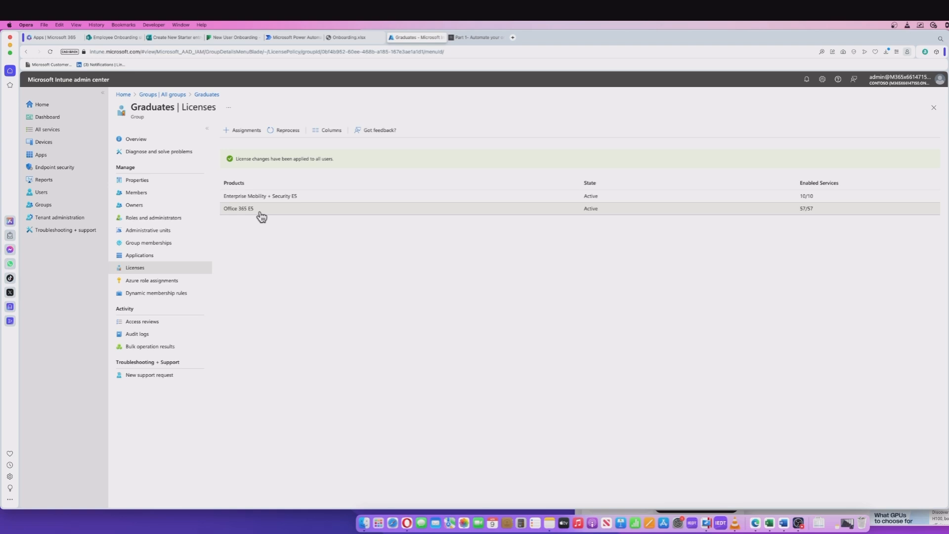
mouse_move(272, 238)
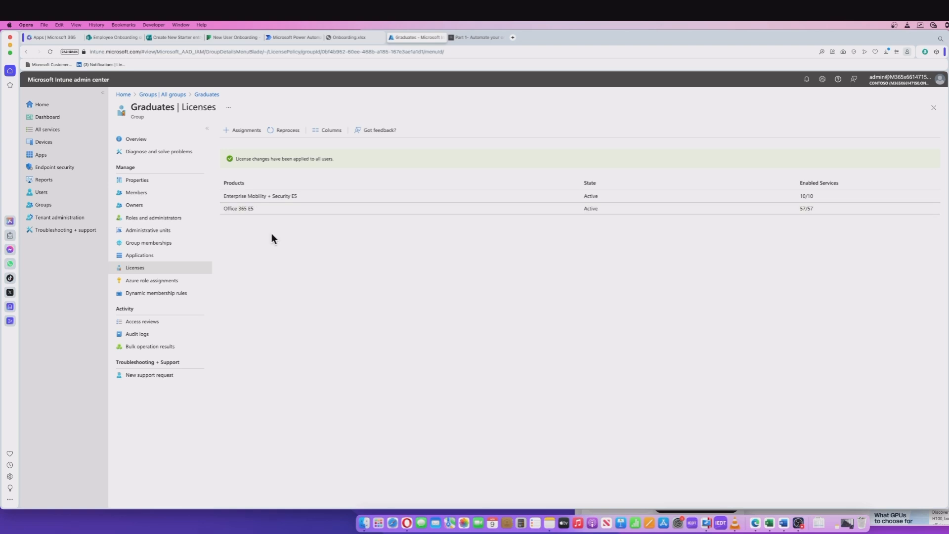
mouse_move(247, 202)
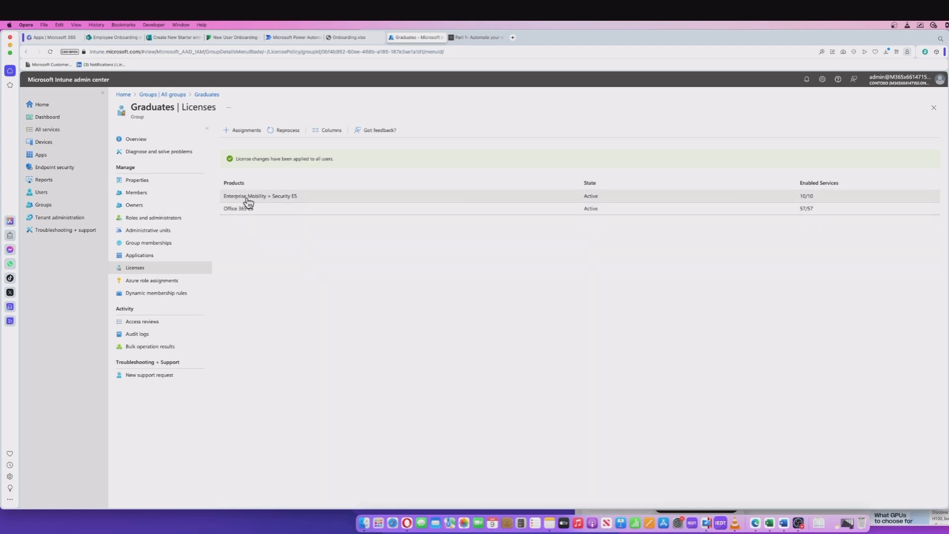
mouse_move(300, 199)
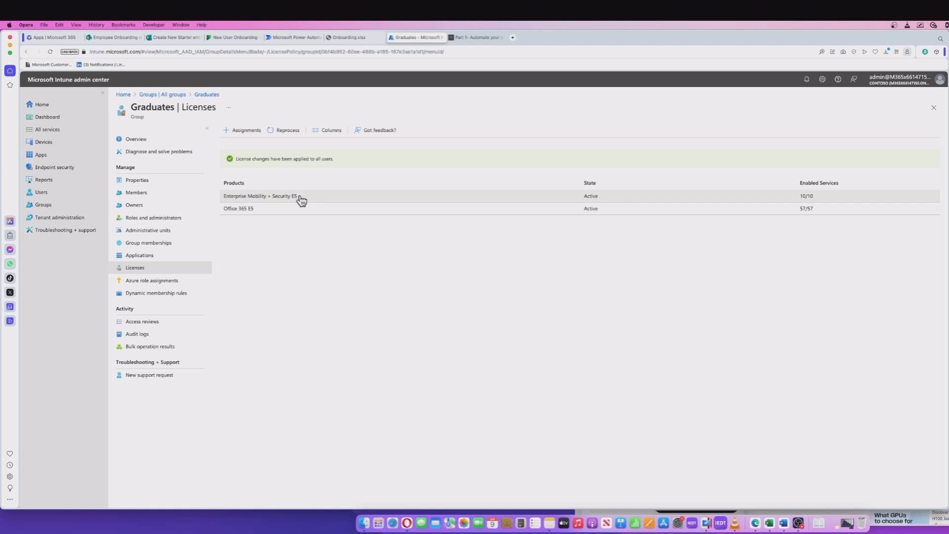
mouse_move(235, 213)
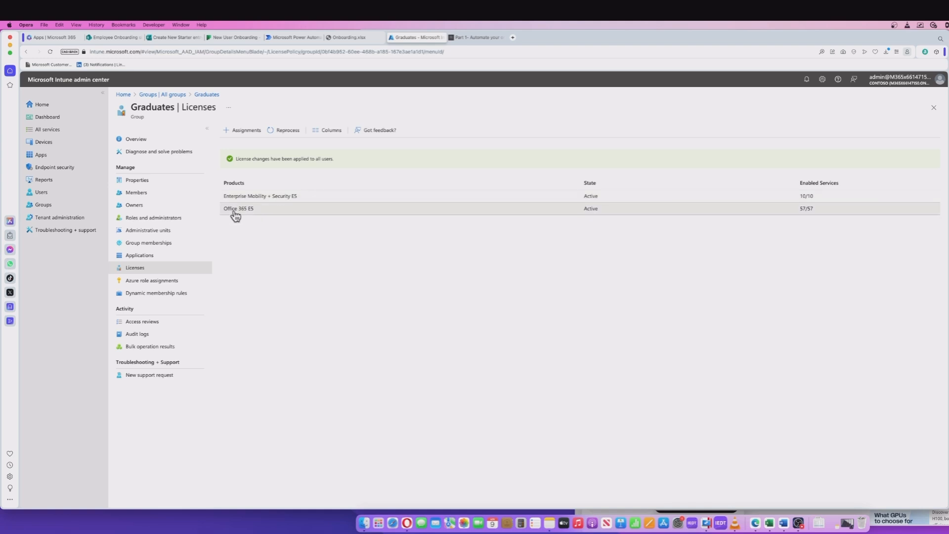
mouse_move(273, 216)
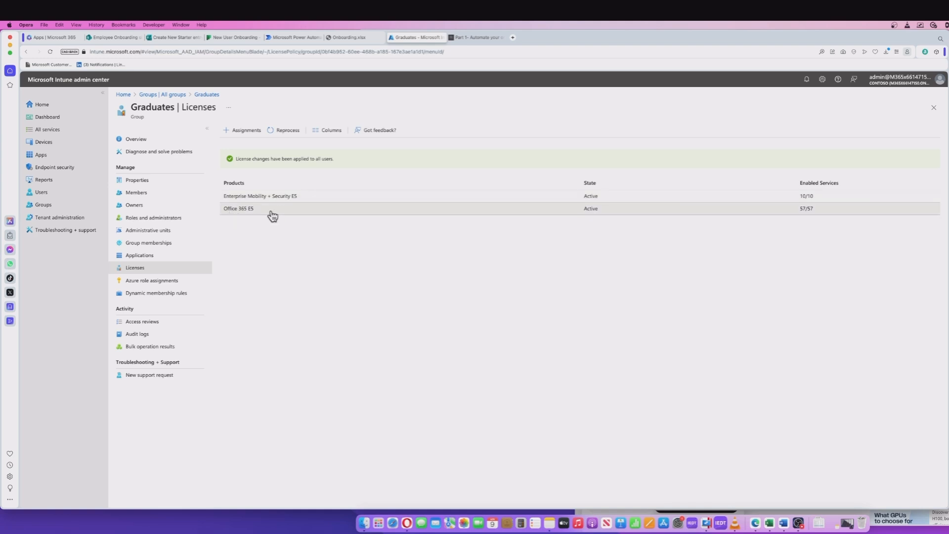
mouse_move(276, 228)
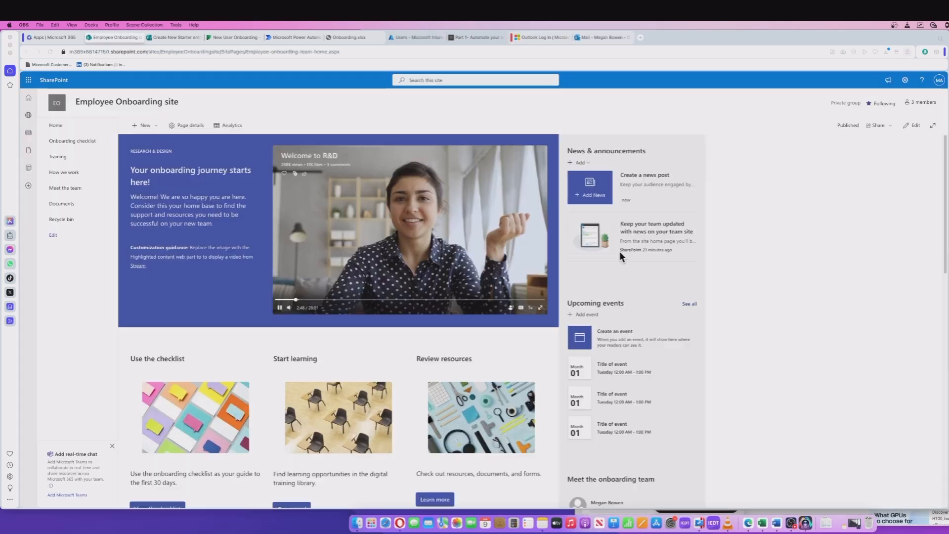
mouse_move(460, 261)
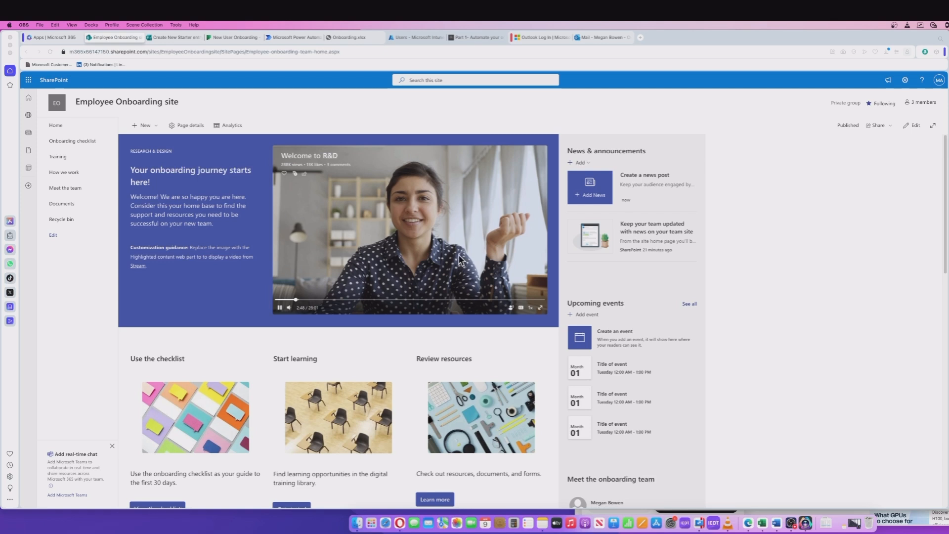
mouse_move(115, 226)
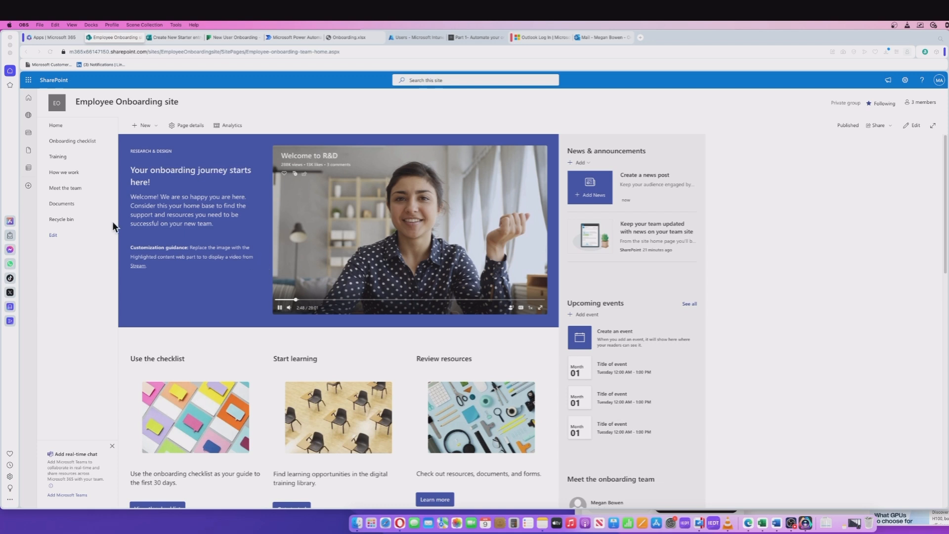
mouse_move(174, 108)
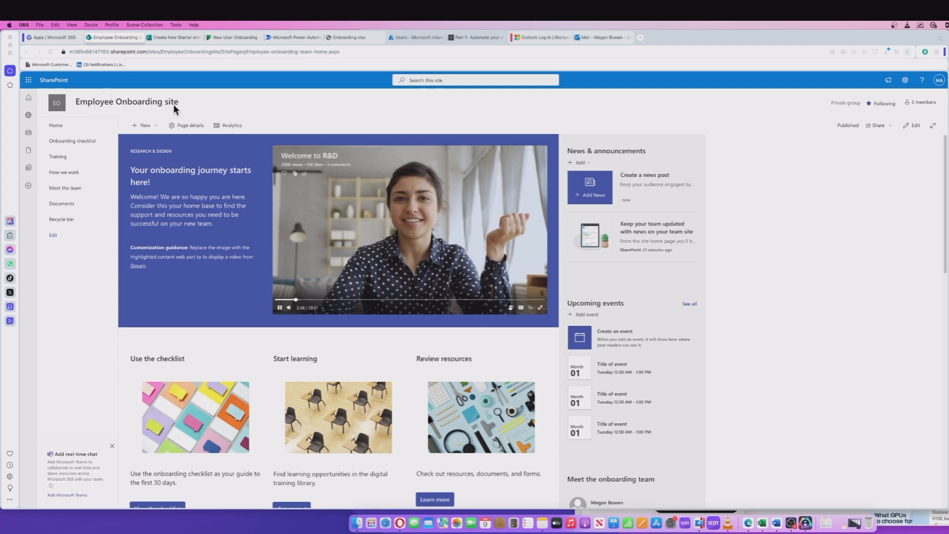
mouse_move(63, 85)
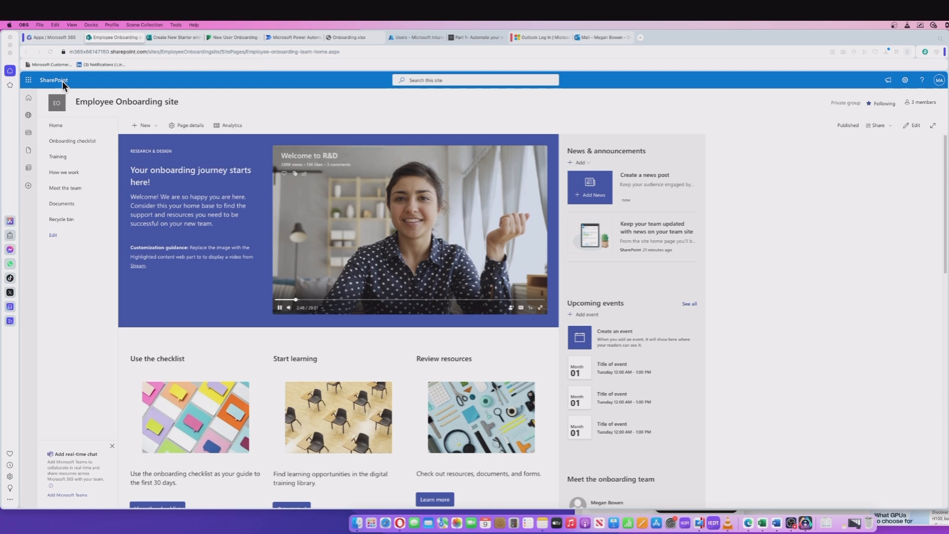
mouse_move(174, 99)
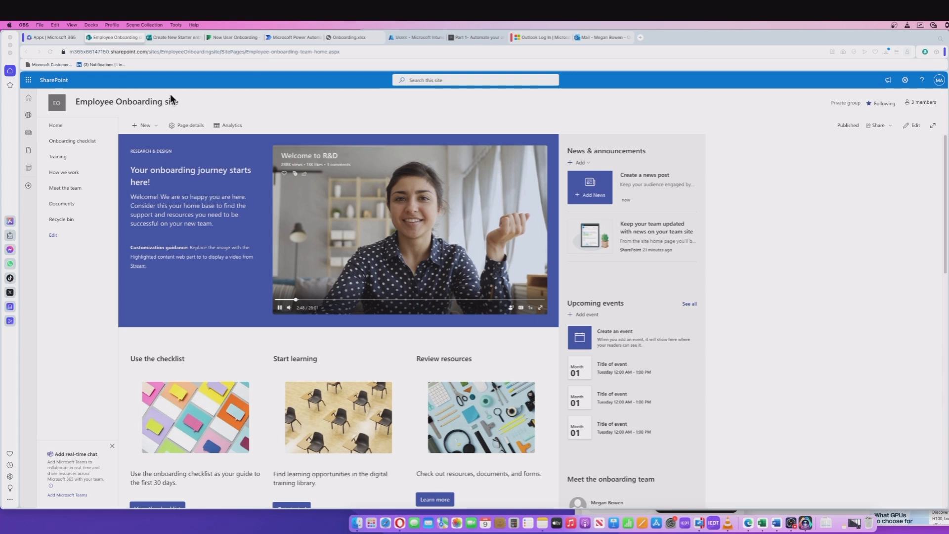
mouse_move(101, 206)
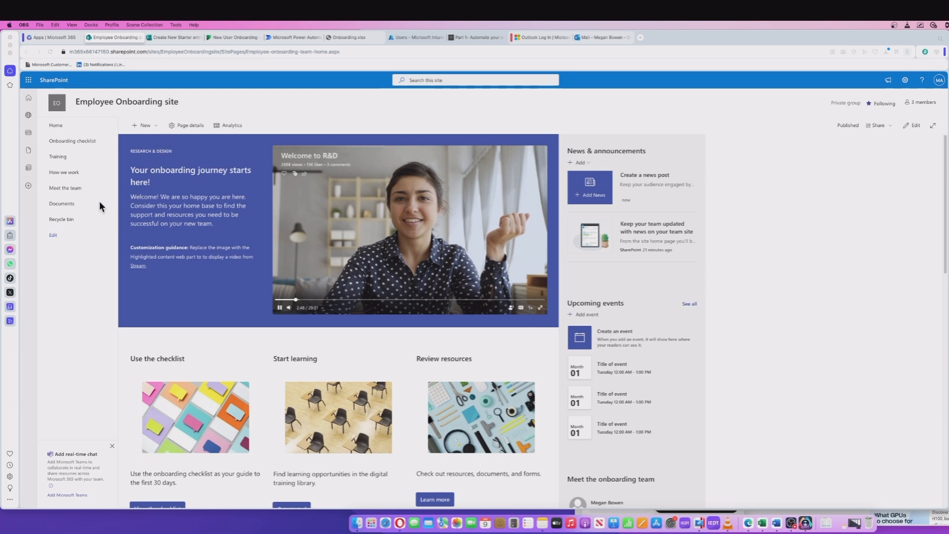
Go from the Employee Onboarding site home to its Onboarding checklist list.
click(73, 140)
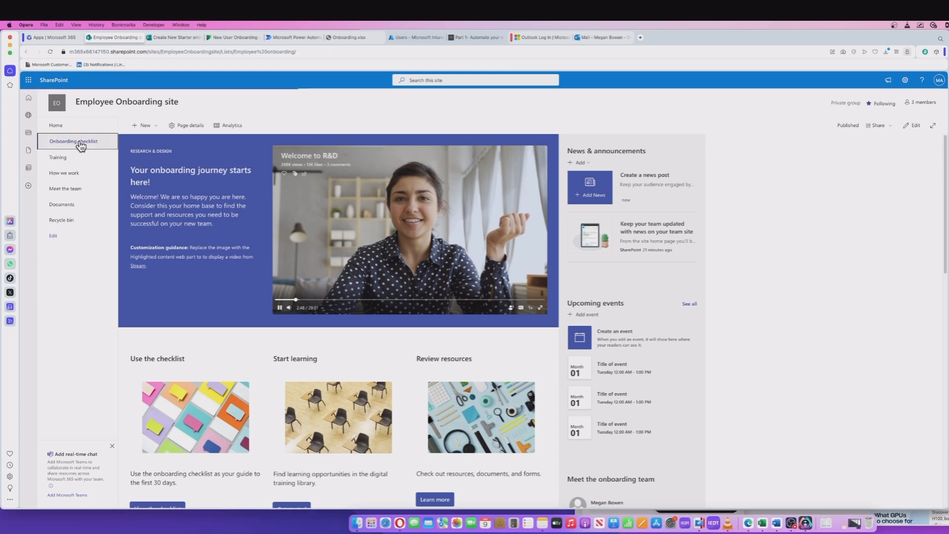
Visit the Onboarding checklist, Training, How we work, Meet the team pages and the Documents library.
click(73, 141)
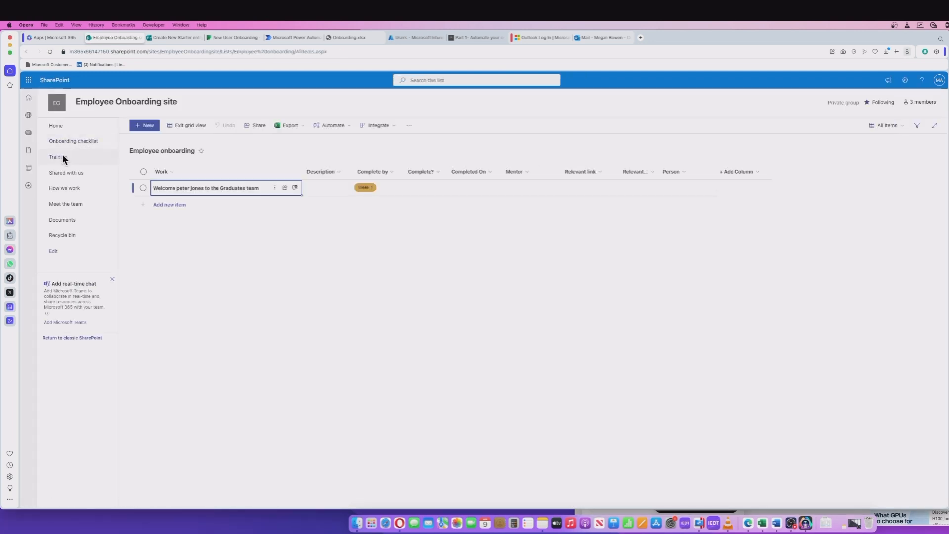
mouse_move(202, 240)
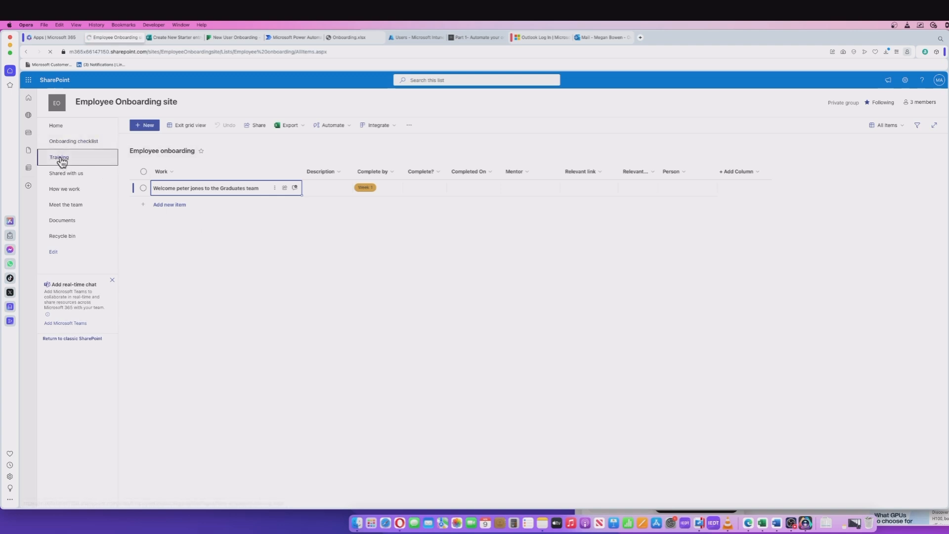
click(58, 157)
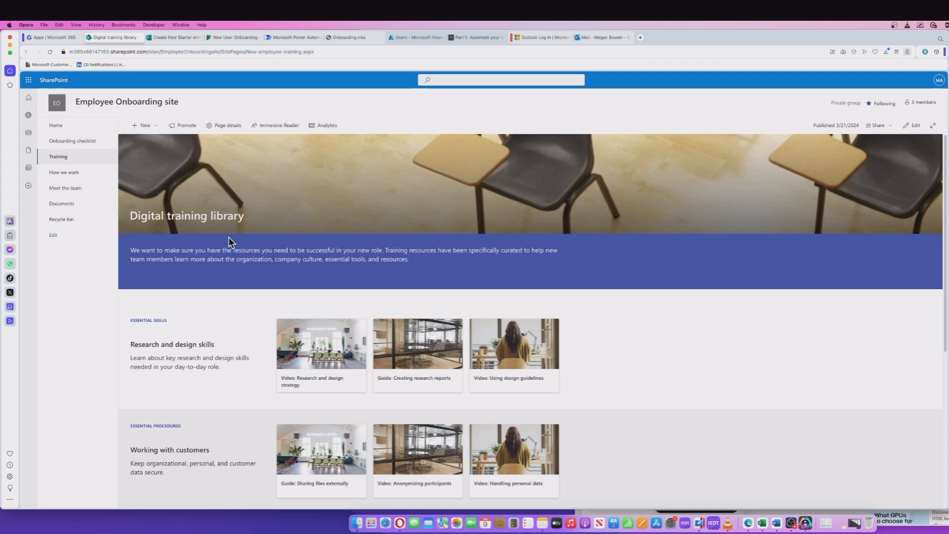
mouse_move(63, 172)
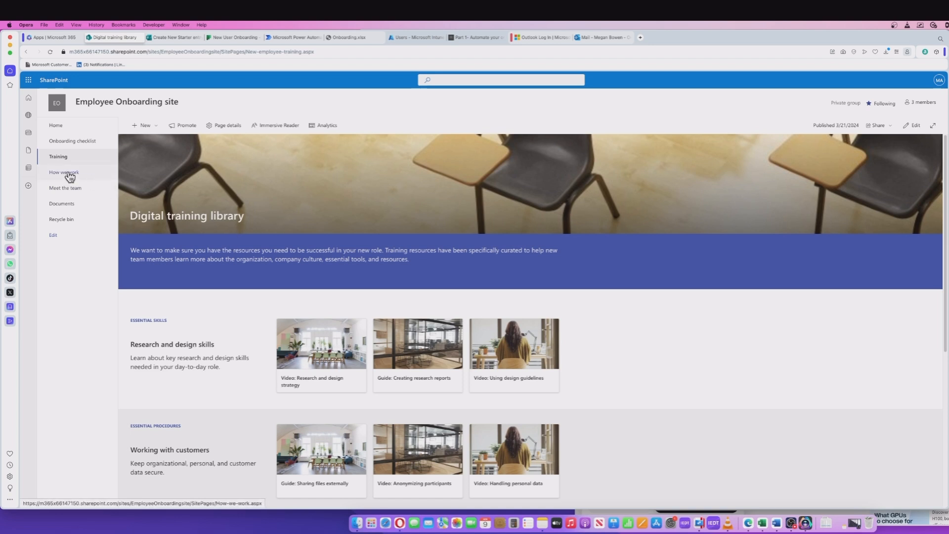
click(63, 172)
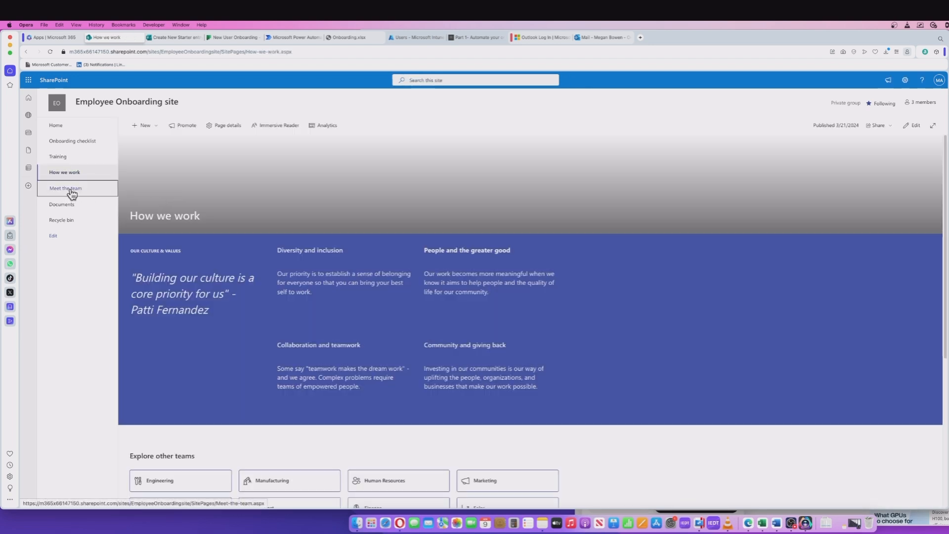
click(65, 188)
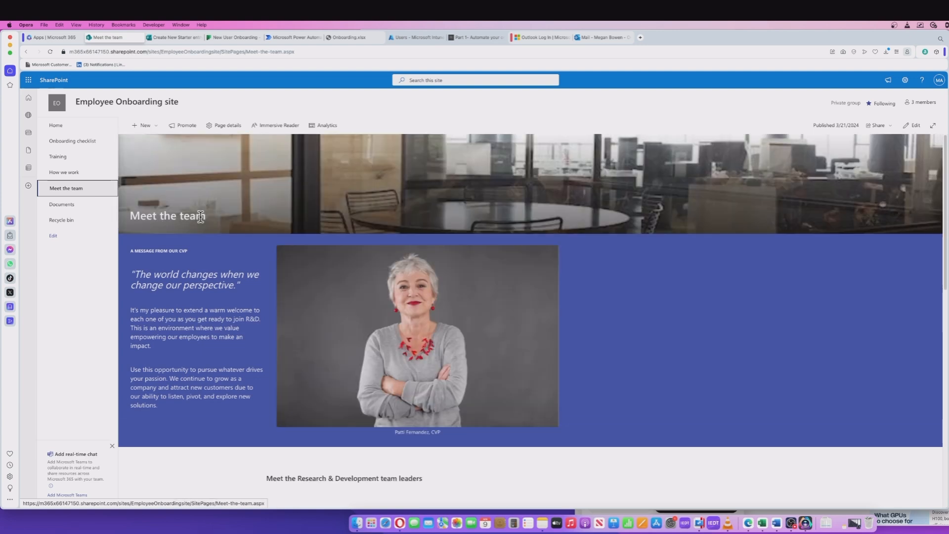
scroll(down, 3)
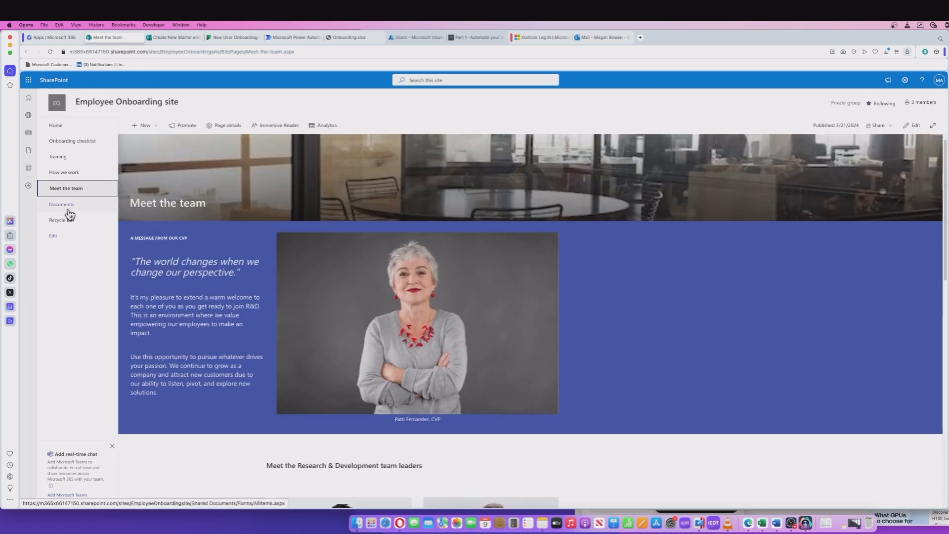
click(61, 204)
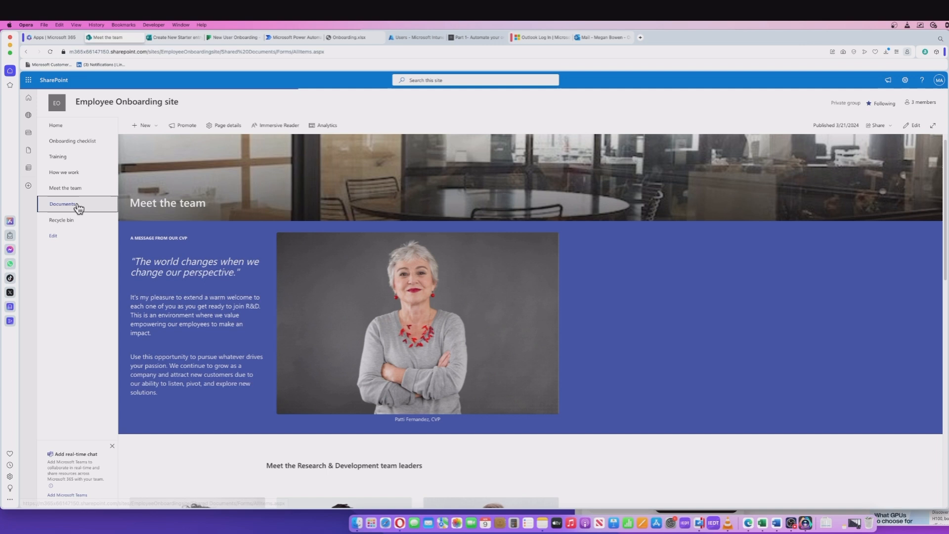
click(63, 204)
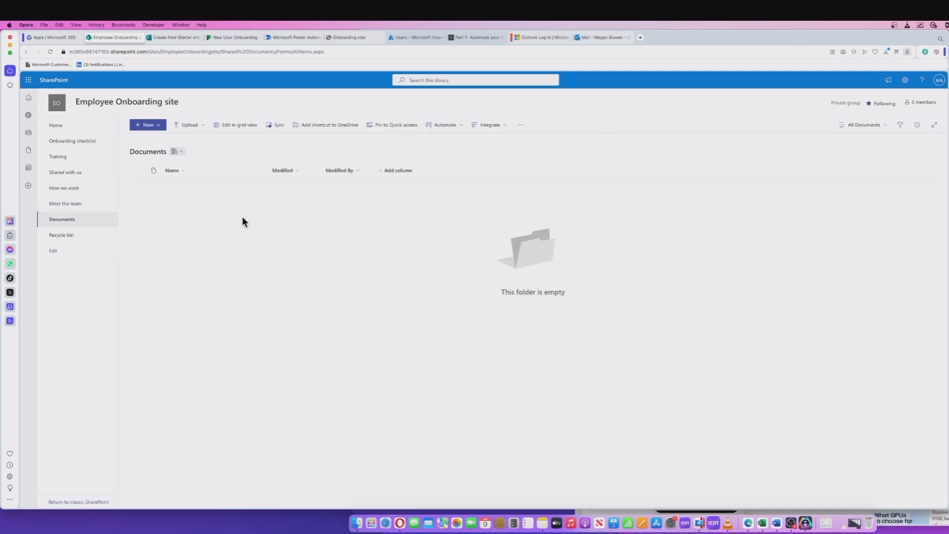
mouse_move(103, 254)
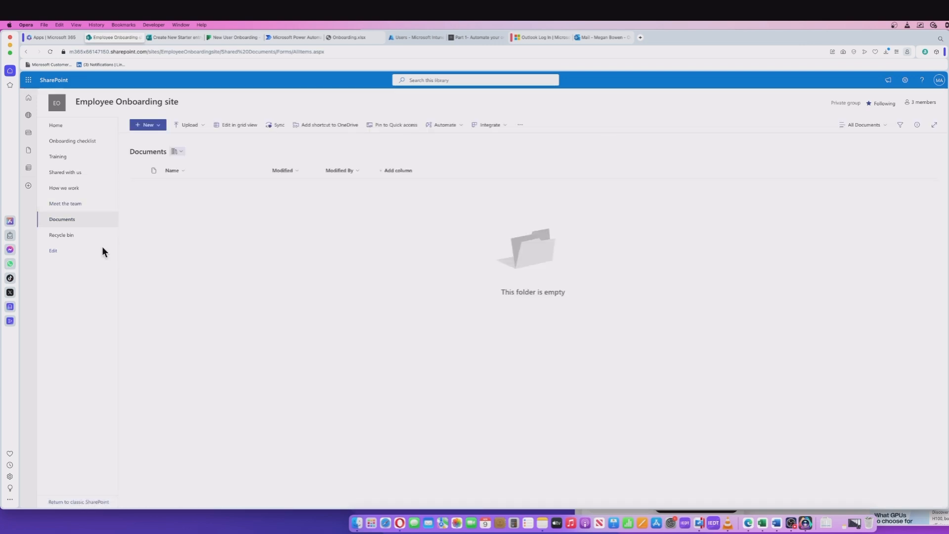
mouse_move(115, 254)
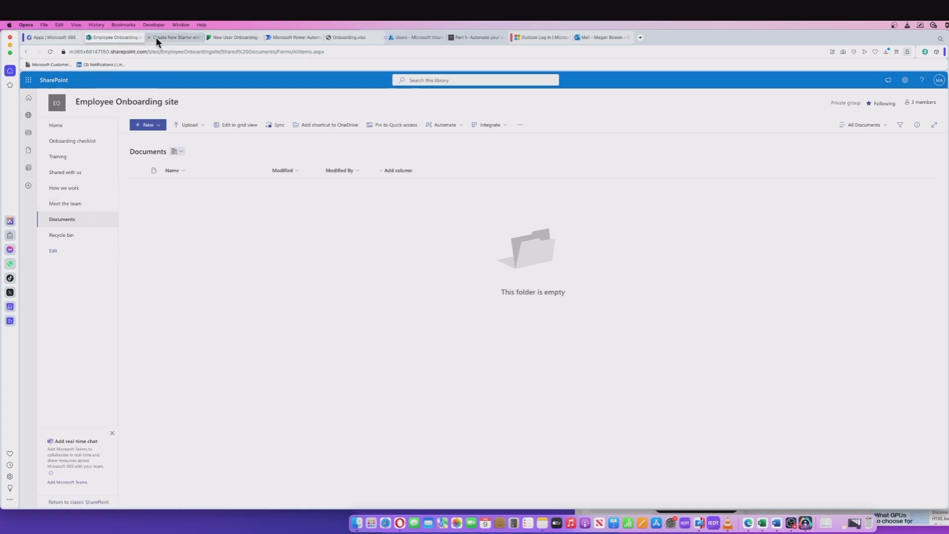
Show the Create New Starter entry form with firstname, surname, start date and department questions.
click(174, 38)
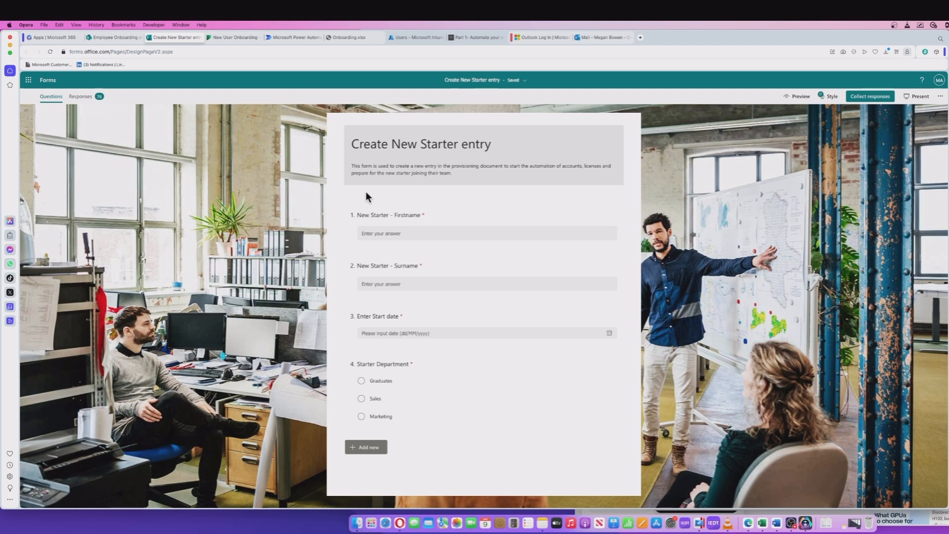
mouse_move(400, 195)
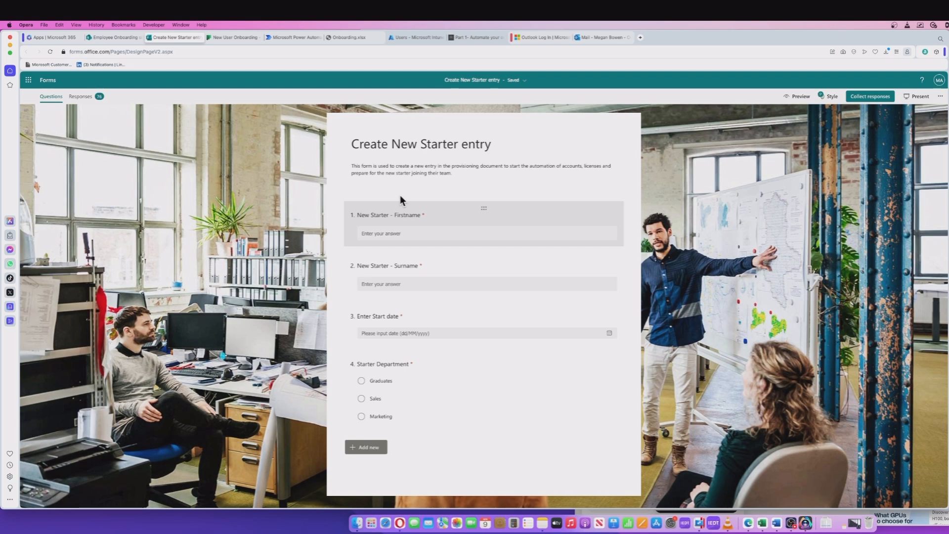
Show the New User Onboarding Planner board with its IT equipment order task.
click(234, 37)
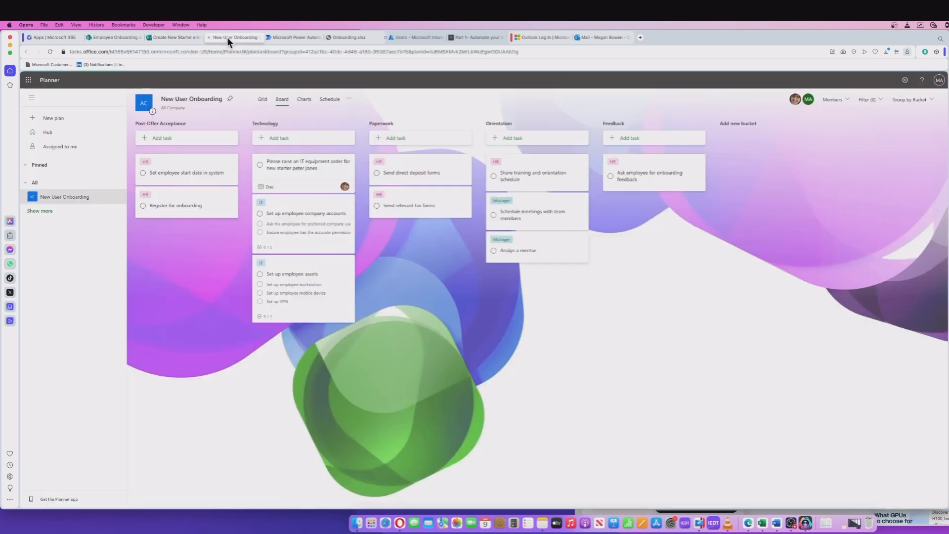
mouse_move(230, 115)
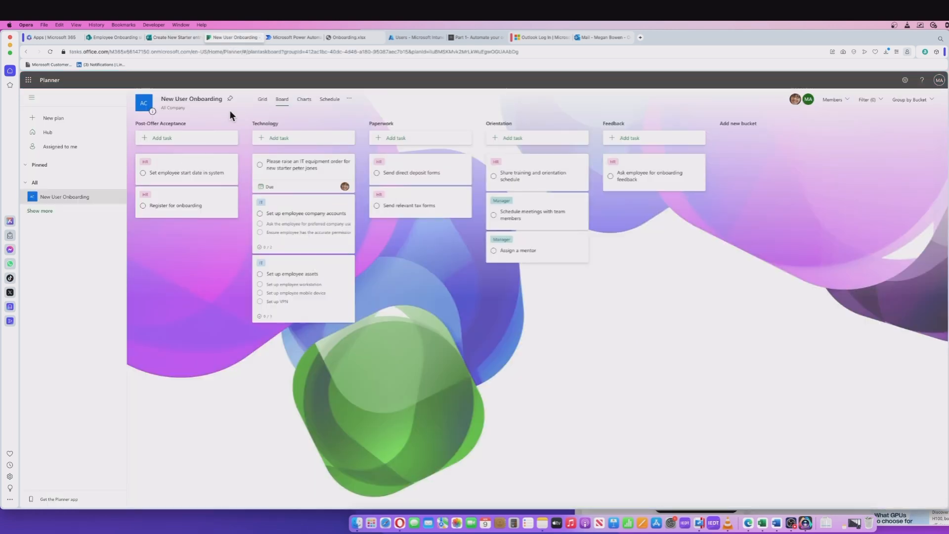
mouse_move(211, 243)
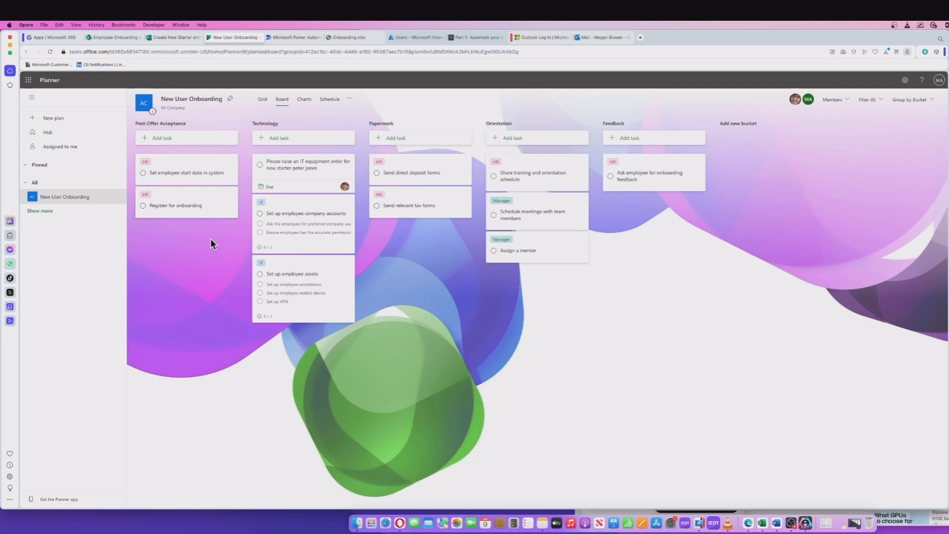
mouse_move(233, 229)
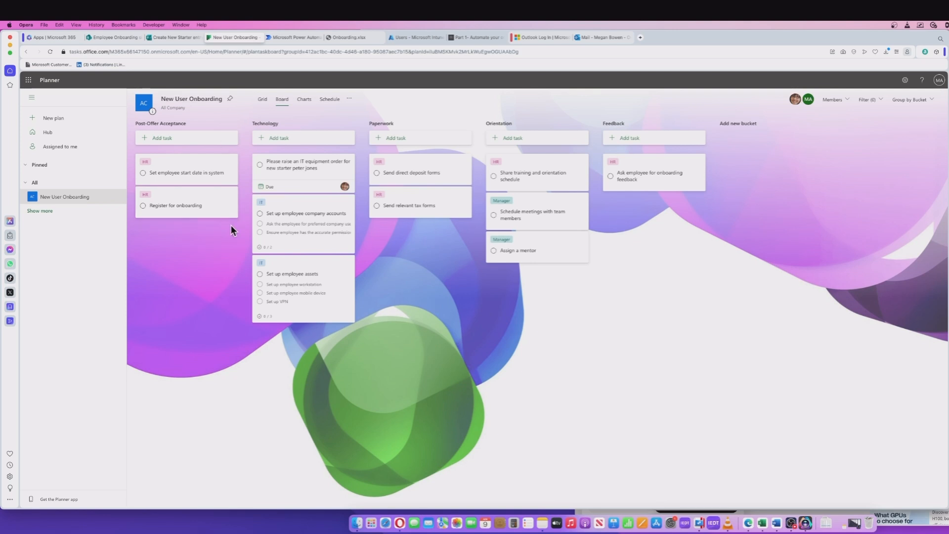
mouse_move(189, 229)
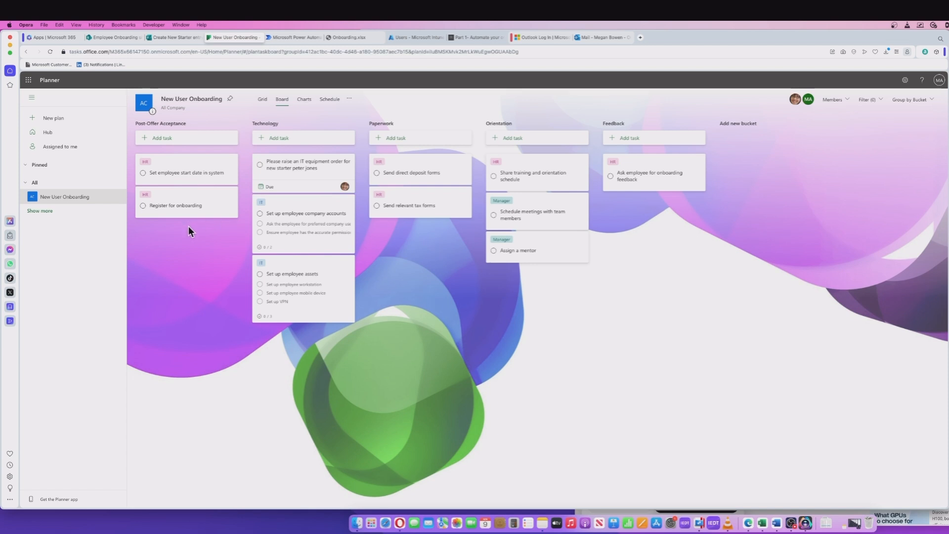
mouse_move(289, 310)
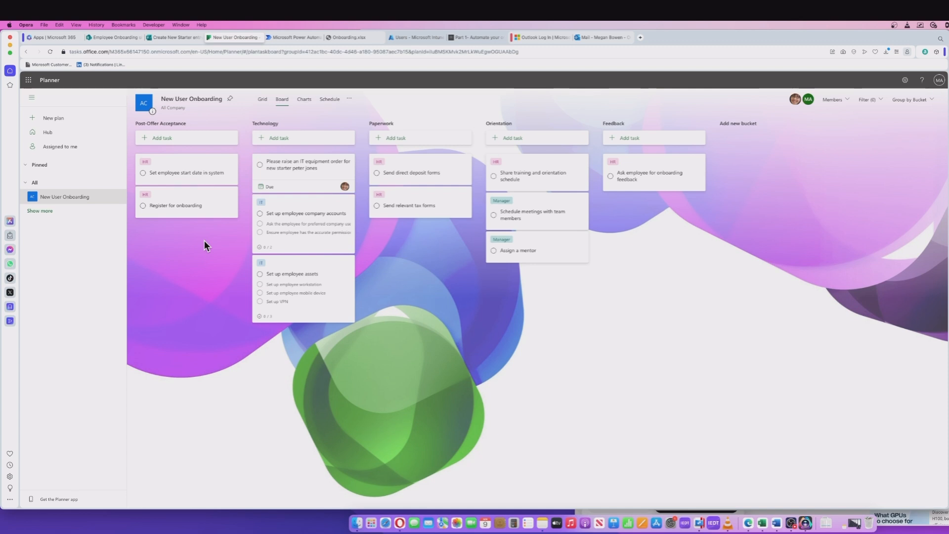
mouse_move(295, 37)
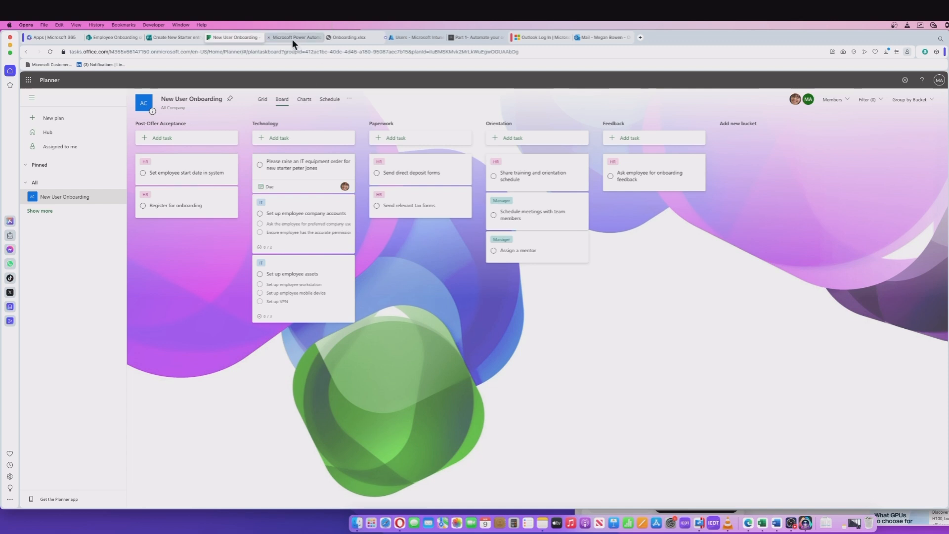
Show the HR onboarding flow with its form trigger and department Switch branches.
click(292, 37)
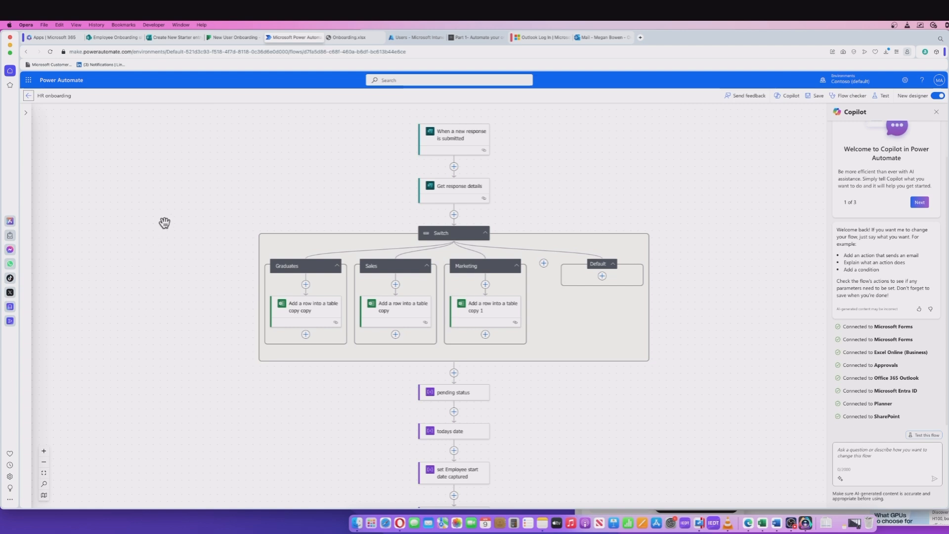
mouse_move(165, 210)
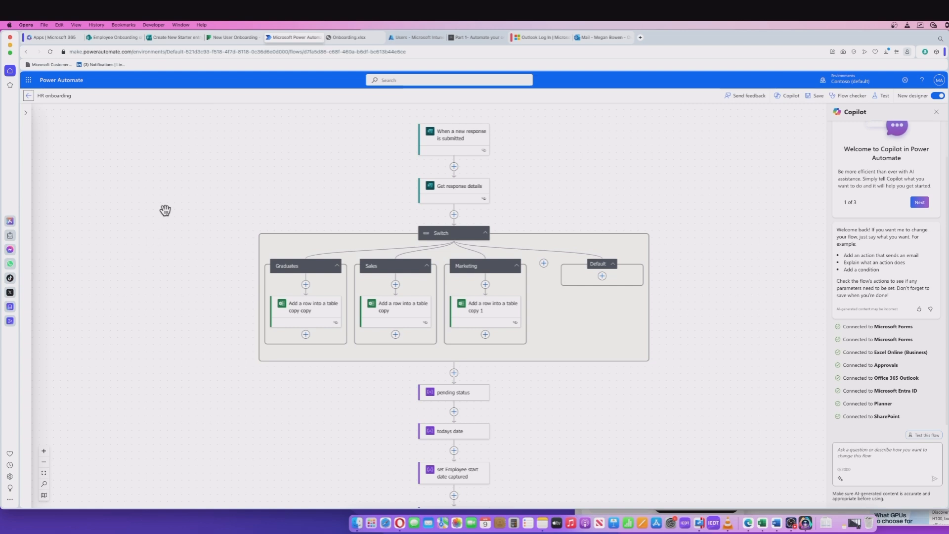
mouse_move(168, 164)
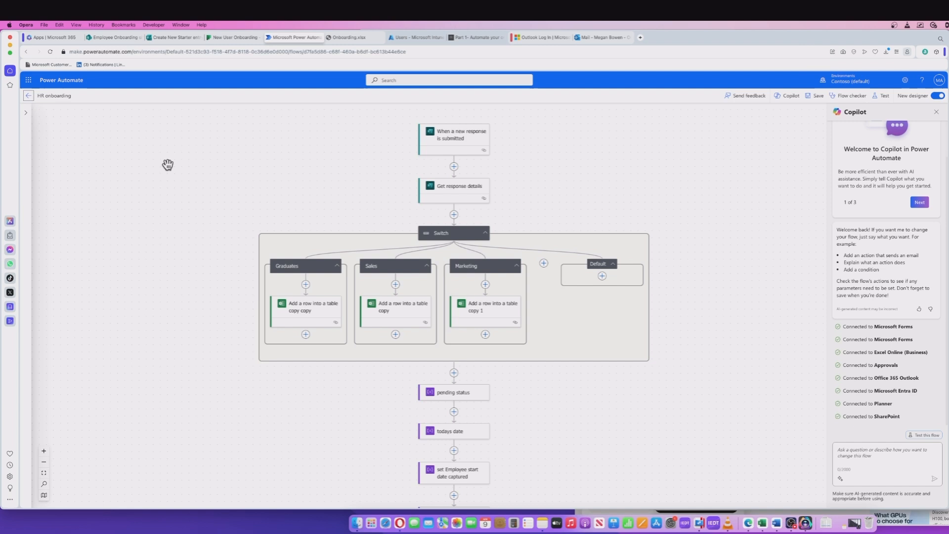
mouse_move(120, 142)
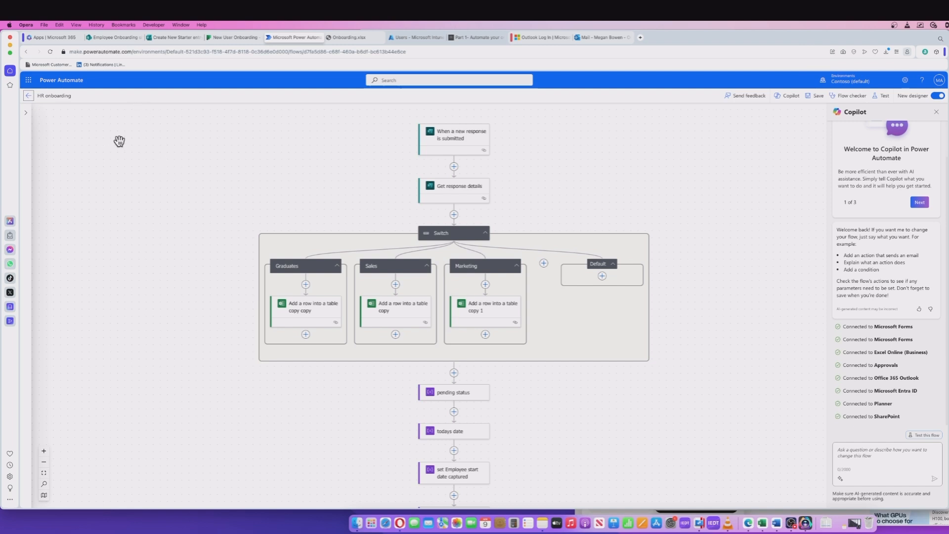
mouse_move(102, 174)
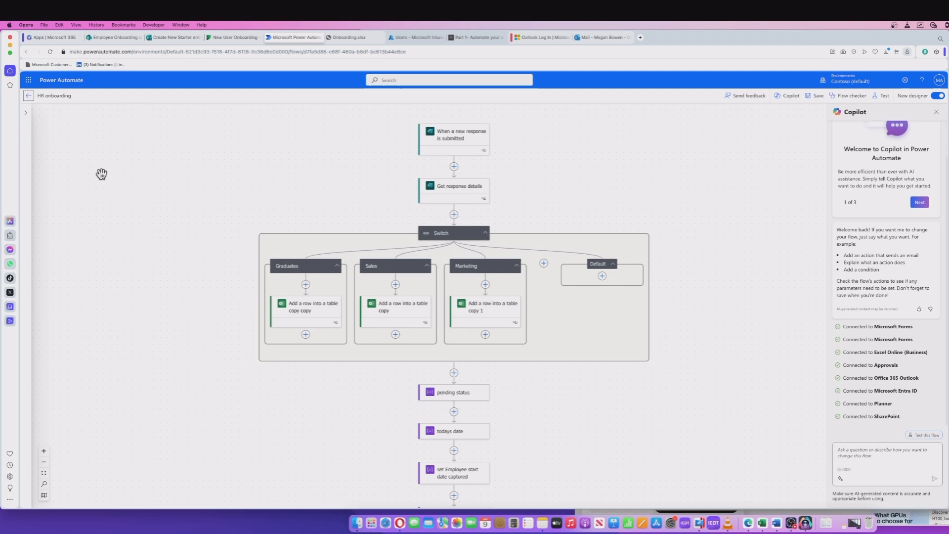
mouse_move(181, 176)
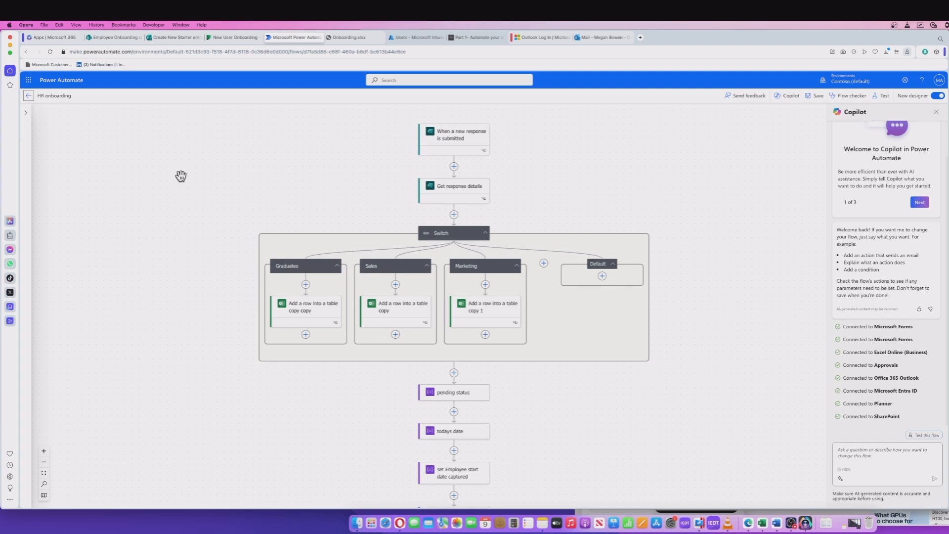
mouse_move(176, 157)
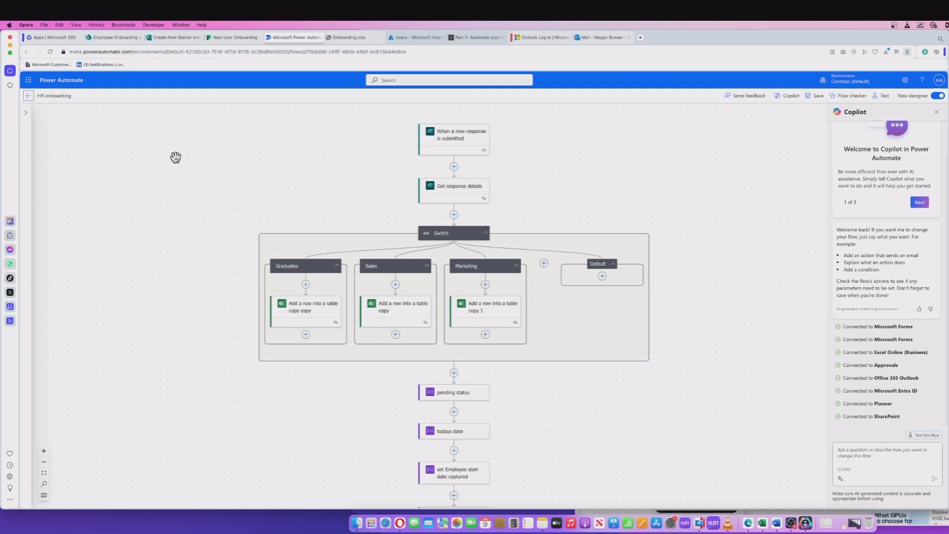
mouse_move(172, 169)
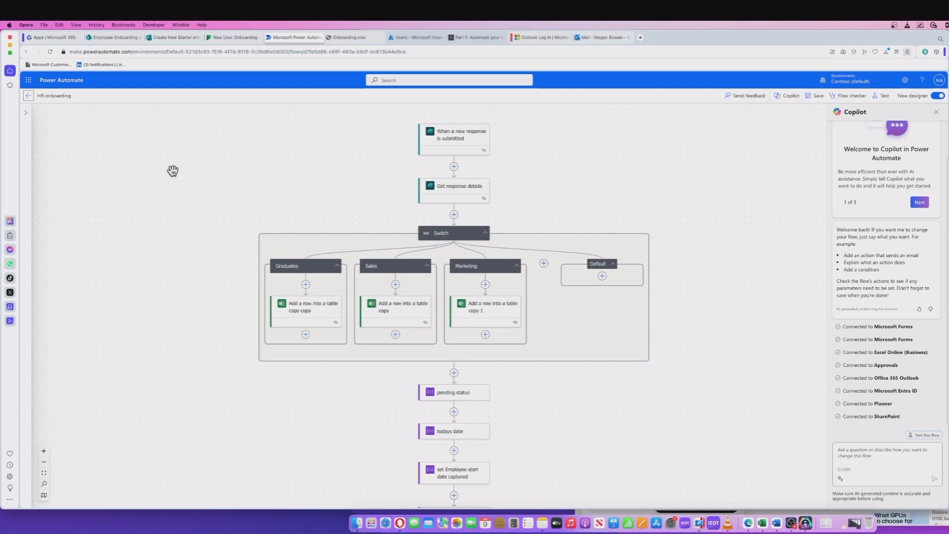
mouse_move(223, 276)
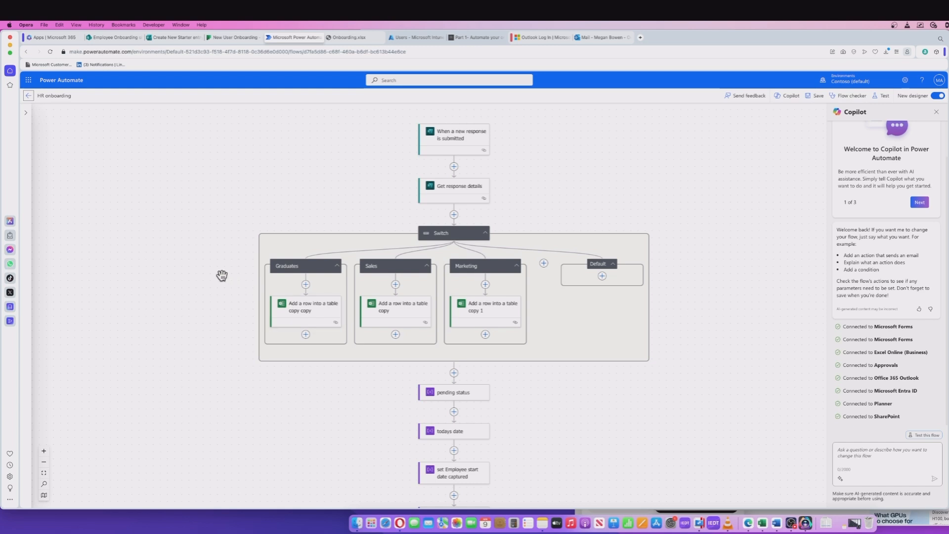
mouse_move(311, 186)
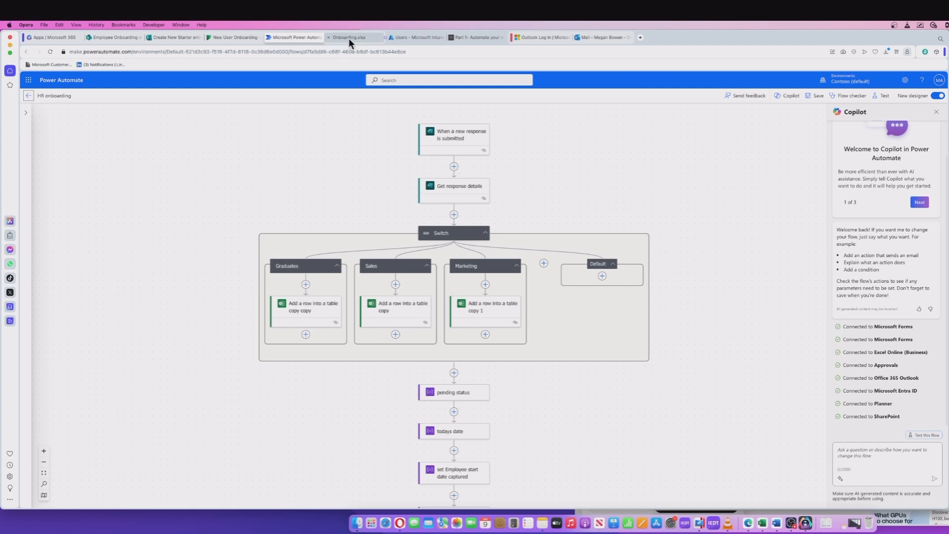
Show the Onboarding workbook's NewUsers table with the newest starter in row 12.
click(348, 37)
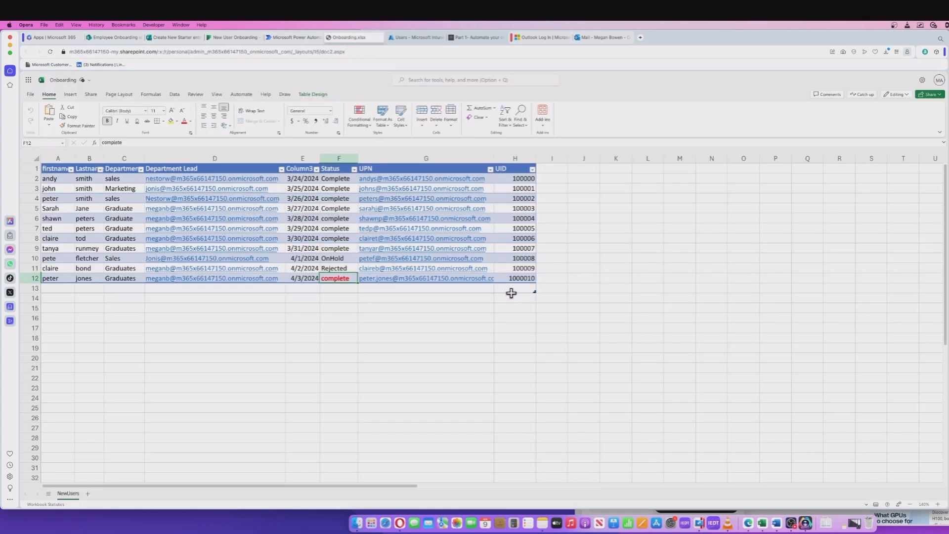
mouse_move(231, 335)
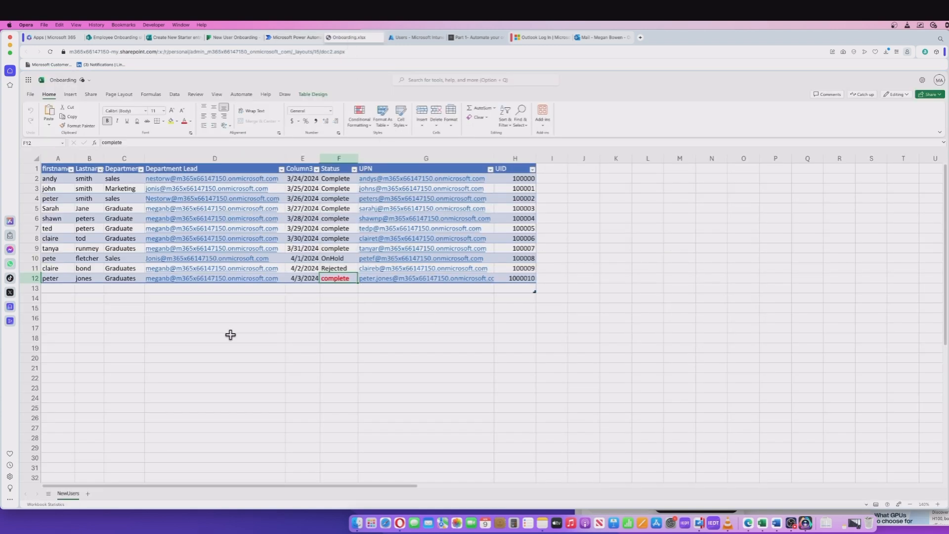
mouse_move(244, 331)
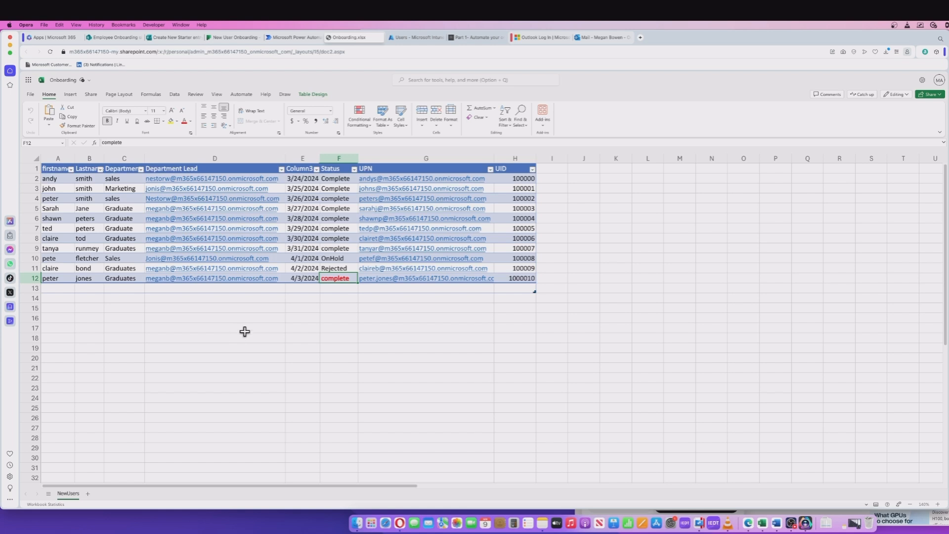
mouse_move(237, 309)
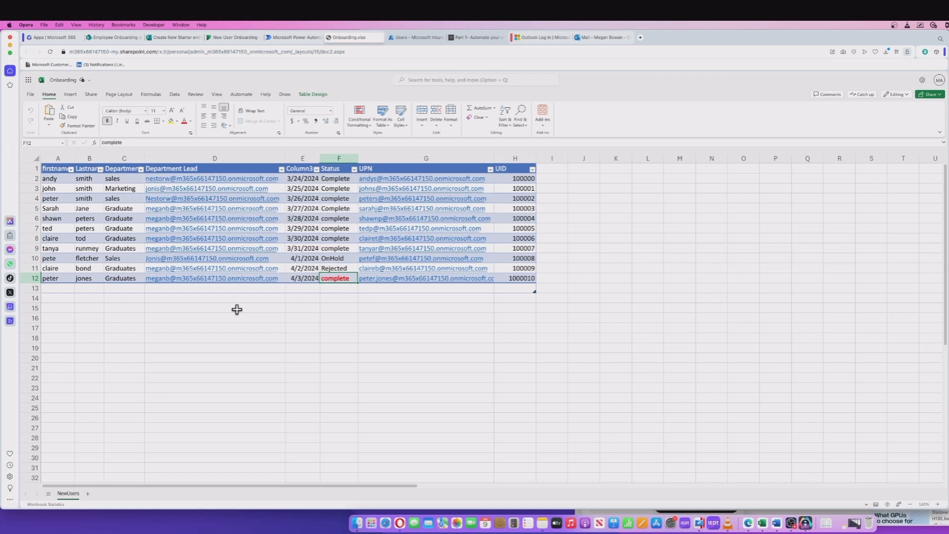
mouse_move(220, 310)
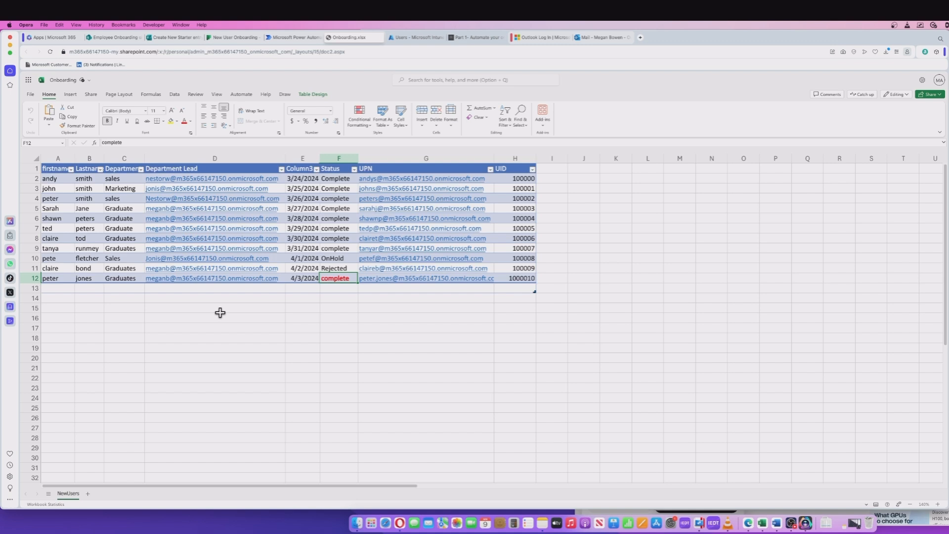
mouse_move(192, 325)
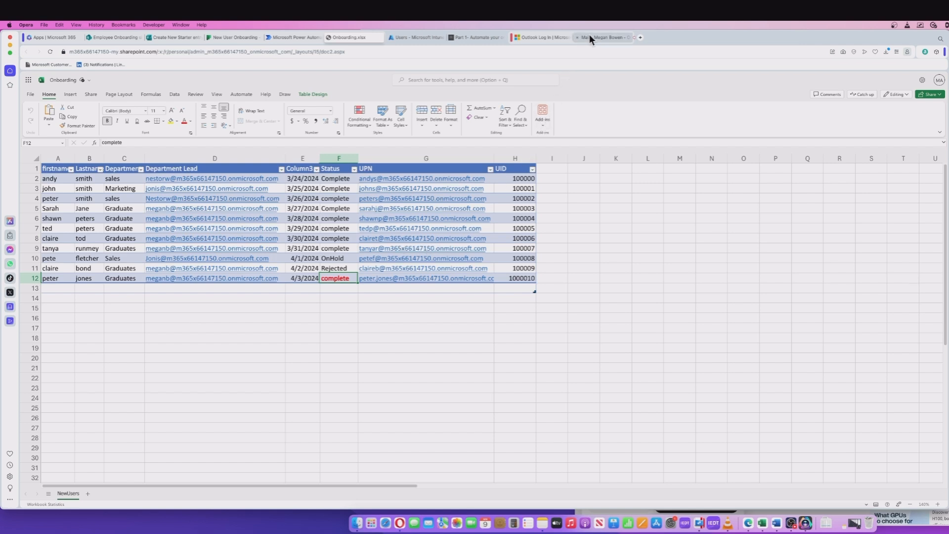
Show the new user's Outlook inbox with welcome, task and meet-the-team emails.
click(602, 38)
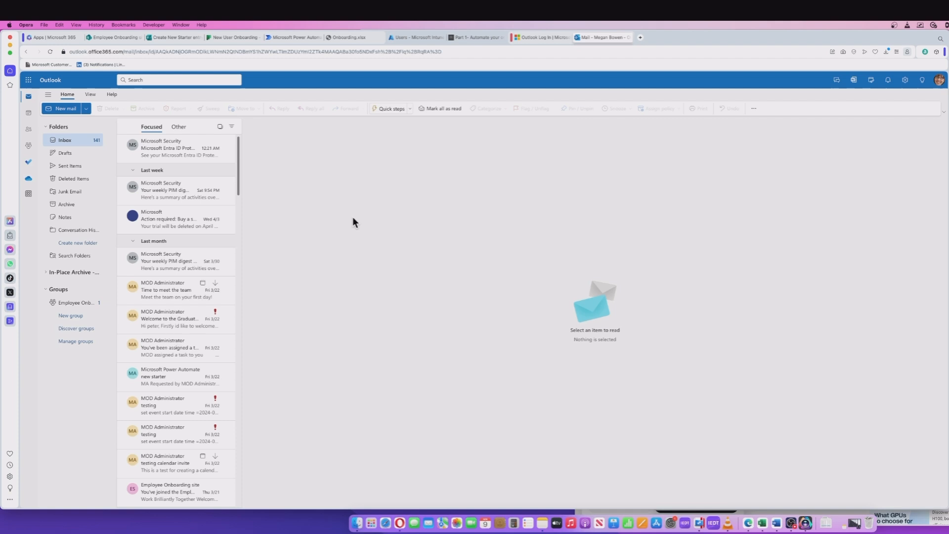
mouse_move(241, 235)
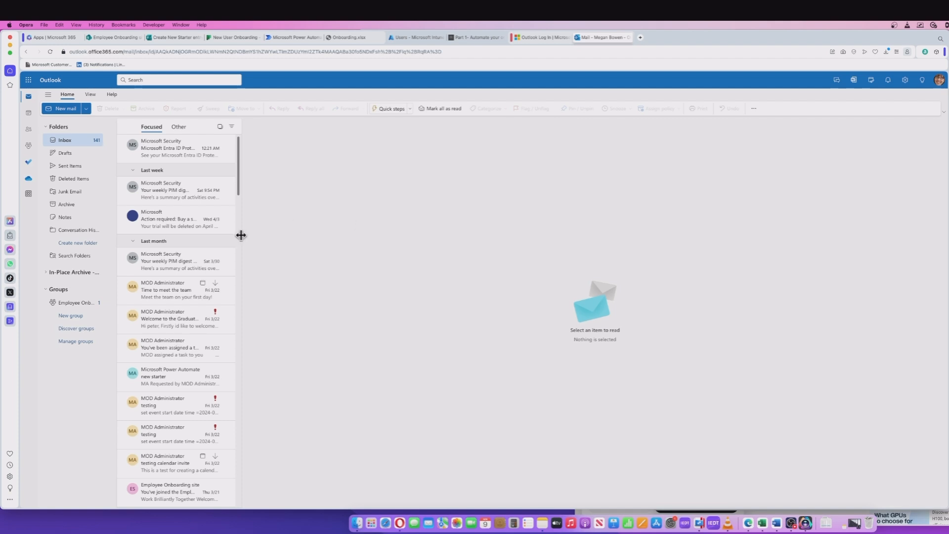
mouse_move(218, 247)
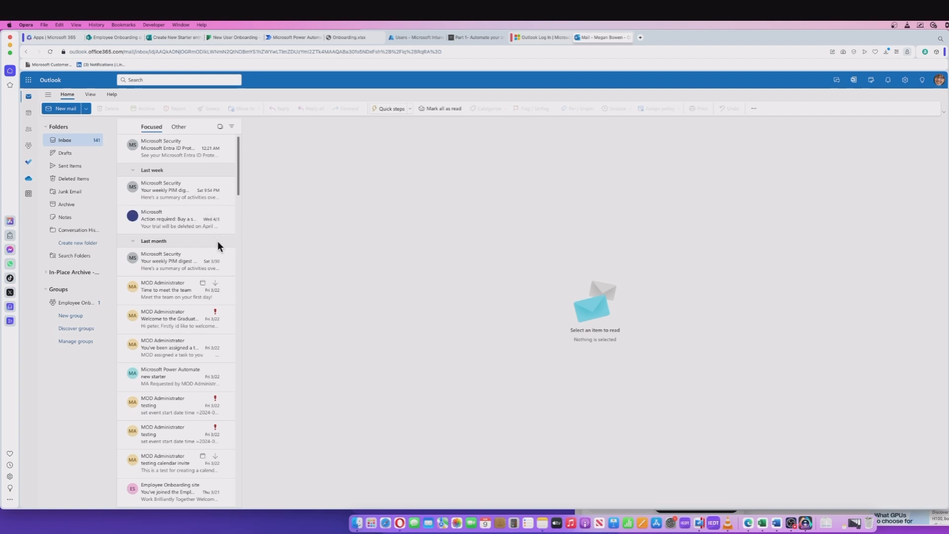
mouse_move(301, 237)
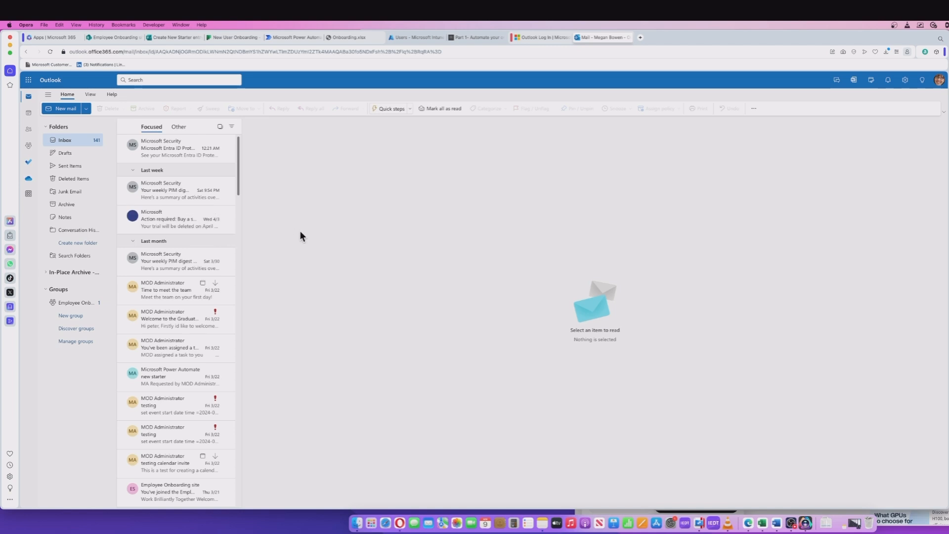
mouse_move(321, 227)
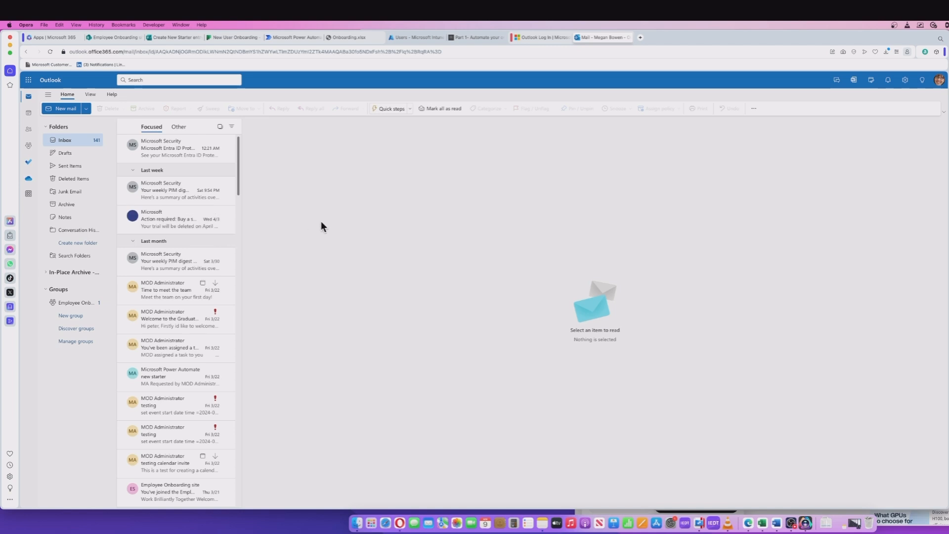
mouse_move(331, 190)
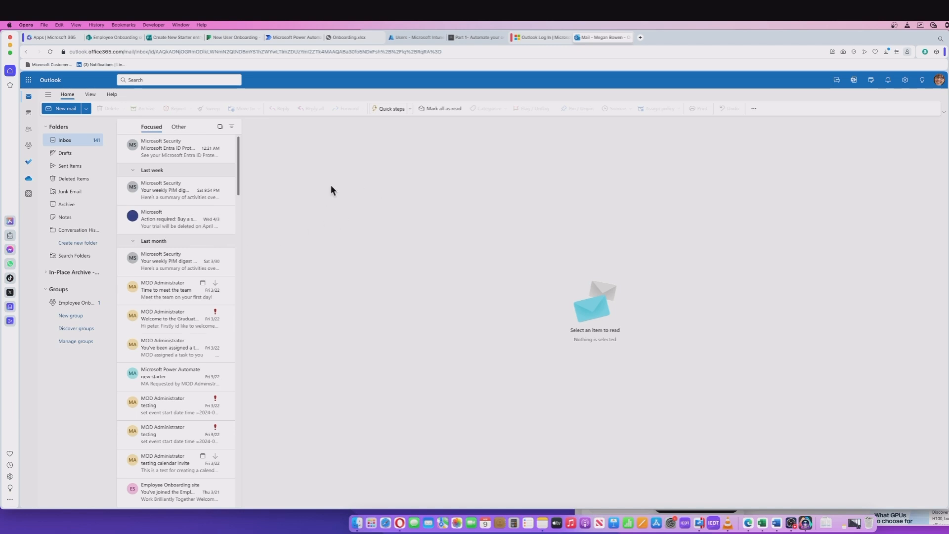
mouse_move(374, 225)
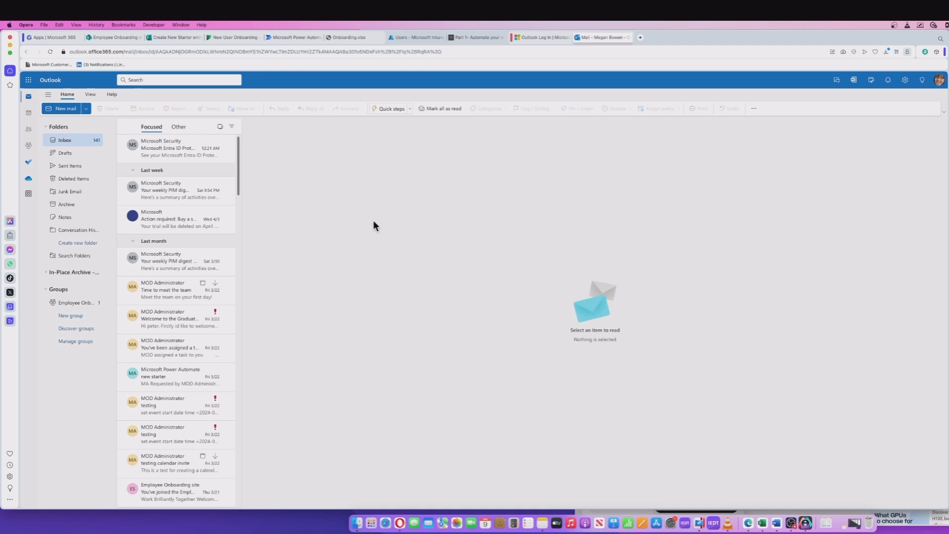
mouse_move(355, 228)
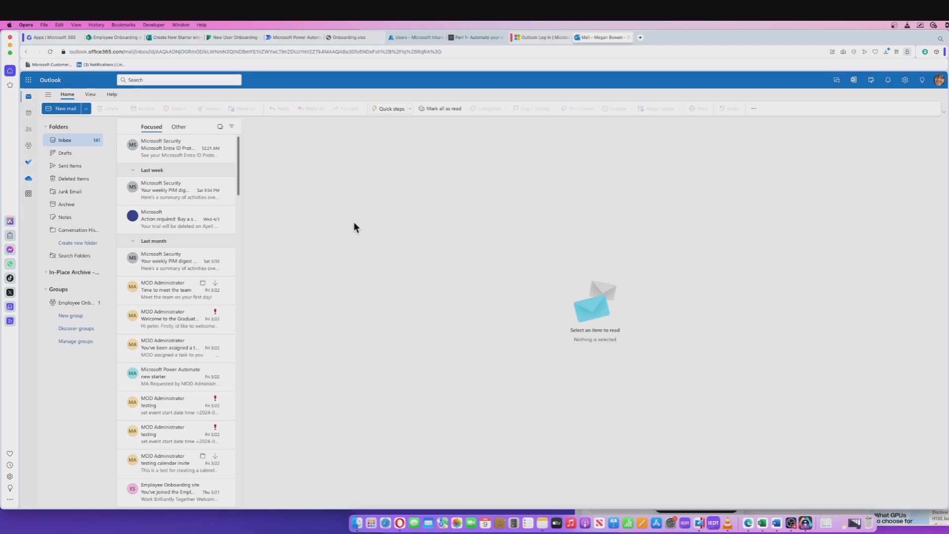
mouse_move(305, 106)
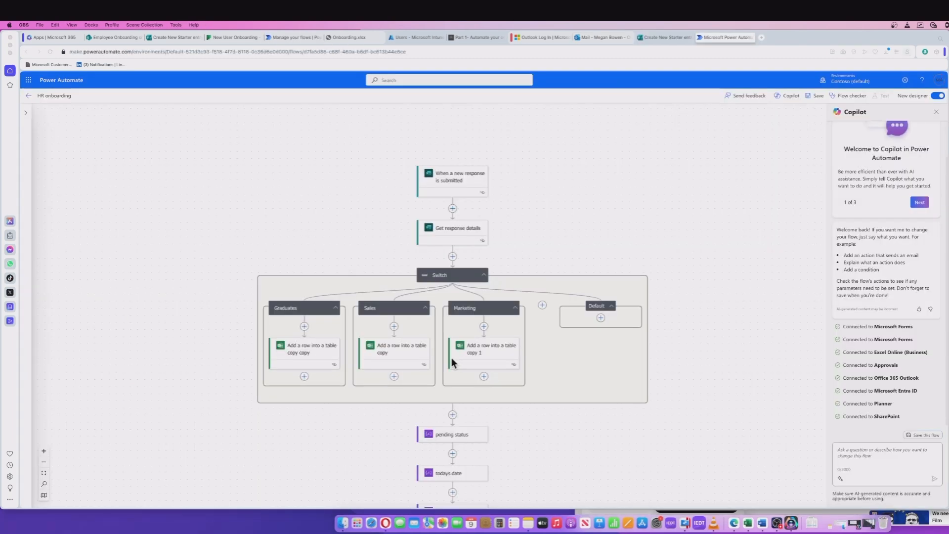
mouse_move(549, 203)
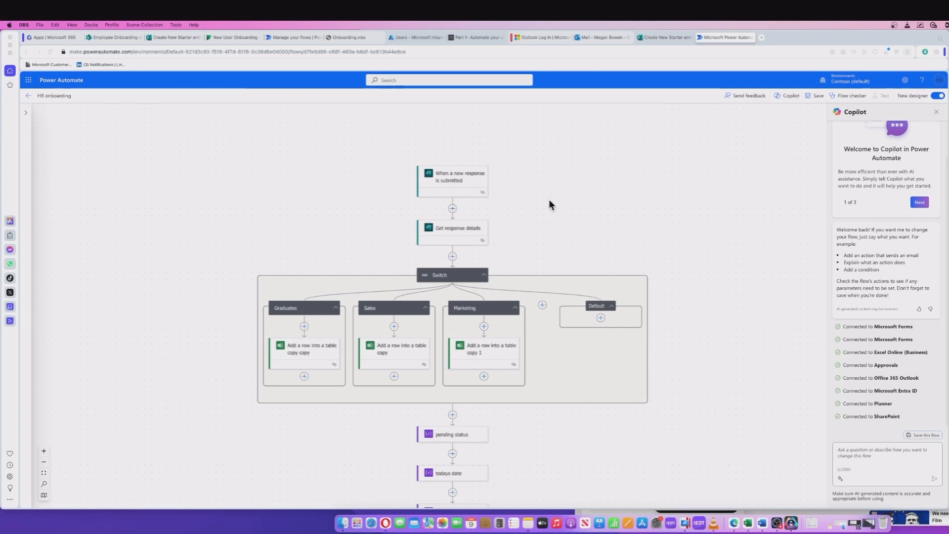
mouse_move(545, 224)
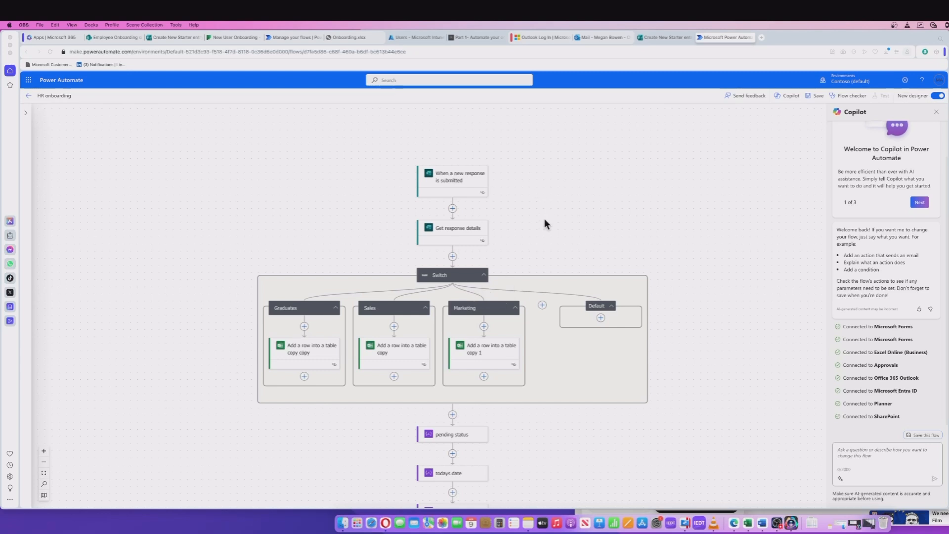
Save the HR onboarding flow so the checker reports it ready to test.
click(852, 96)
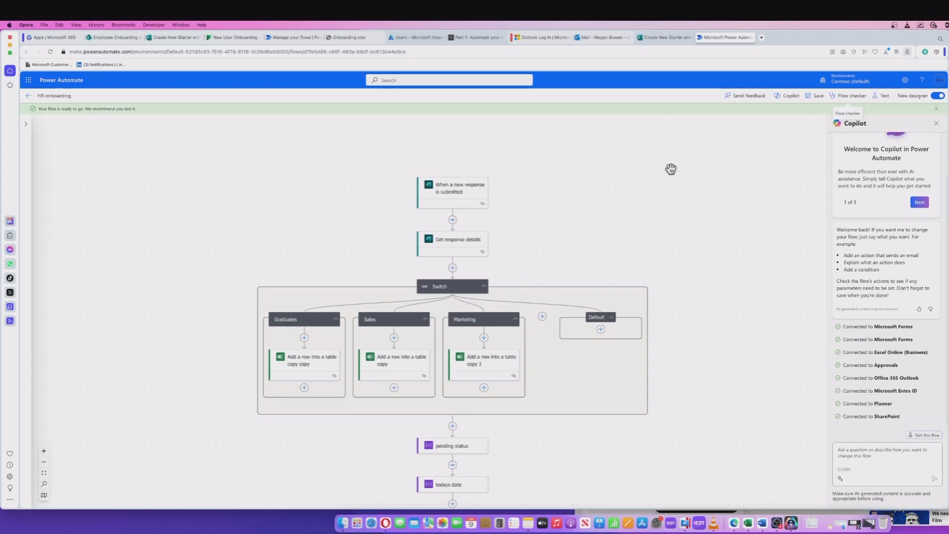
mouse_move(884, 96)
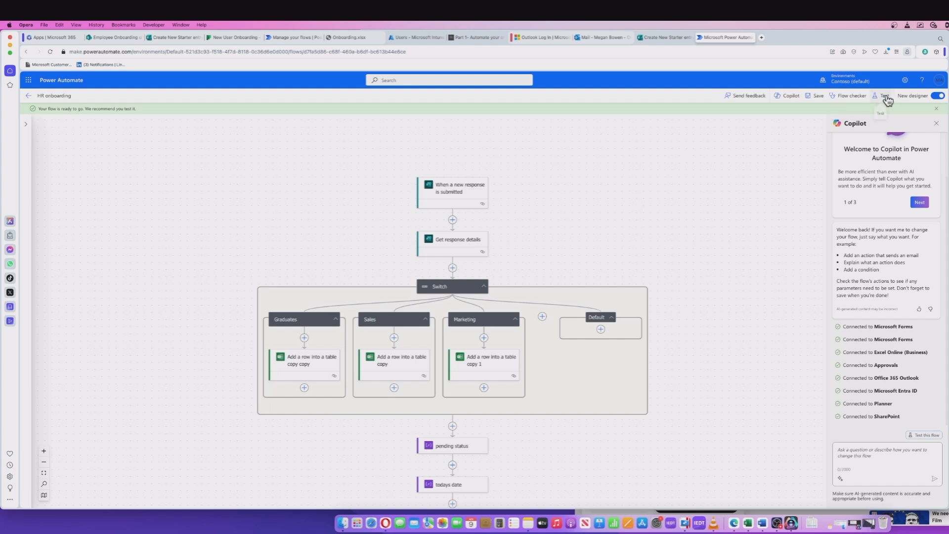
mouse_move(611, 211)
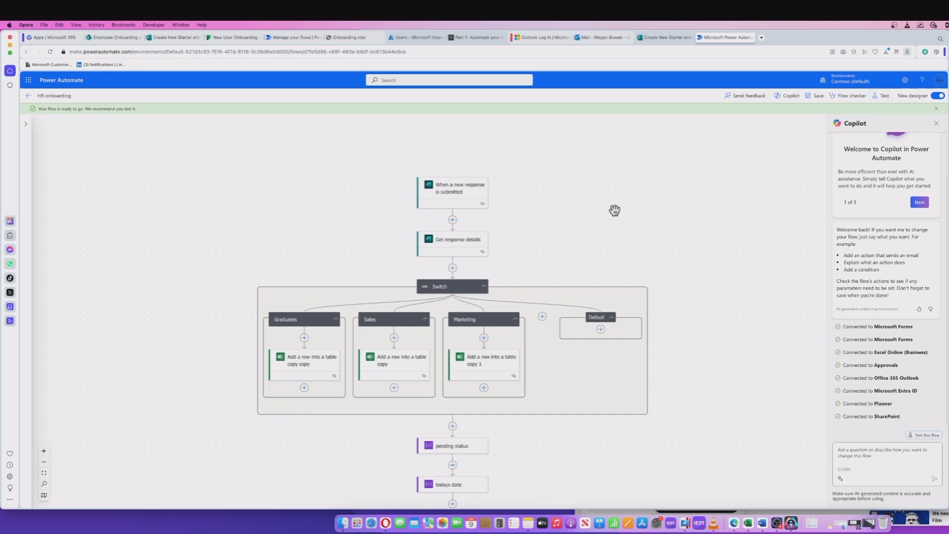
Start a manual test run of the HR onboarding flow awaiting a new form response.
click(884, 95)
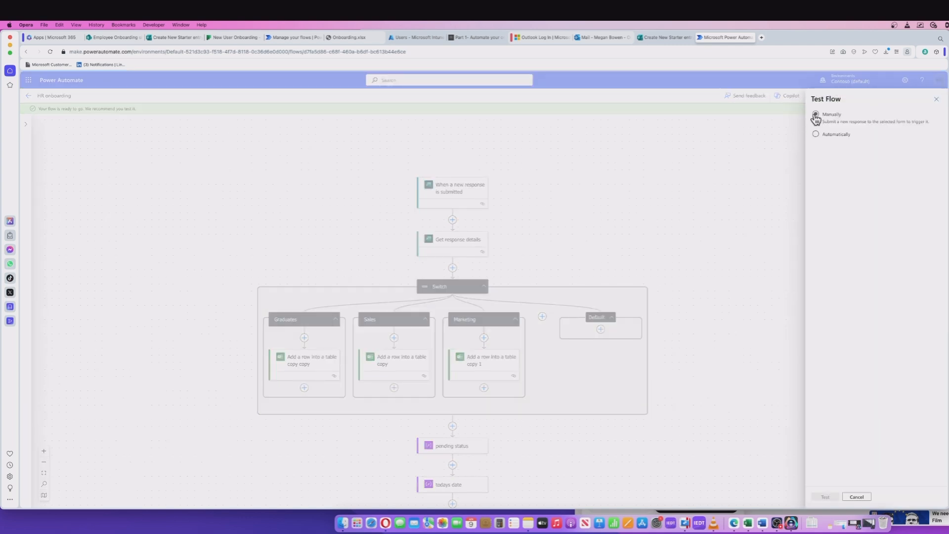
click(816, 114)
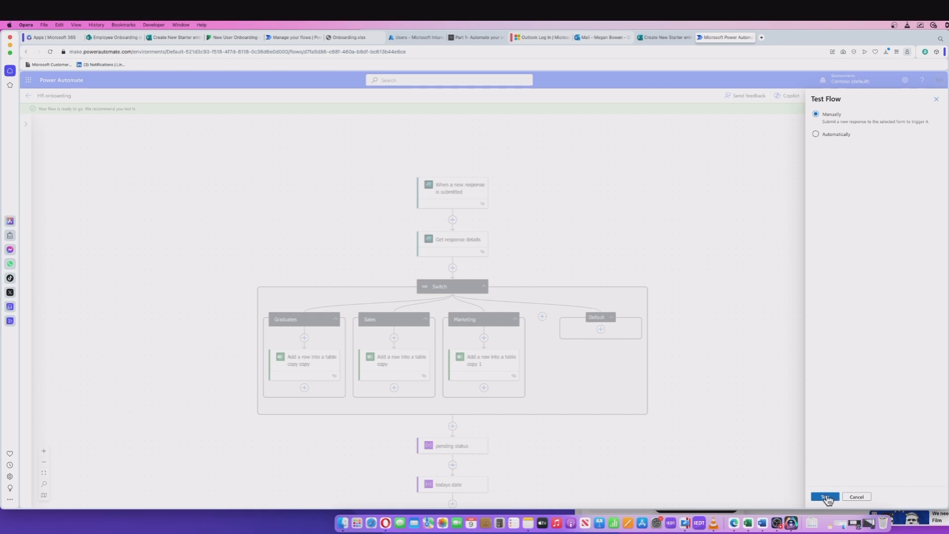
click(825, 497)
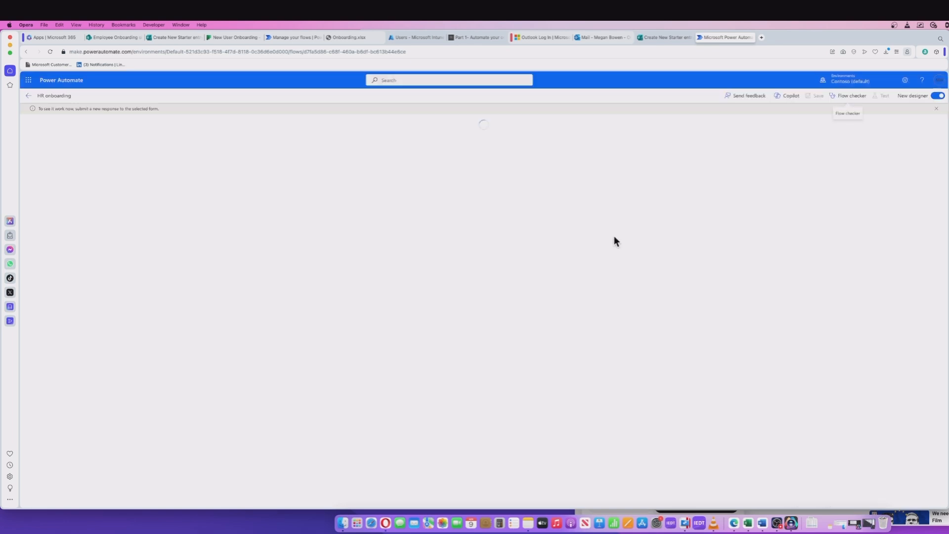
mouse_move(344, 210)
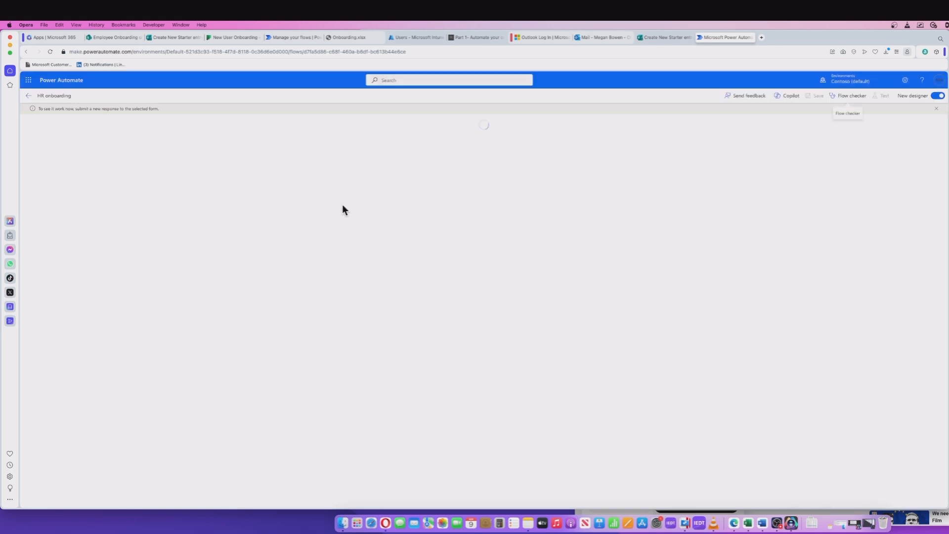
Submit the Create New Starter entry form for the Graduates starter starting 19/04/2024.
click(665, 37)
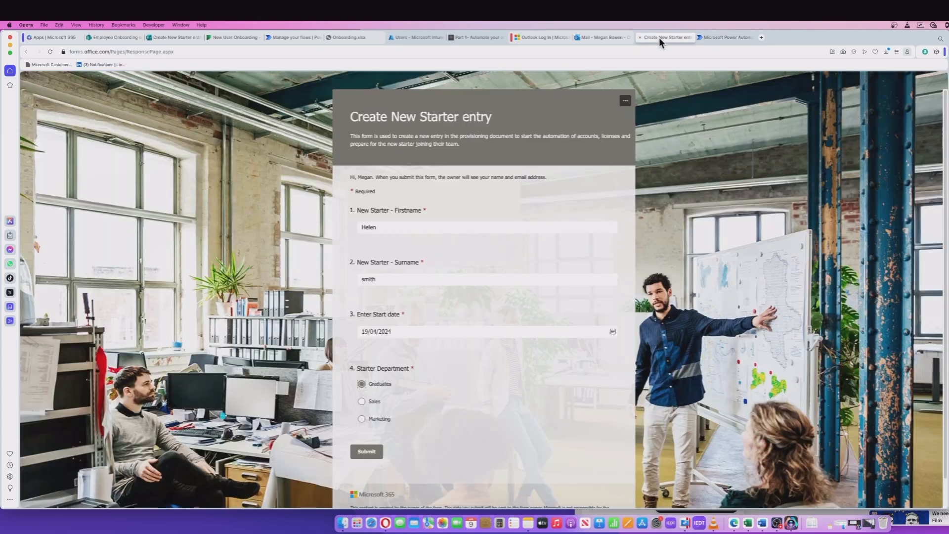
mouse_move(440, 206)
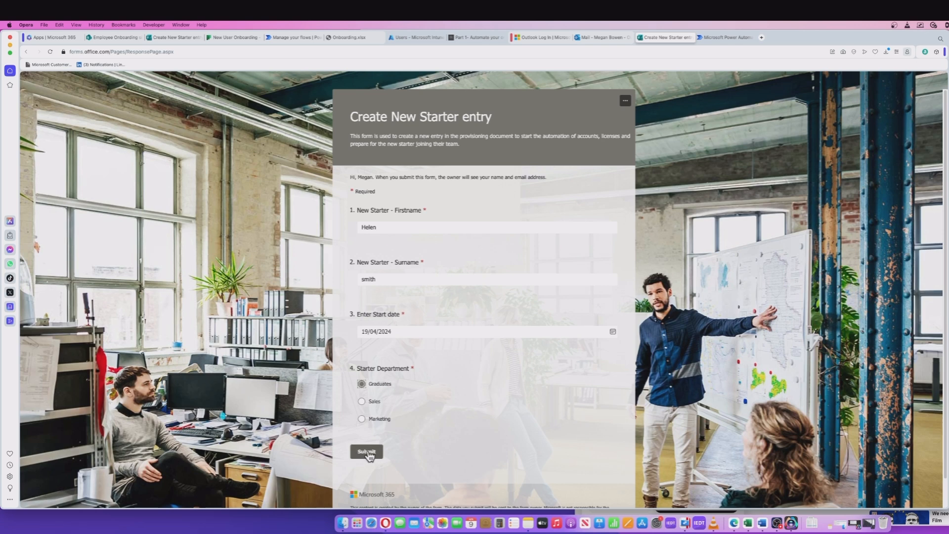
click(365, 452)
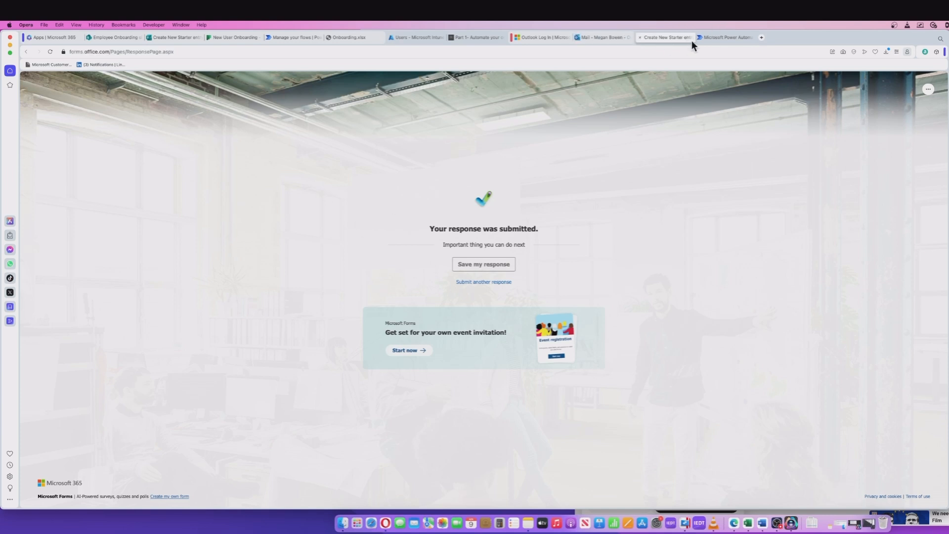
Return to the flow run page to watch the Graduates row-adding branch succeed.
click(724, 36)
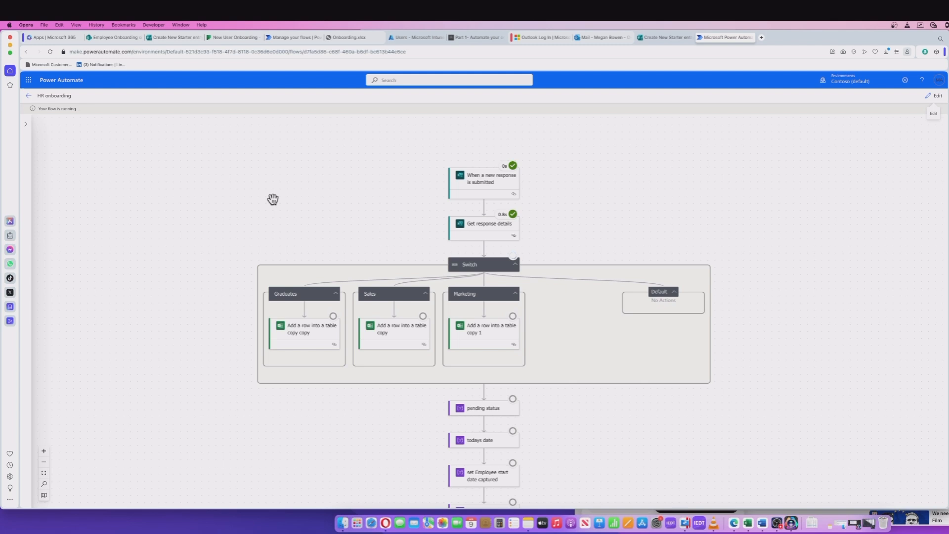
mouse_move(484, 226)
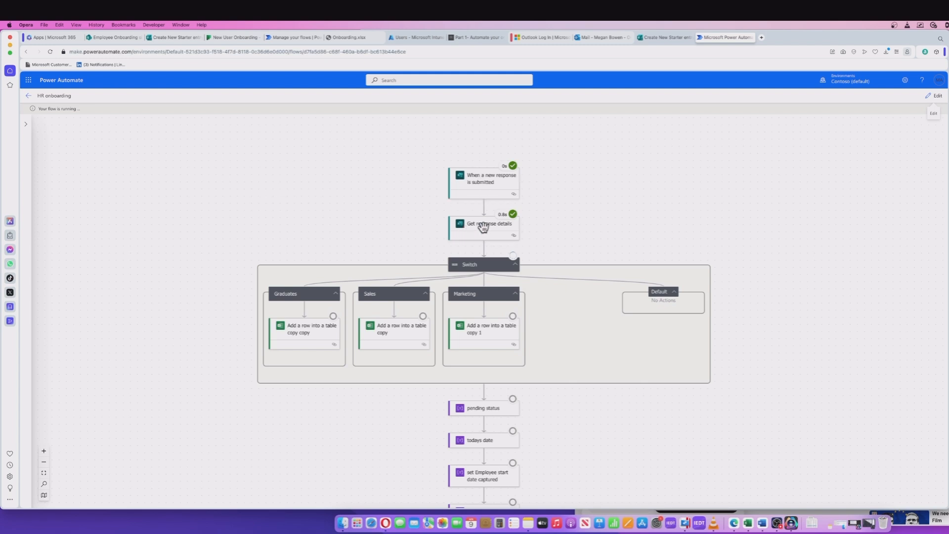
mouse_move(470, 279)
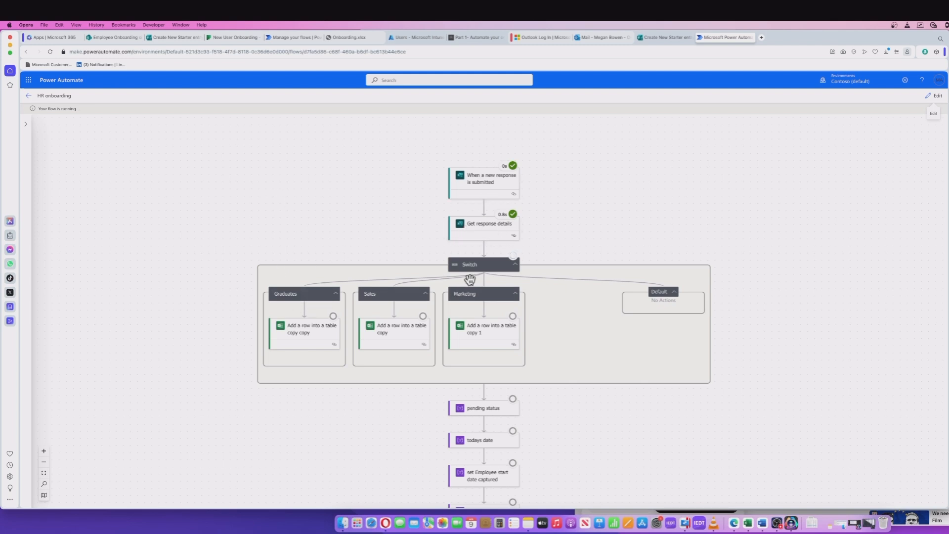
mouse_move(252, 322)
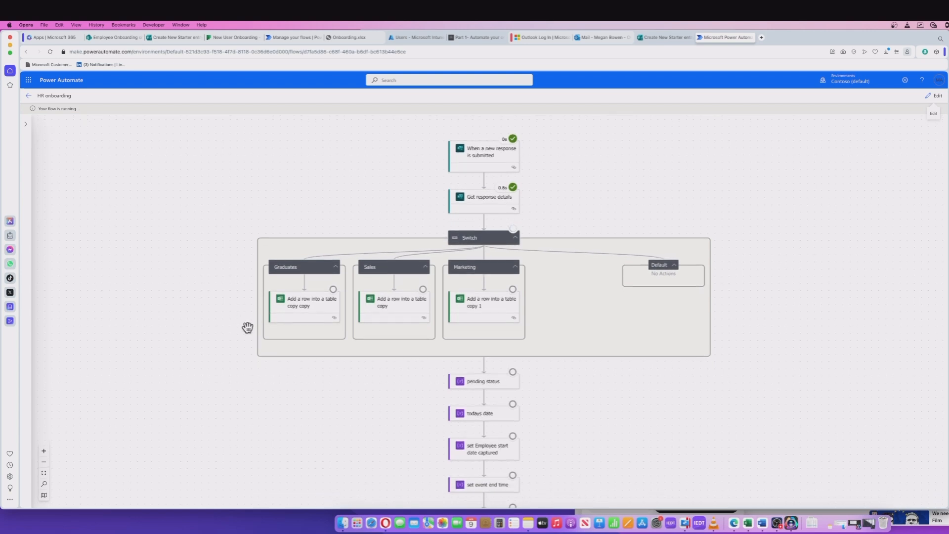
mouse_move(286, 193)
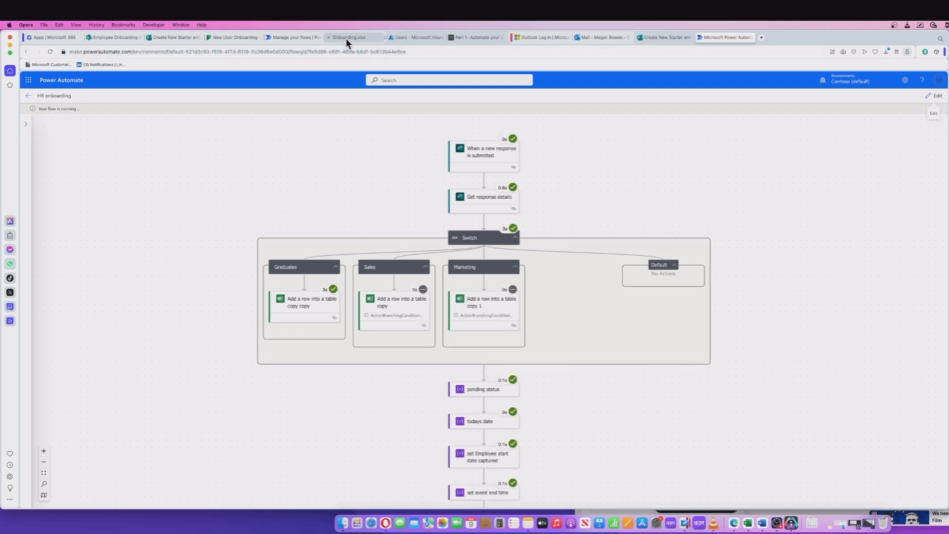
click(348, 36)
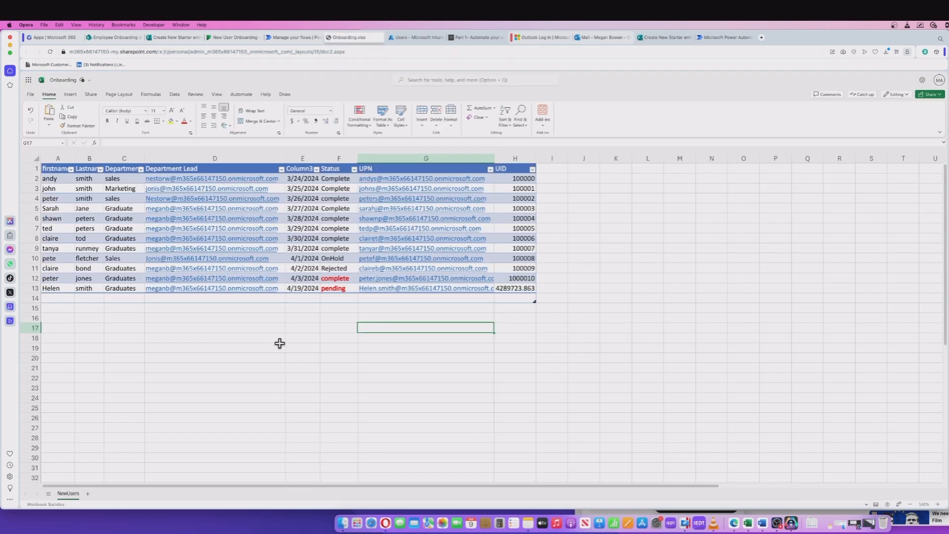
mouse_move(85, 288)
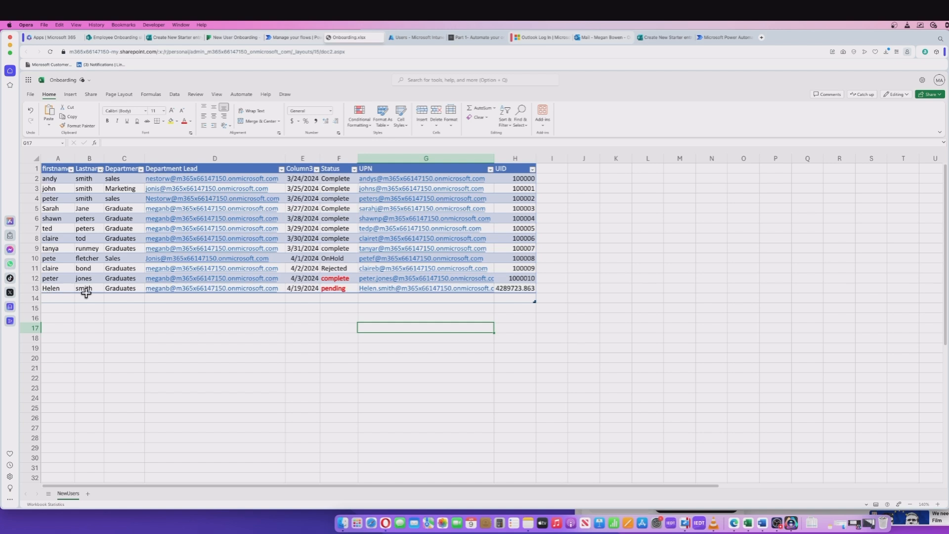
mouse_move(134, 308)
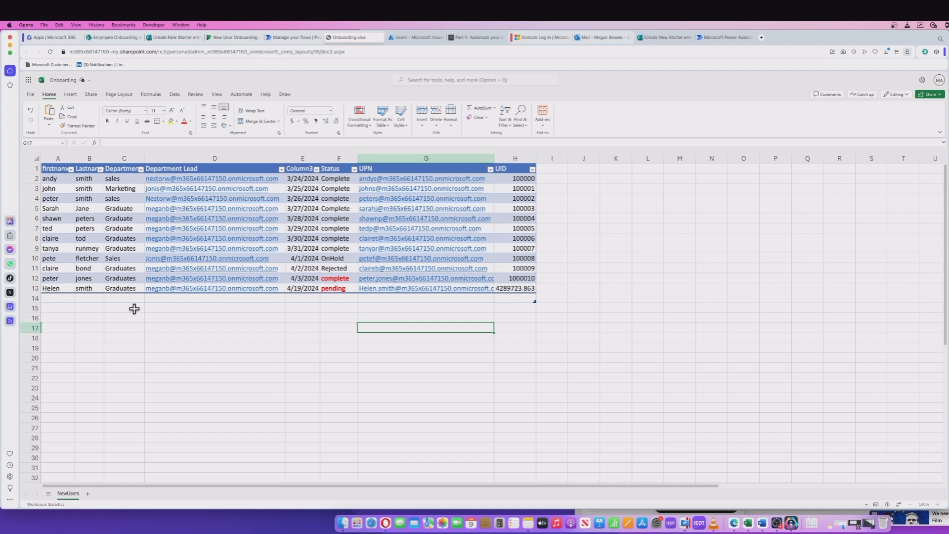
mouse_move(211, 287)
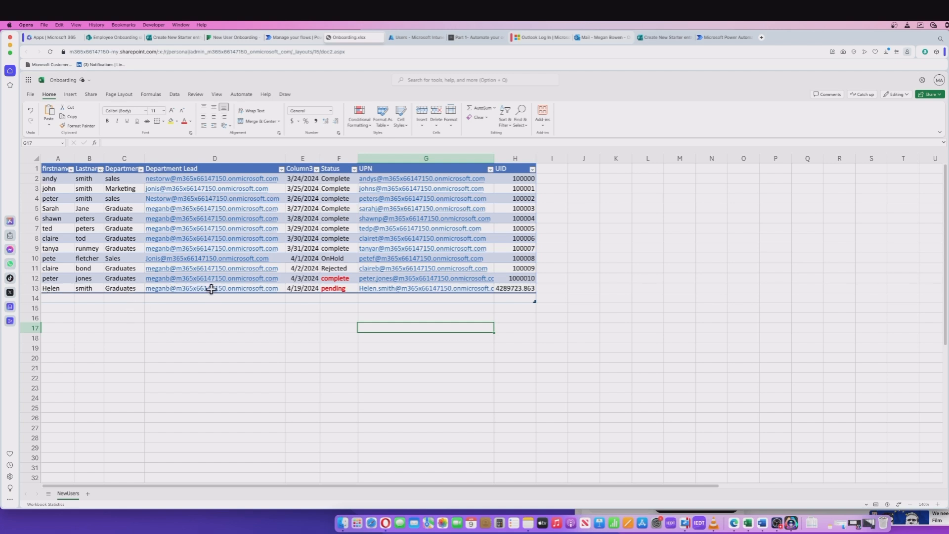
mouse_move(313, 302)
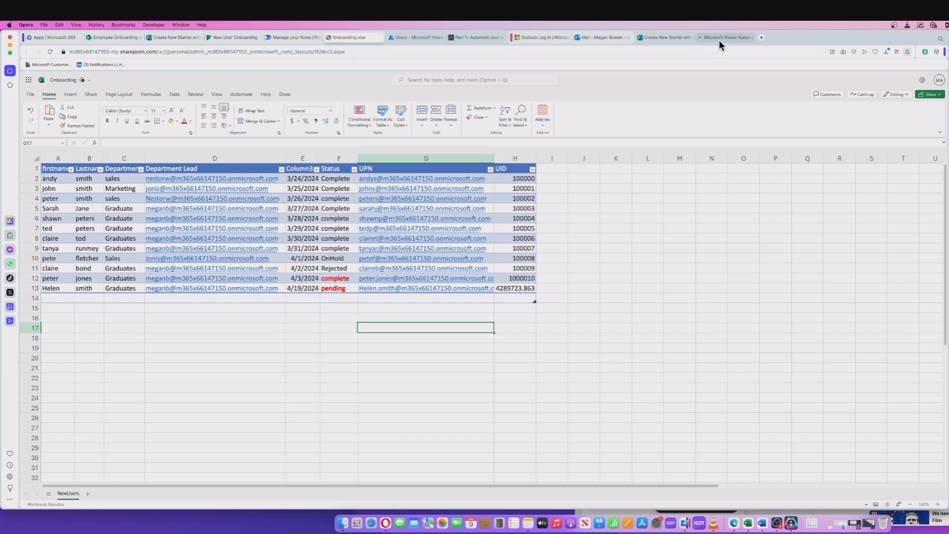
Return to the HR onboarding run and collapse the first For each loop to its summary.
click(724, 36)
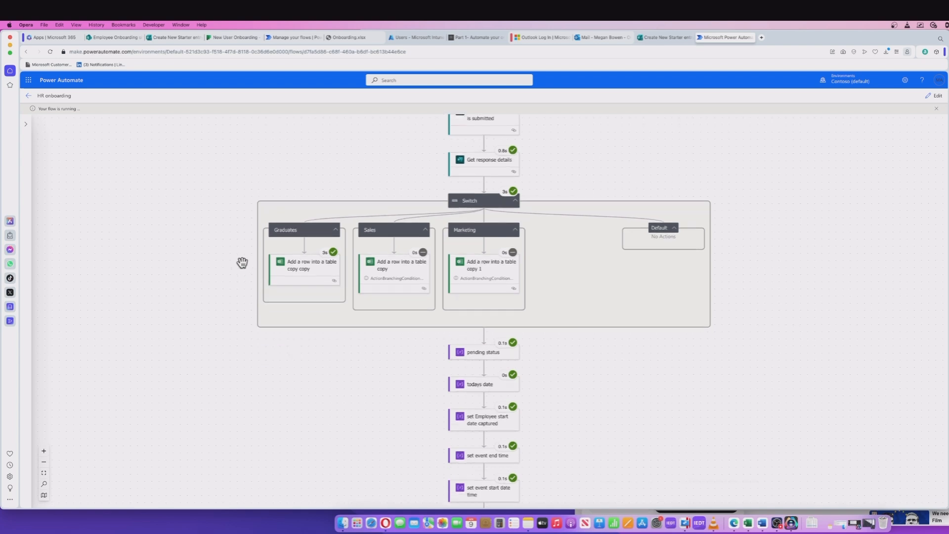
scroll(down, 3)
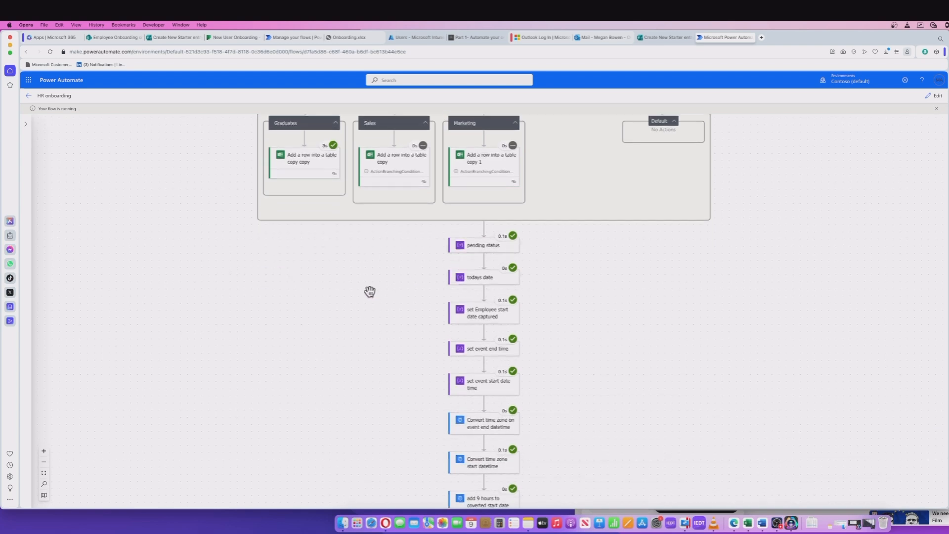
scroll(down, 3)
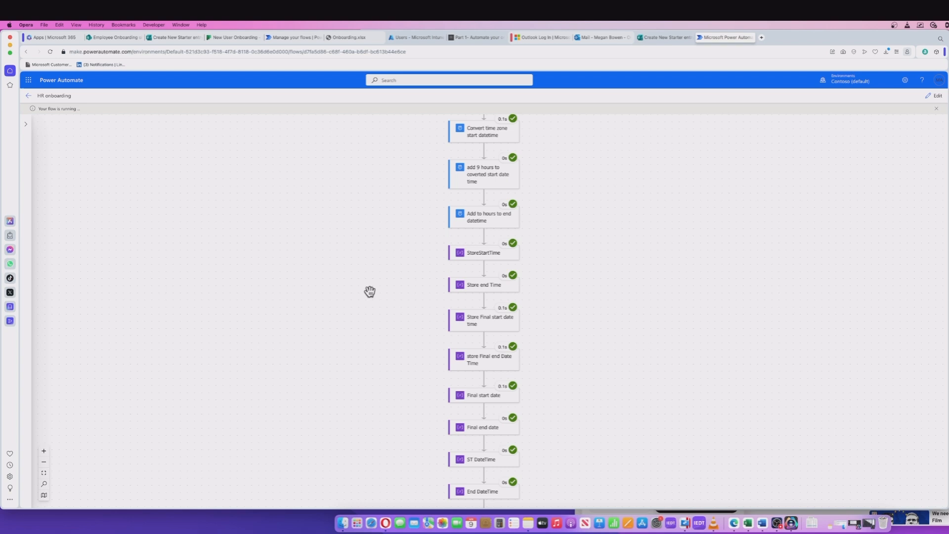
scroll(down, 3)
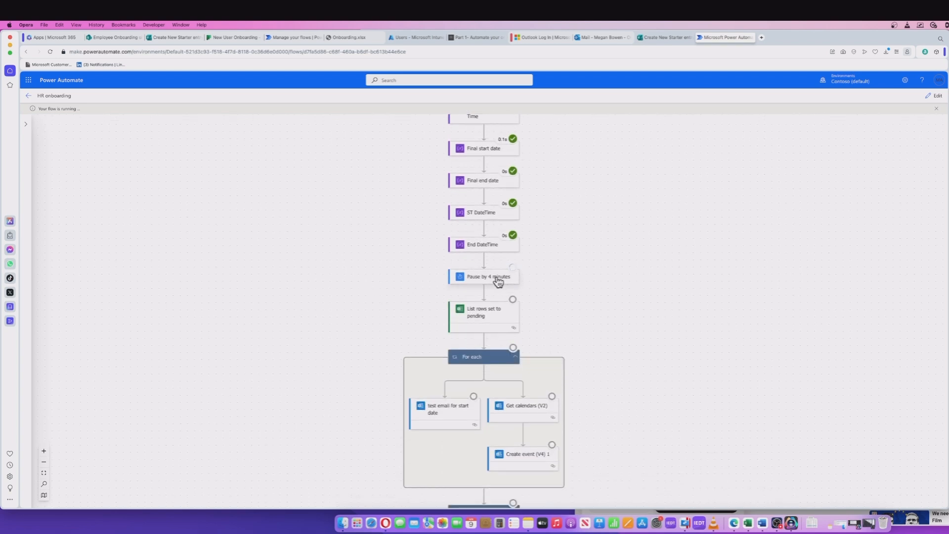
mouse_move(479, 283)
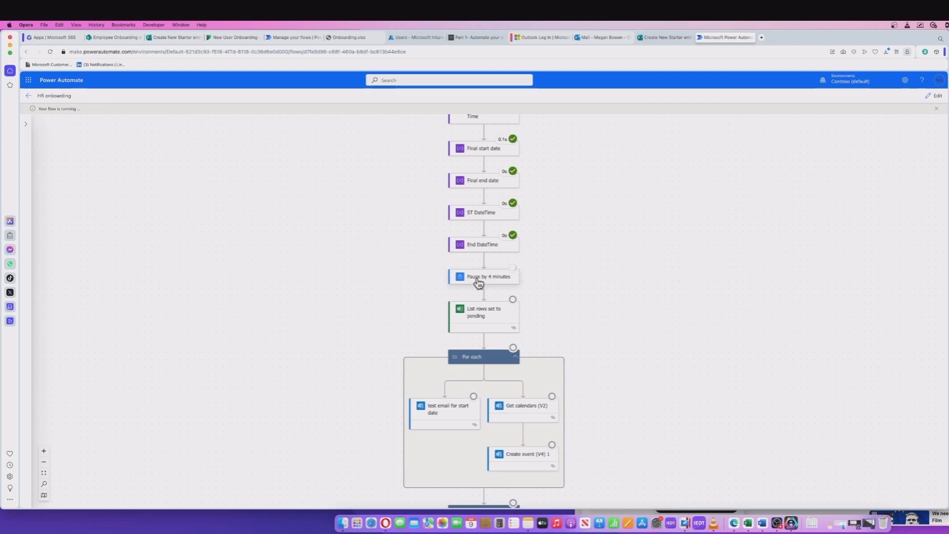
mouse_move(486, 283)
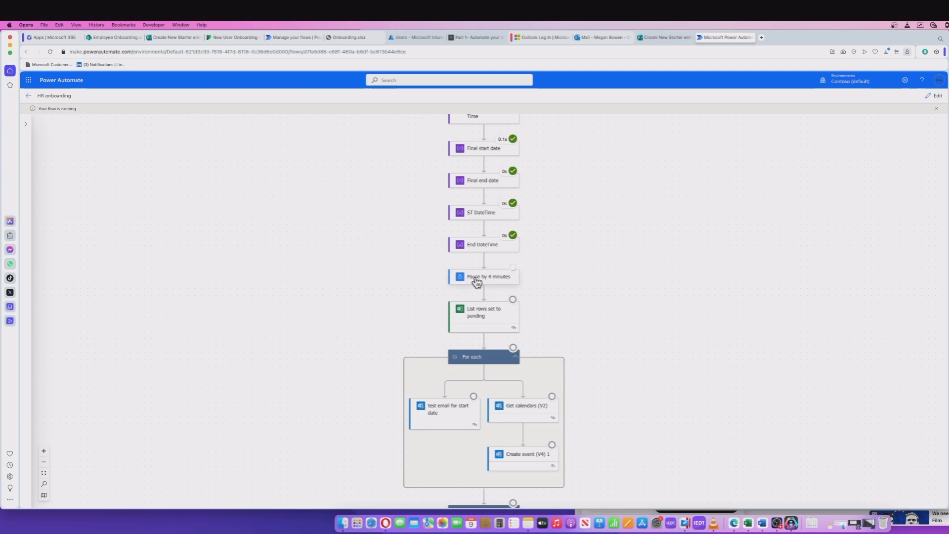
scroll(down, 3)
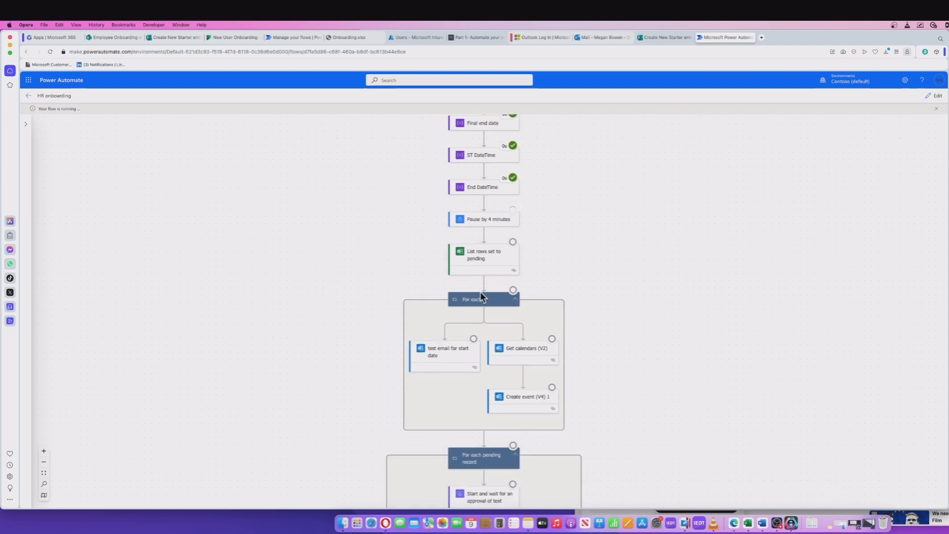
click(514, 299)
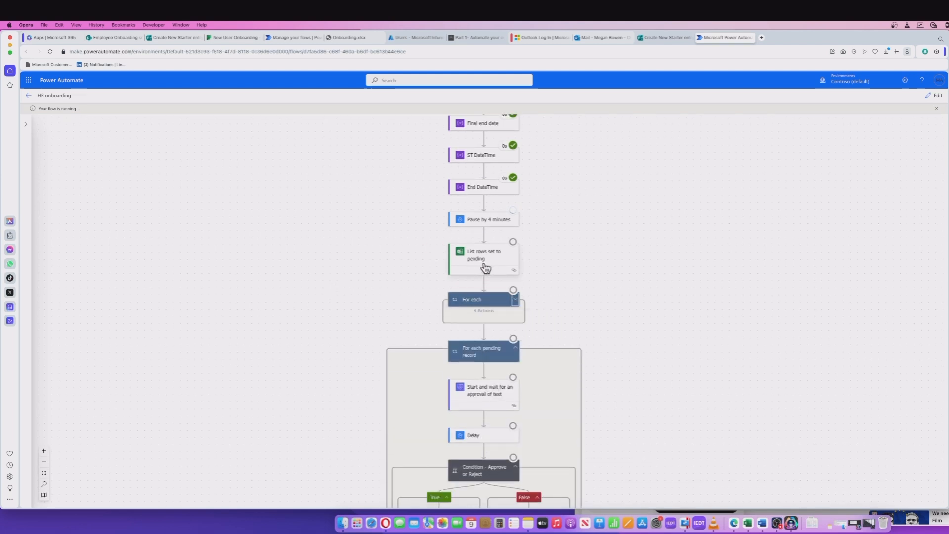
mouse_move(495, 260)
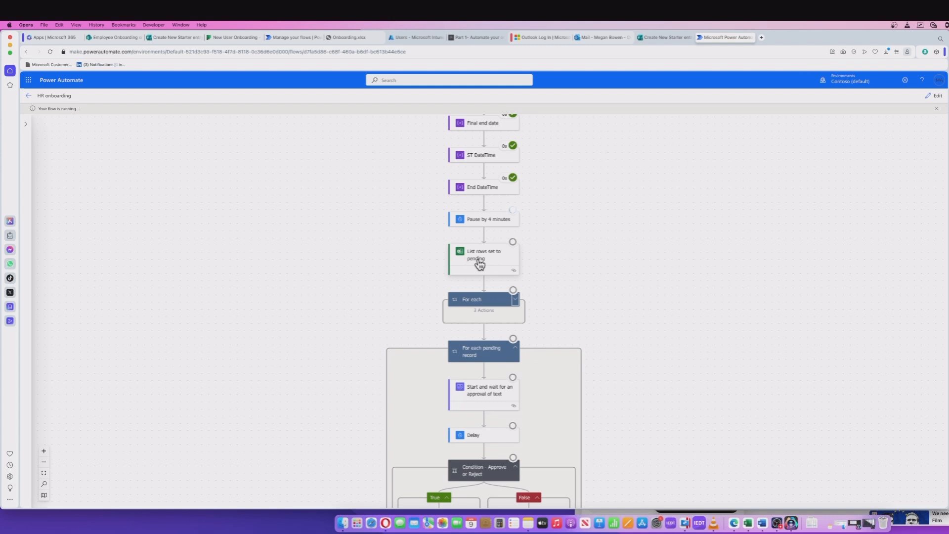
mouse_move(485, 261)
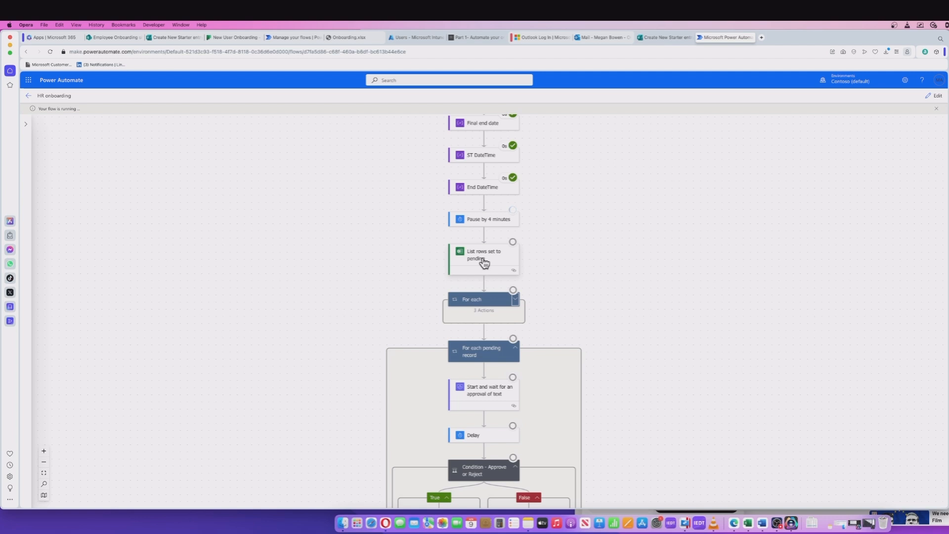
mouse_move(351, 263)
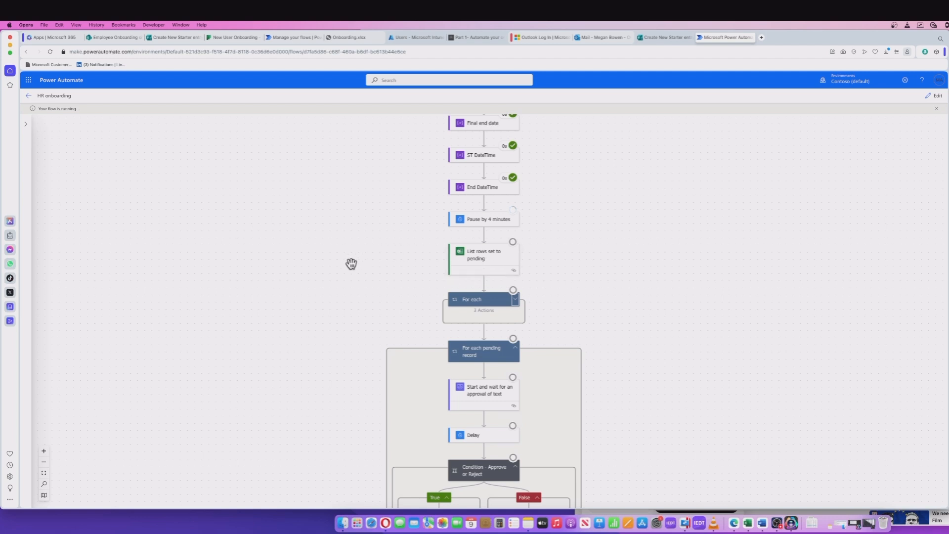
scroll(down, 3)
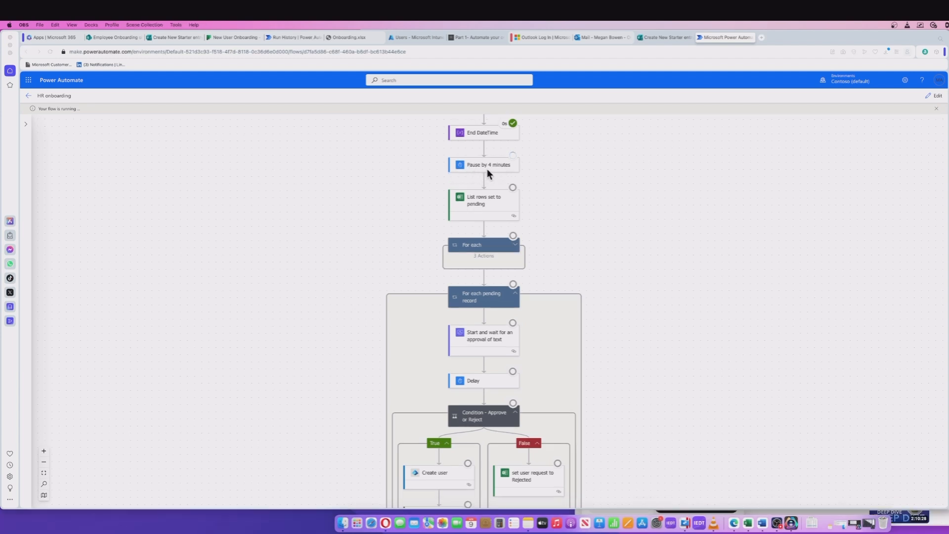
mouse_move(391, 210)
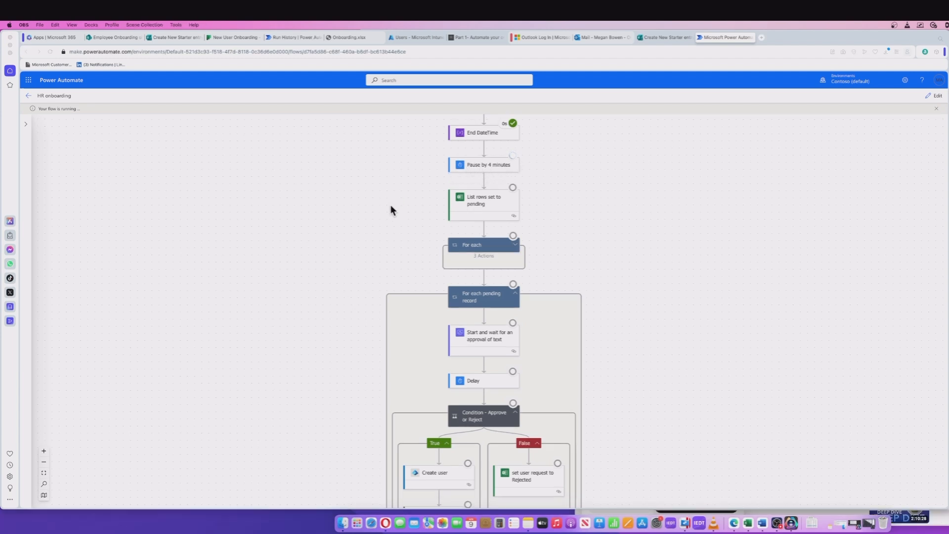
mouse_move(485, 211)
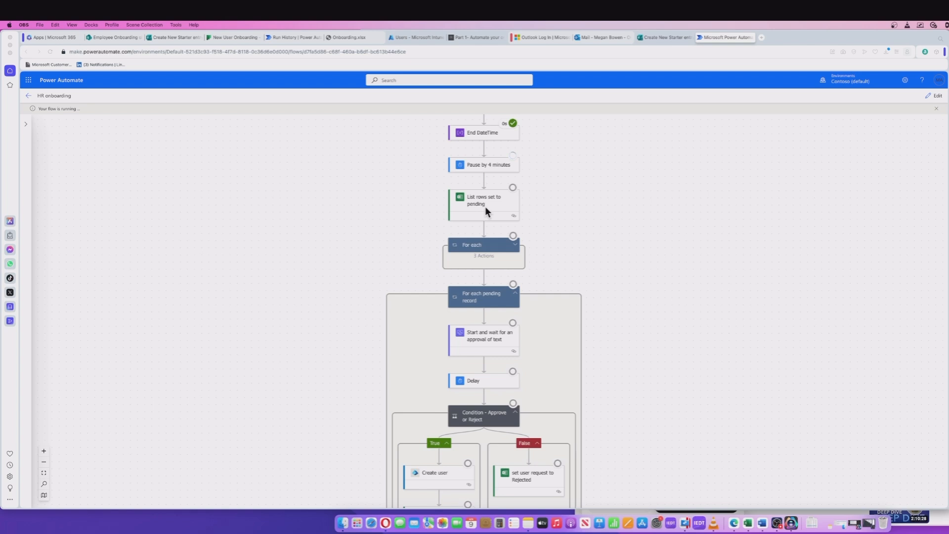
scroll(down, 3)
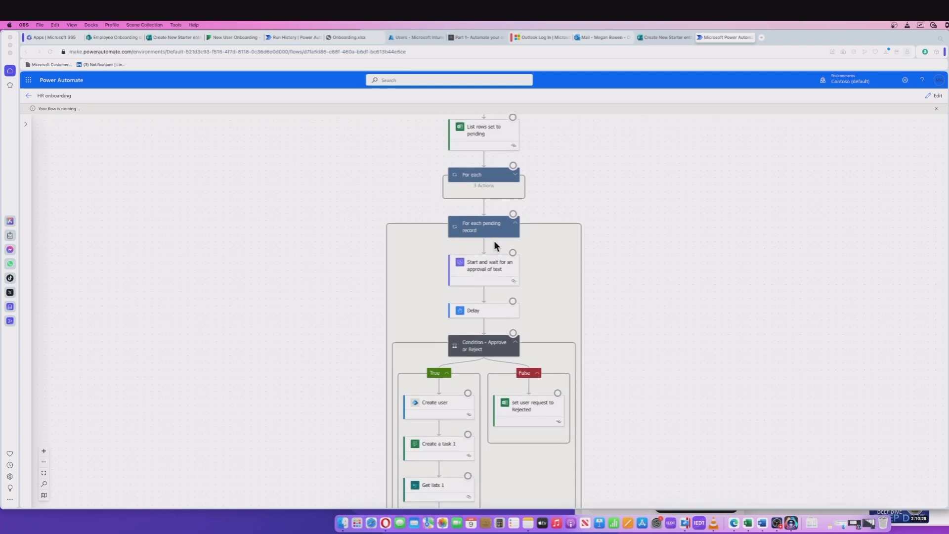
mouse_move(472, 237)
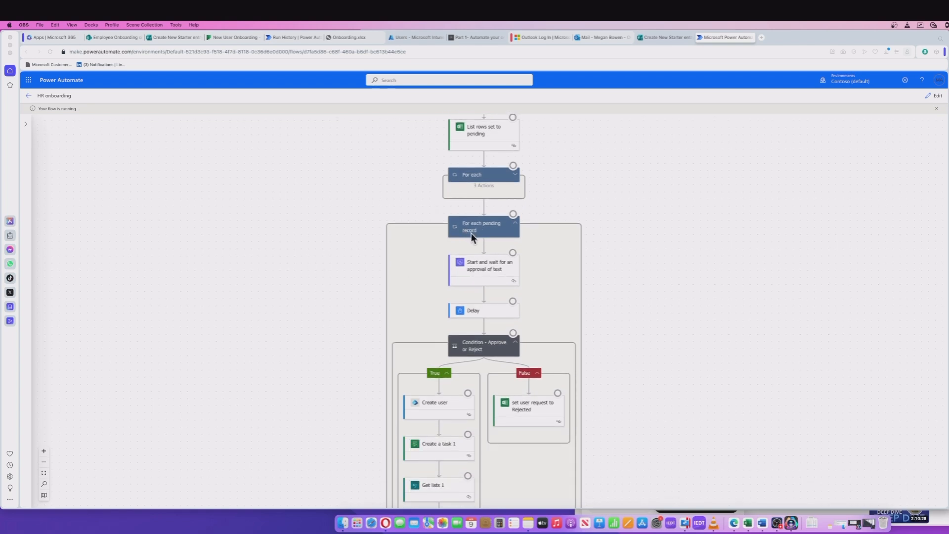
mouse_move(355, 252)
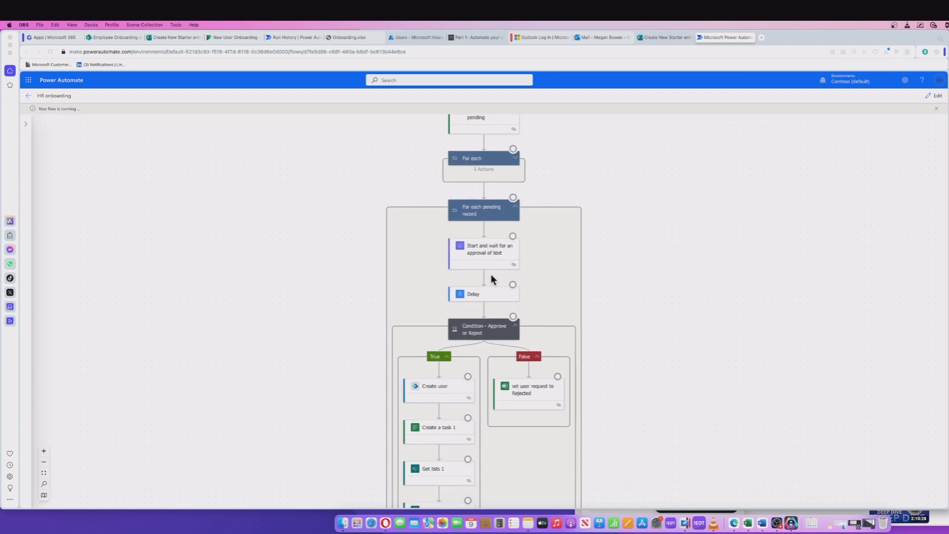
mouse_move(483, 254)
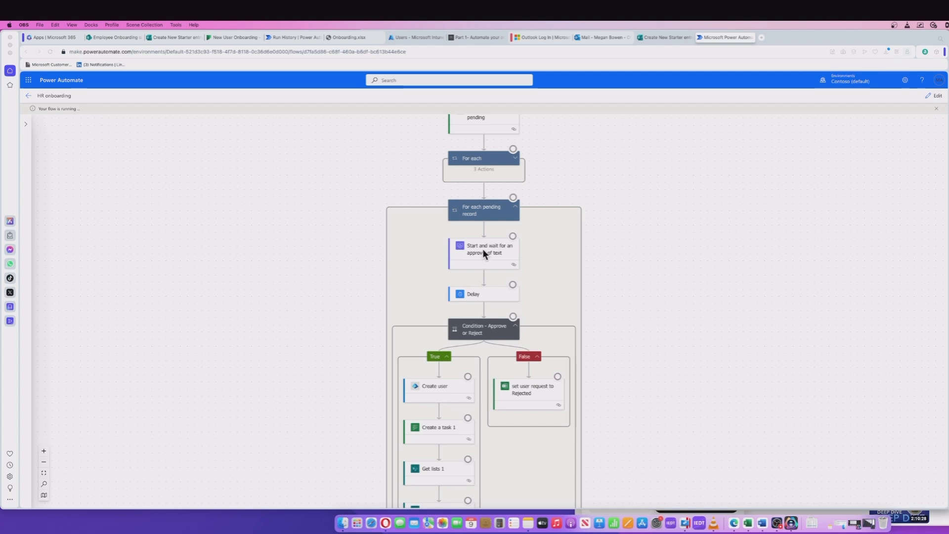
mouse_move(513, 259)
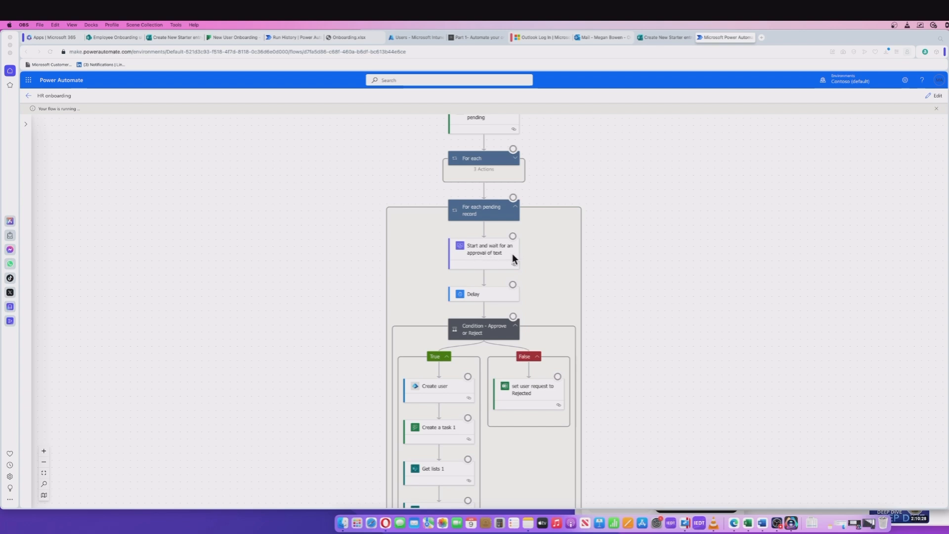
mouse_move(487, 257)
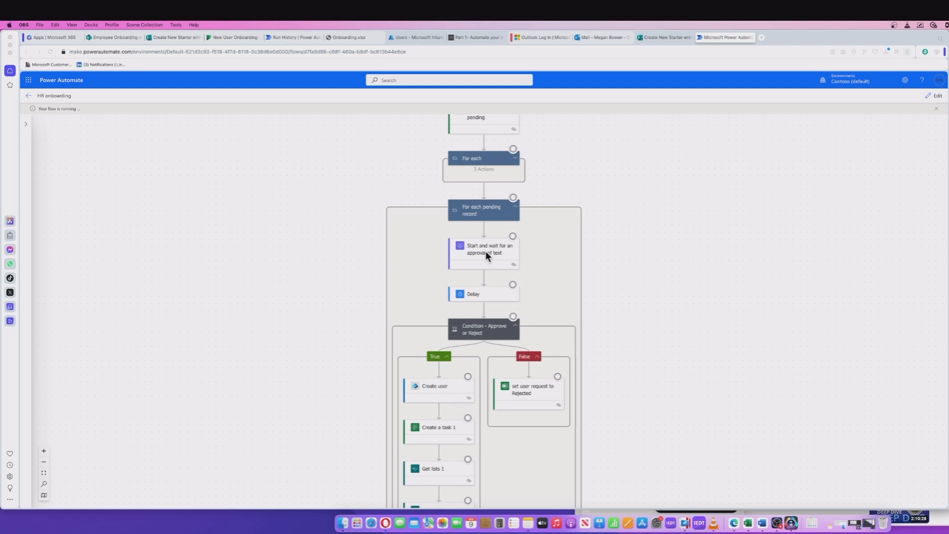
mouse_move(472, 296)
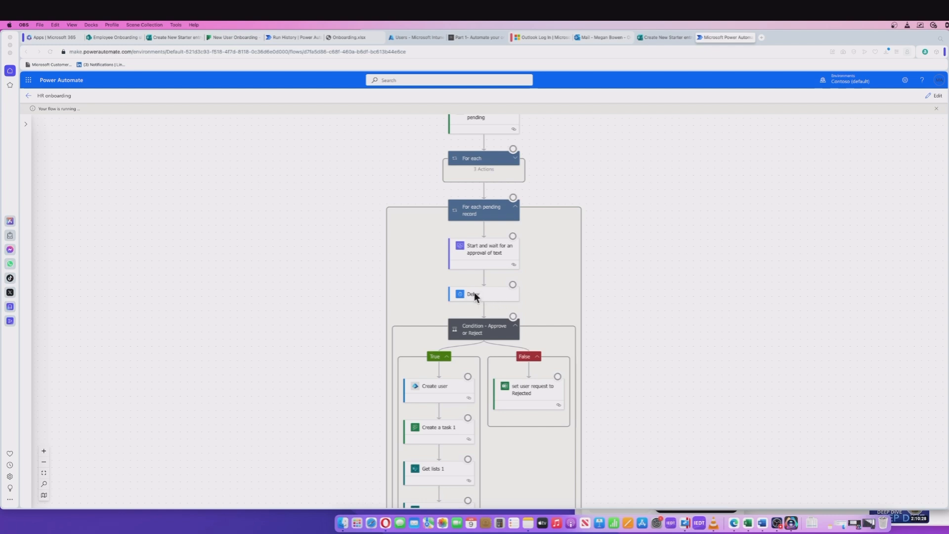
mouse_move(475, 297)
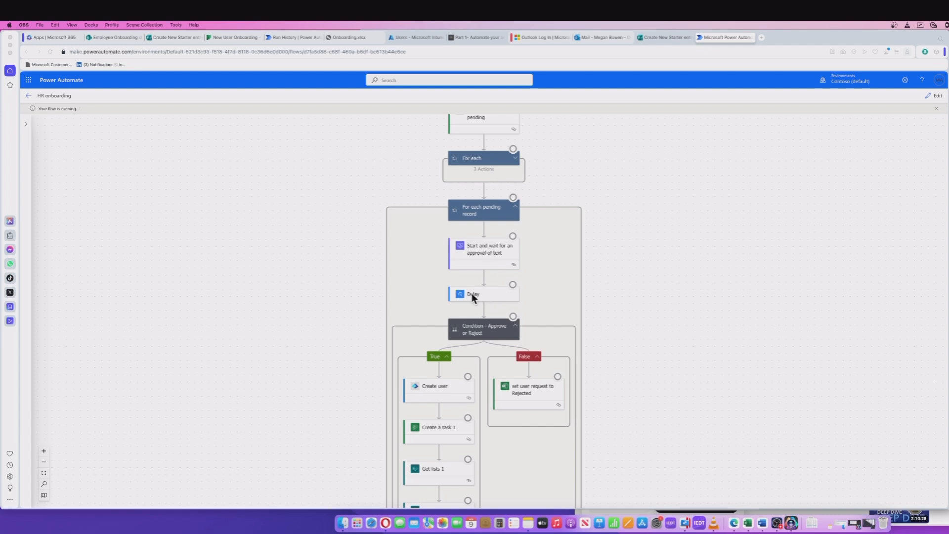
mouse_move(494, 263)
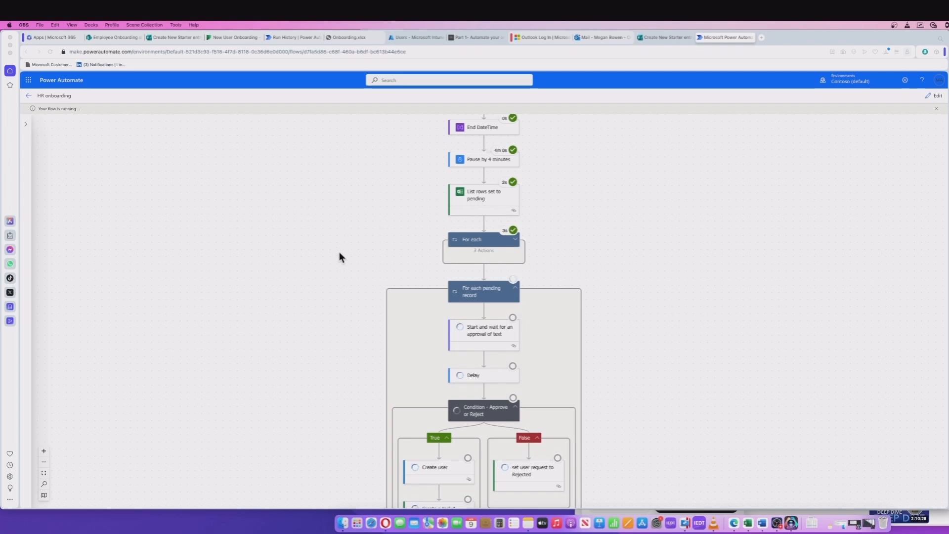
scroll(down, 3)
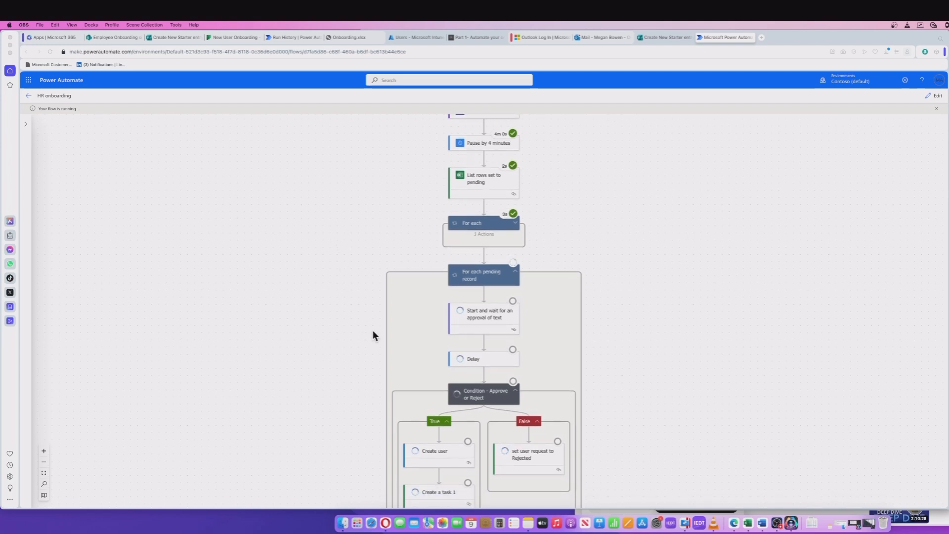
mouse_move(370, 318)
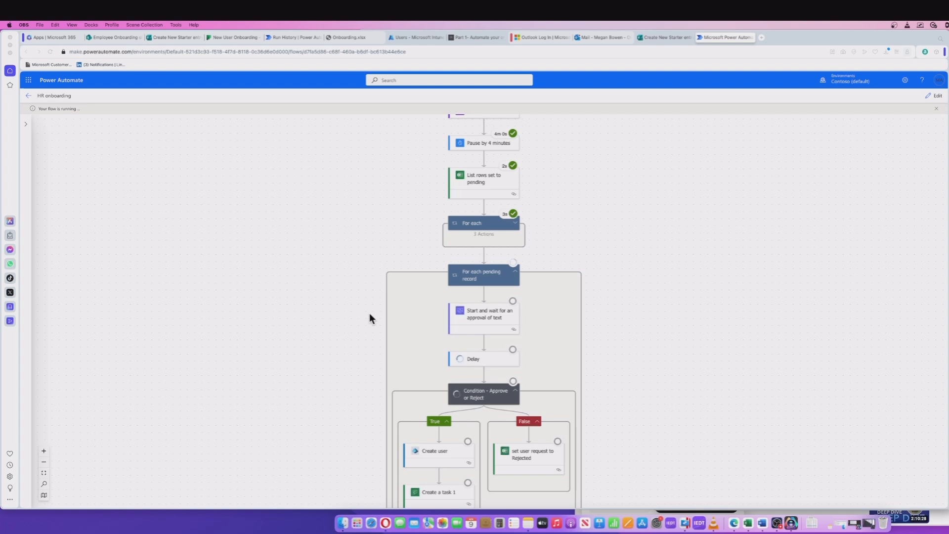
mouse_move(355, 320)
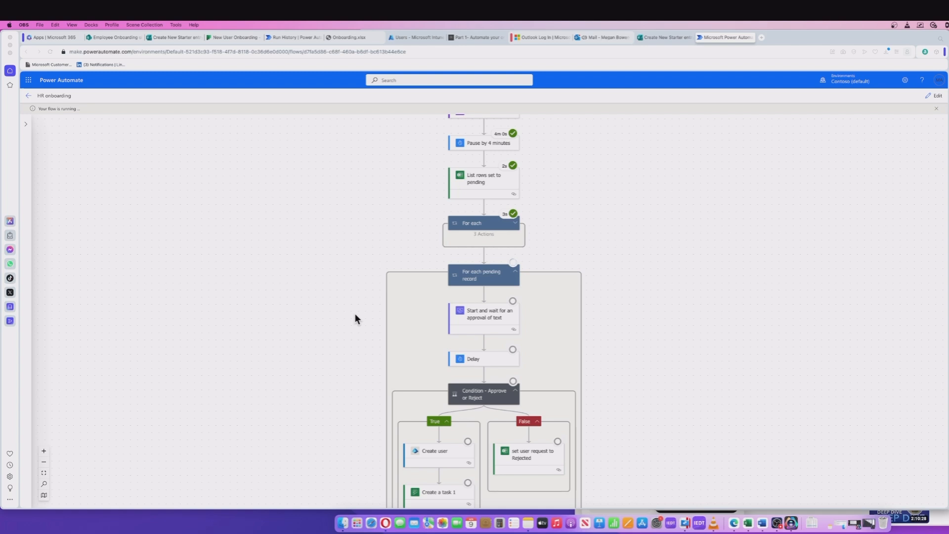
mouse_move(611, 174)
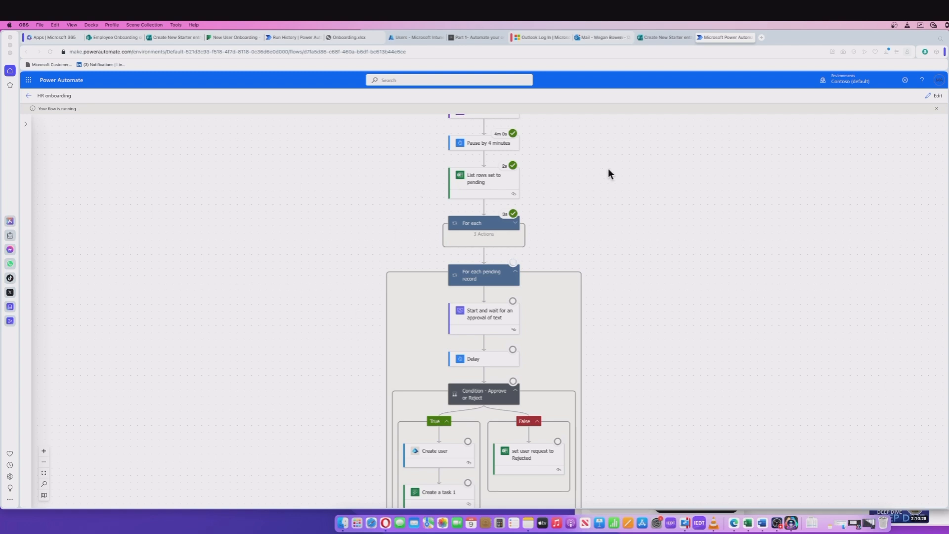
Approve the New starter approval email with comment 'app', then return to the running flow.
click(600, 37)
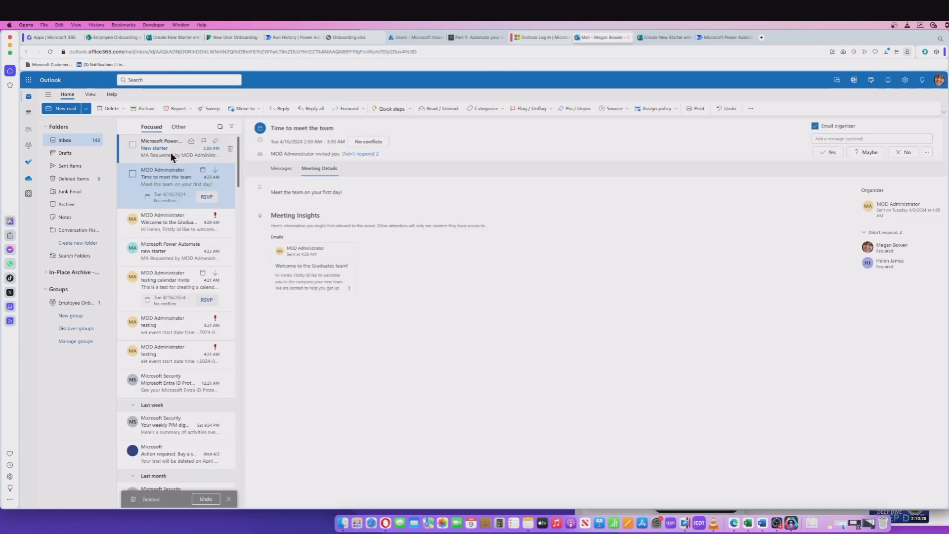
click(171, 147)
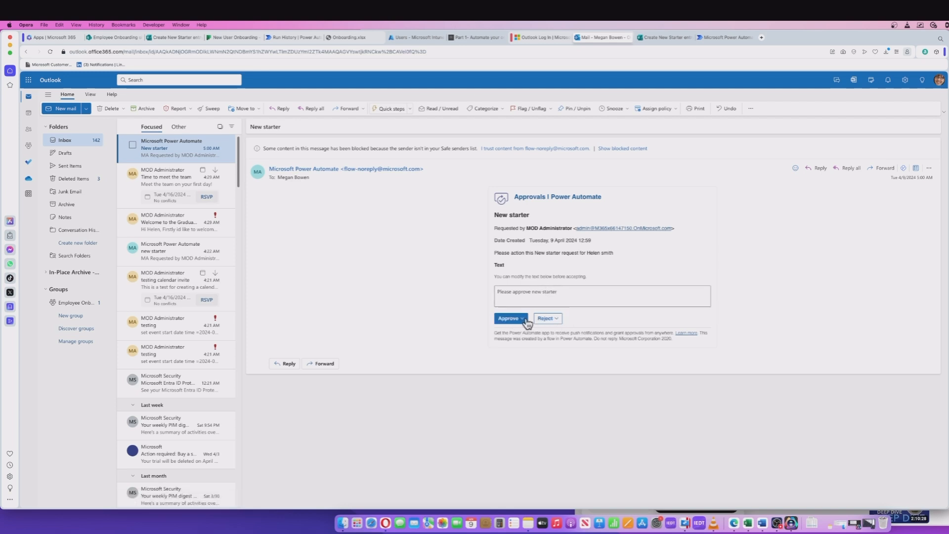
click(507, 319)
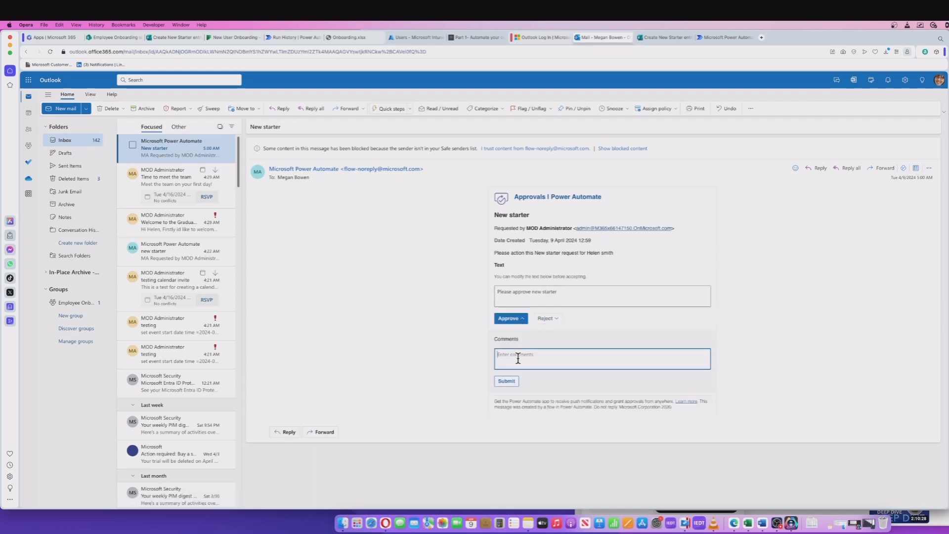
text(approve)
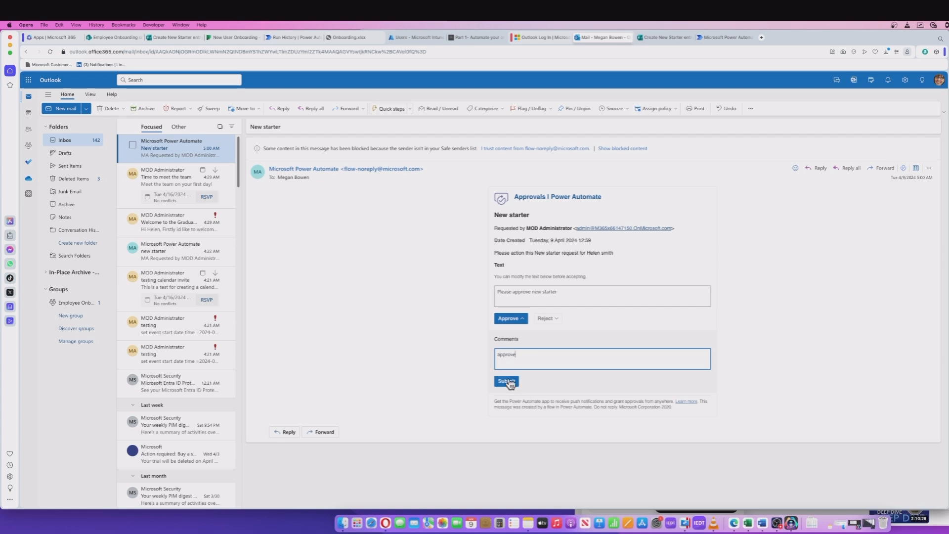
click(506, 380)
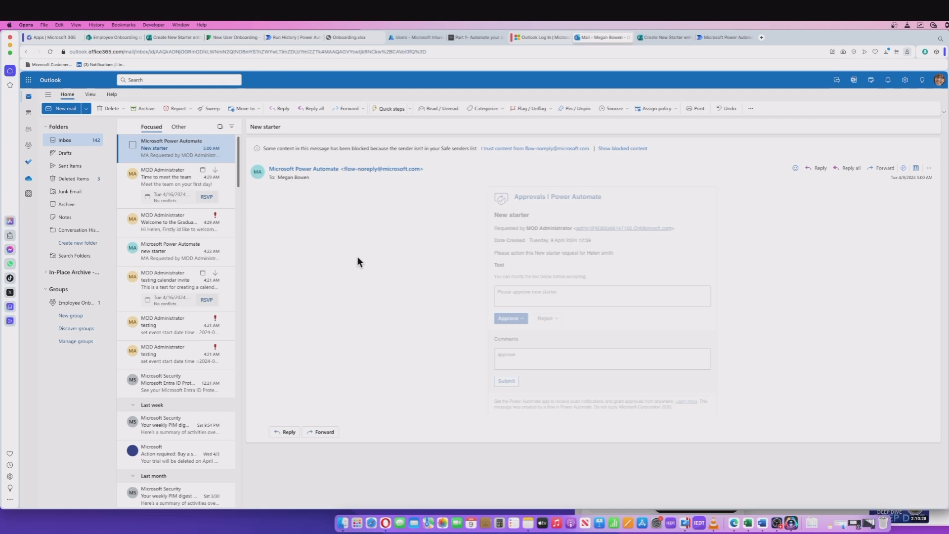
click(506, 381)
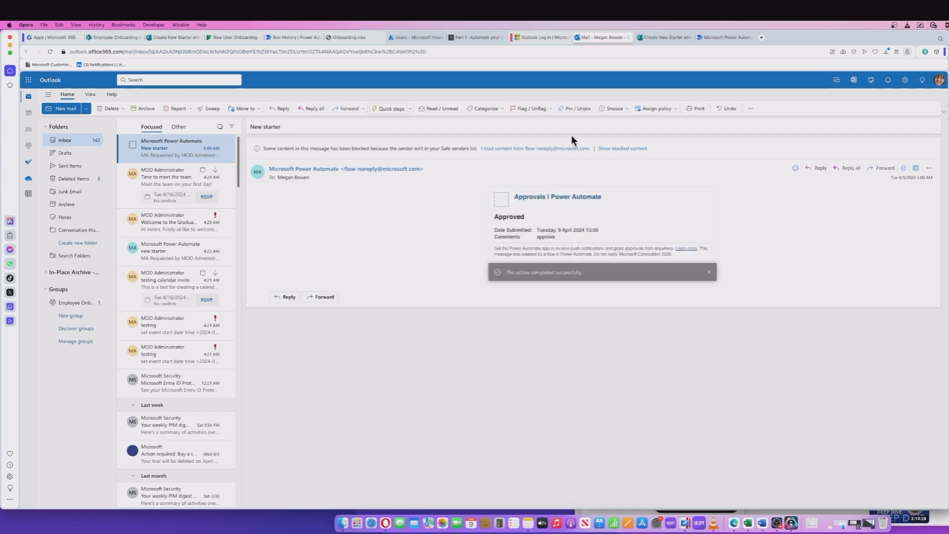
click(724, 36)
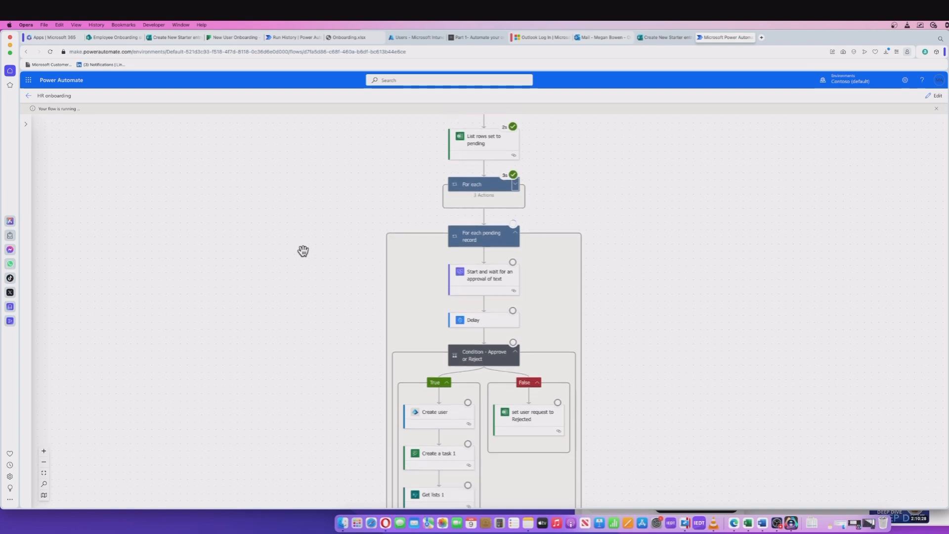
scroll(down, 3)
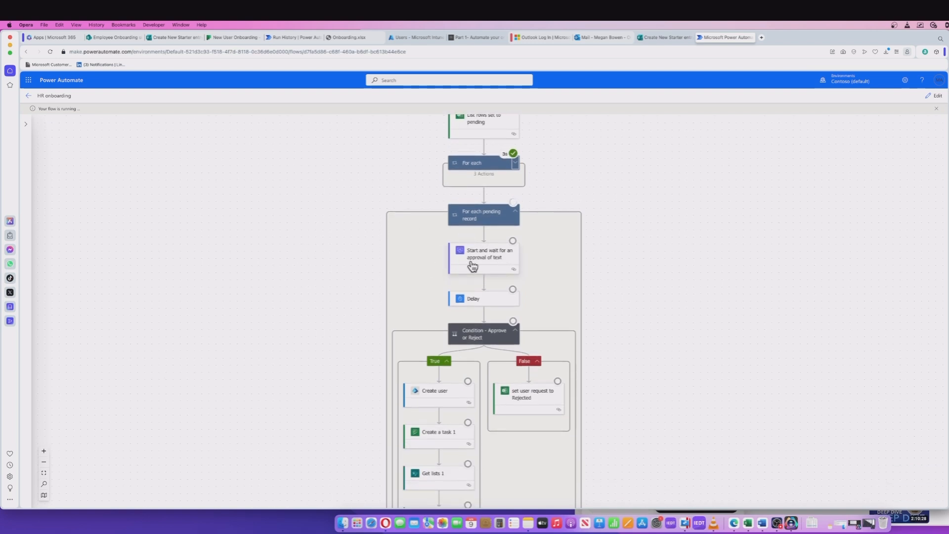
mouse_move(422, 284)
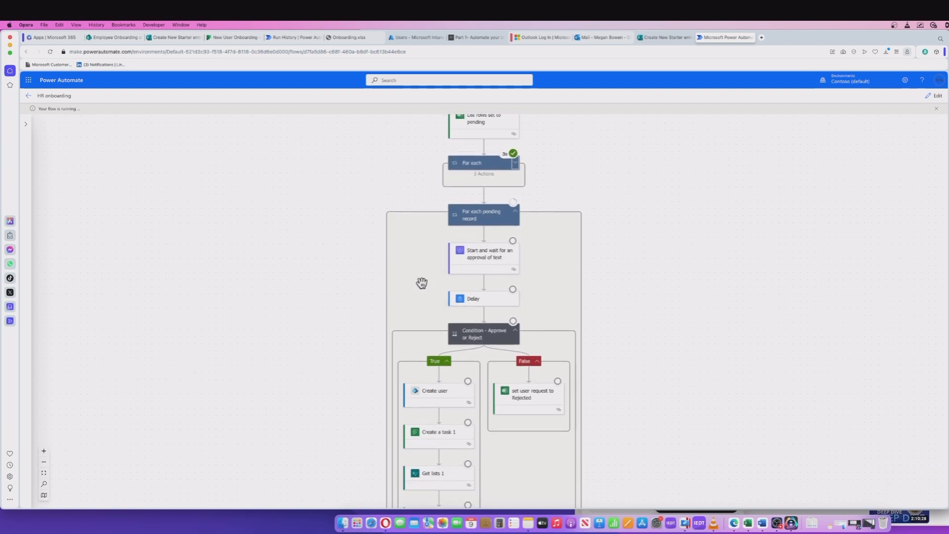
mouse_move(299, 231)
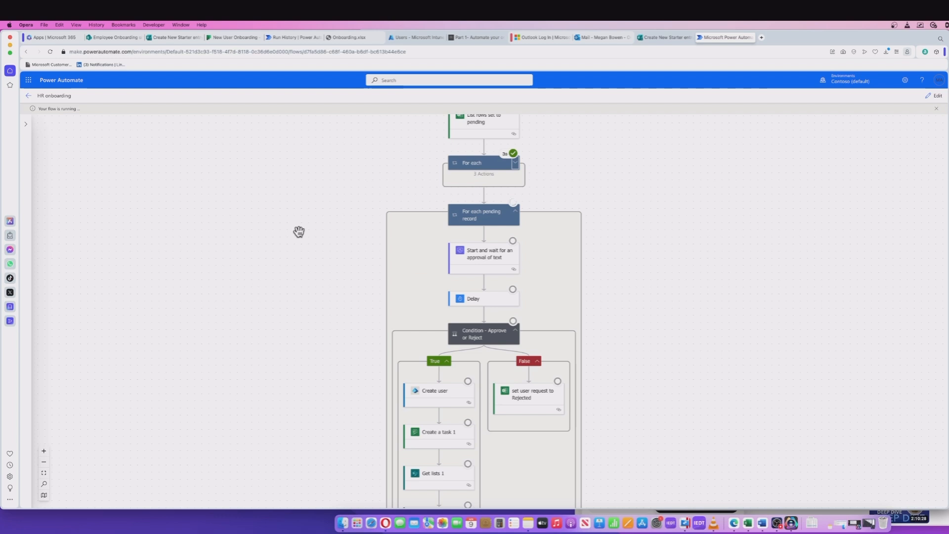
scroll(down, 3)
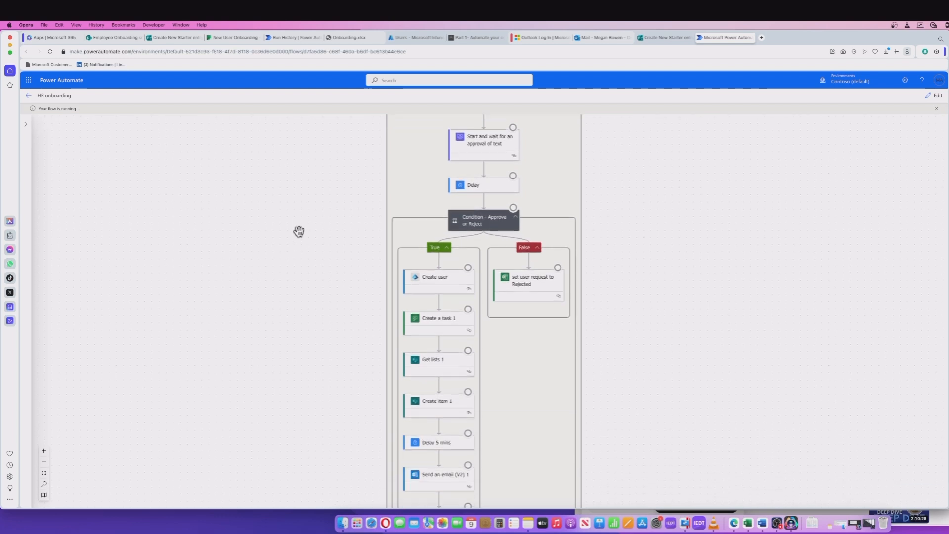
scroll(down, 3)
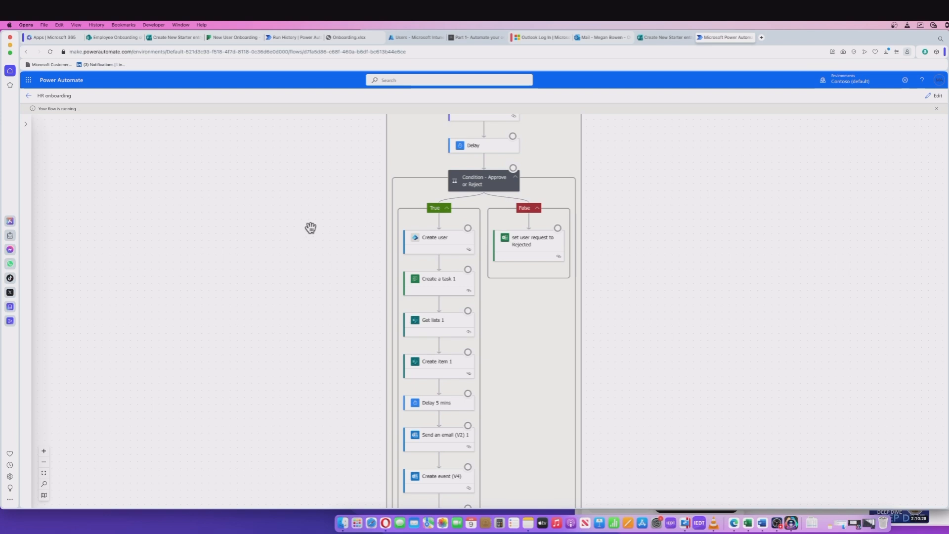
mouse_move(436, 249)
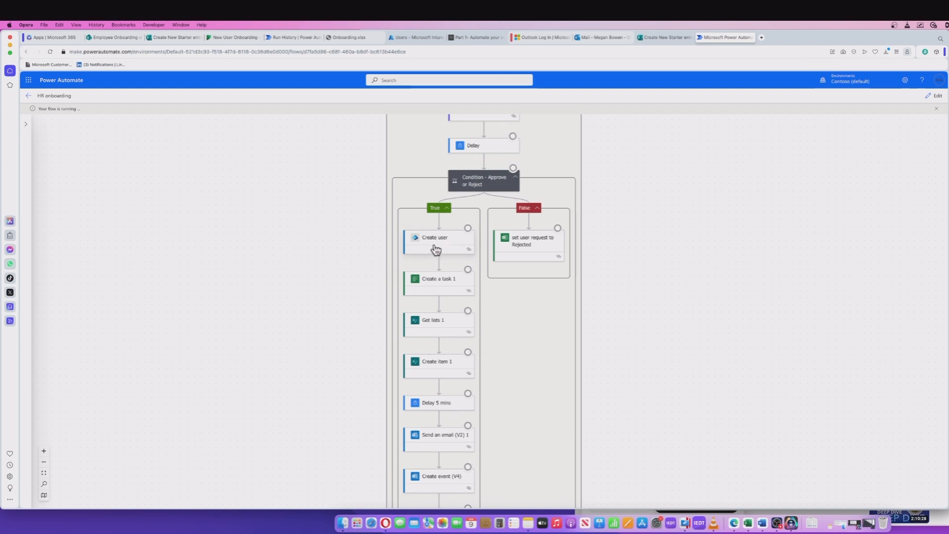
mouse_move(451, 244)
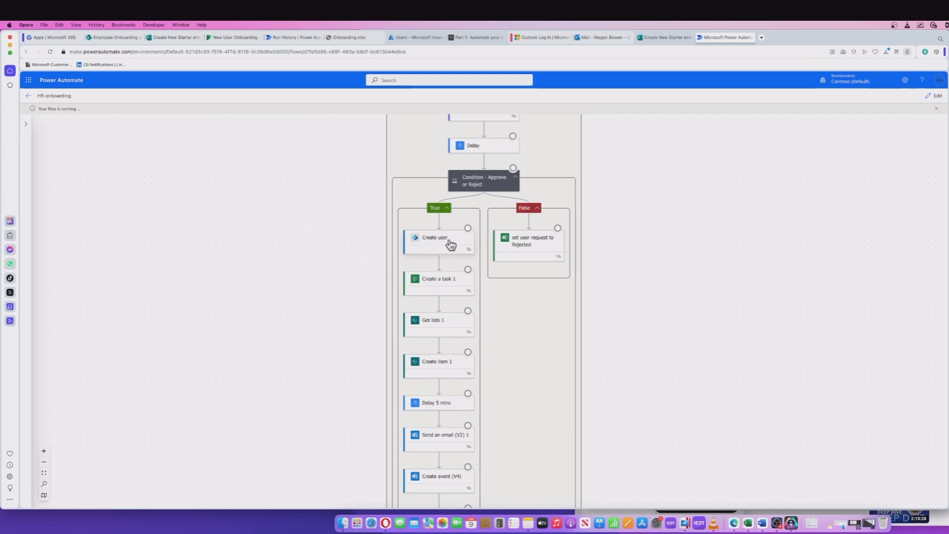
mouse_move(428, 243)
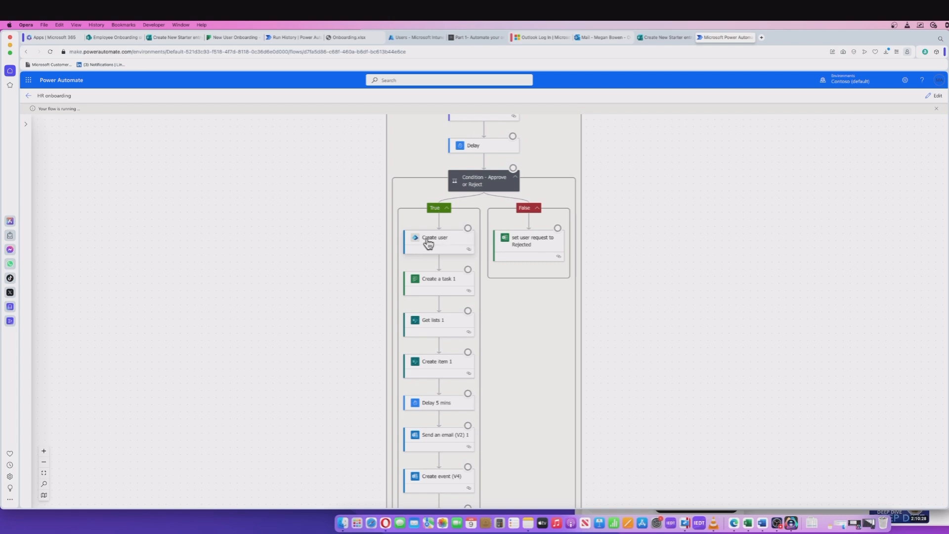
scroll(down, 3)
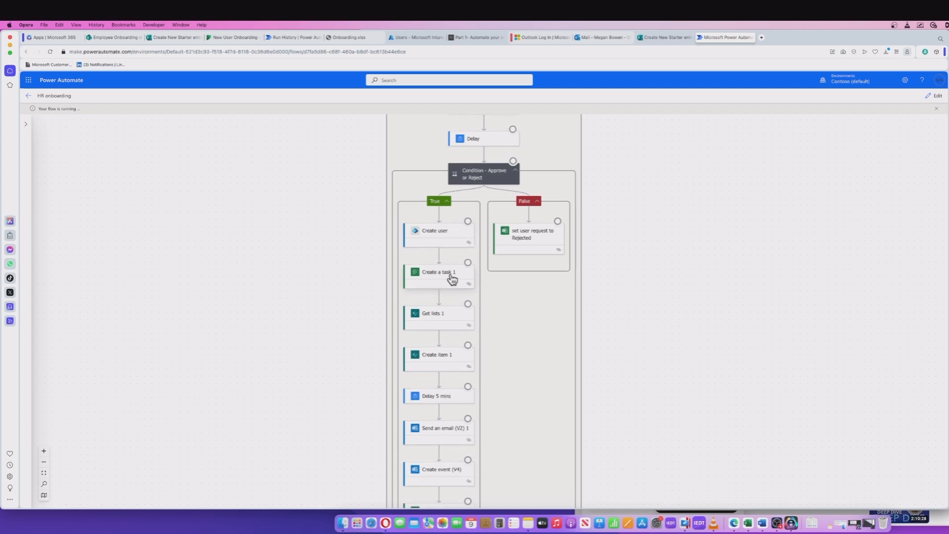
mouse_move(432, 275)
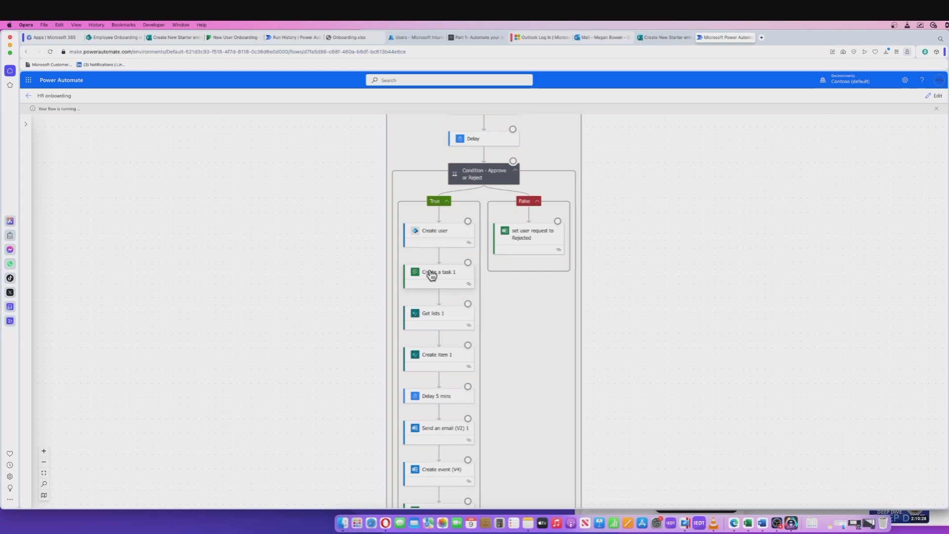
mouse_move(440, 279)
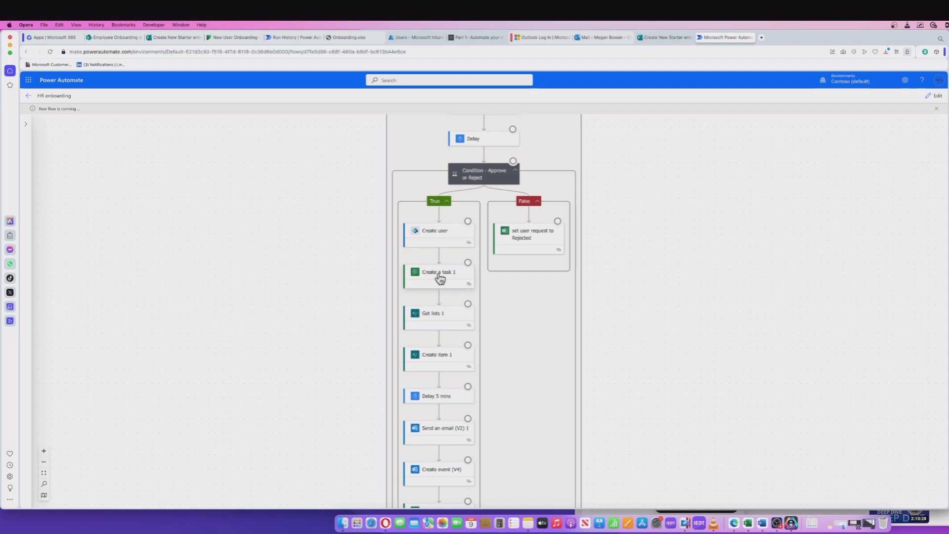
scroll(down, 3)
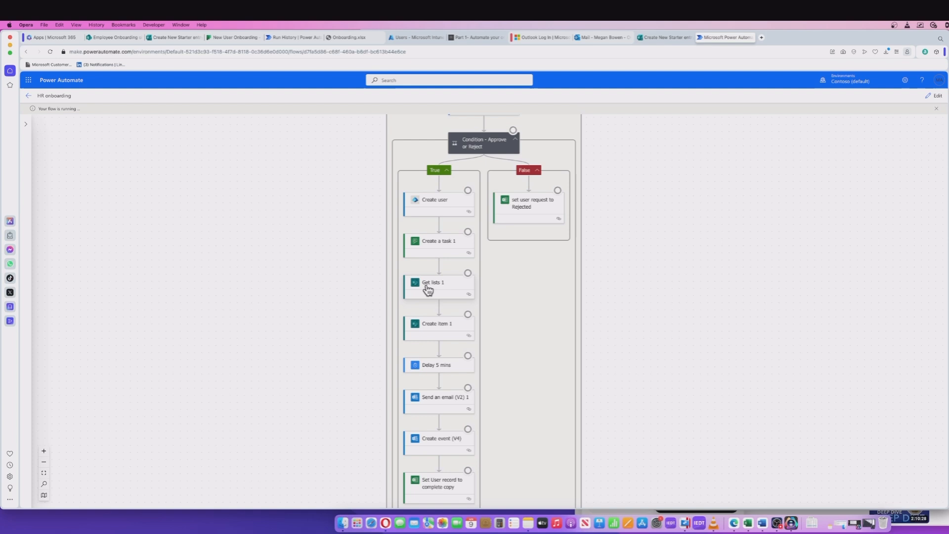
scroll(down, 3)
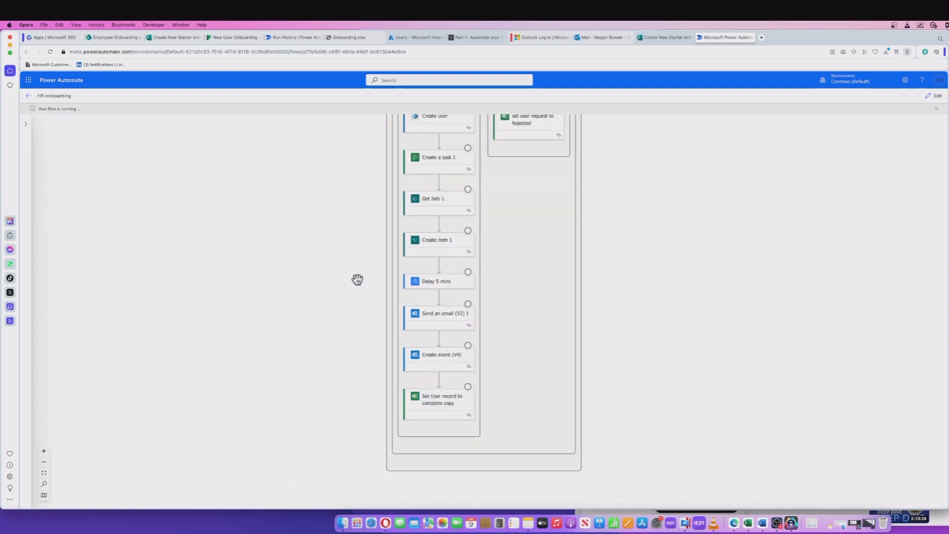
mouse_move(351, 290)
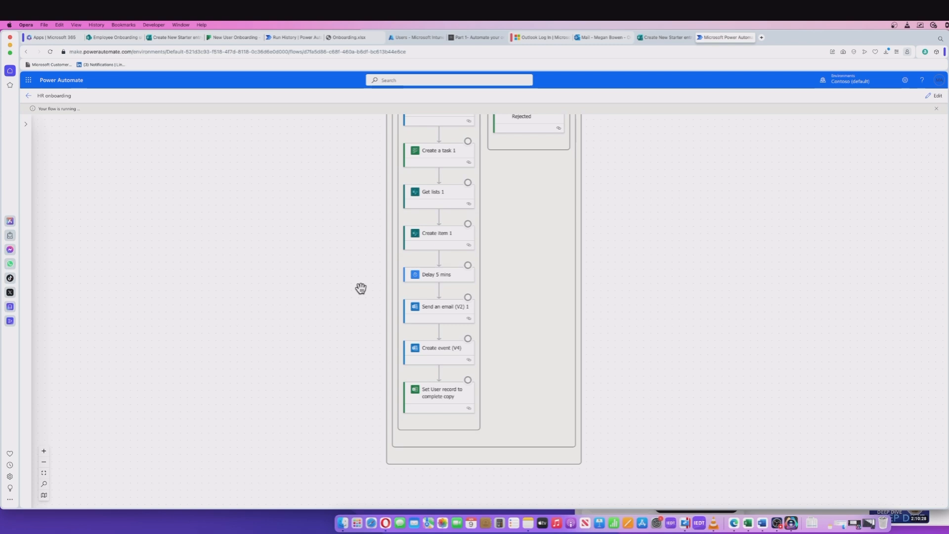
mouse_move(443, 311)
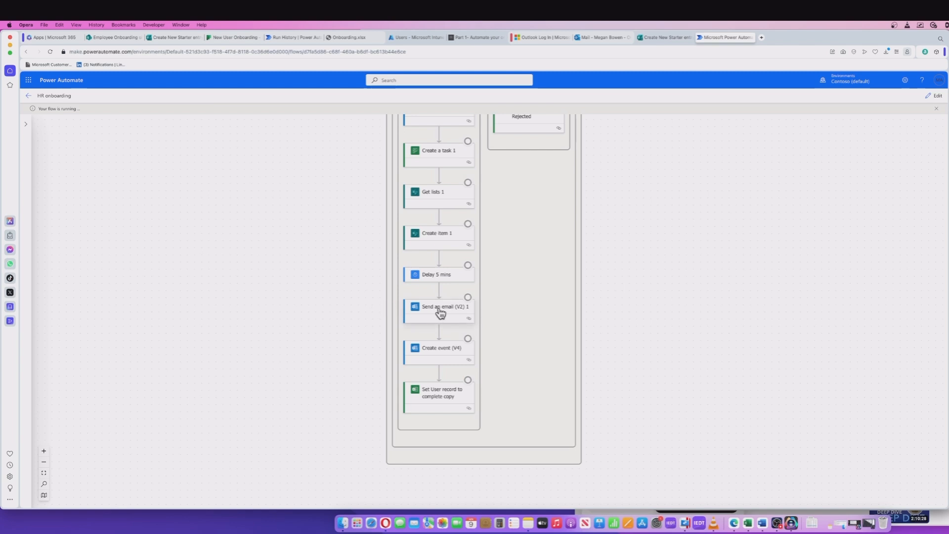
mouse_move(343, 310)
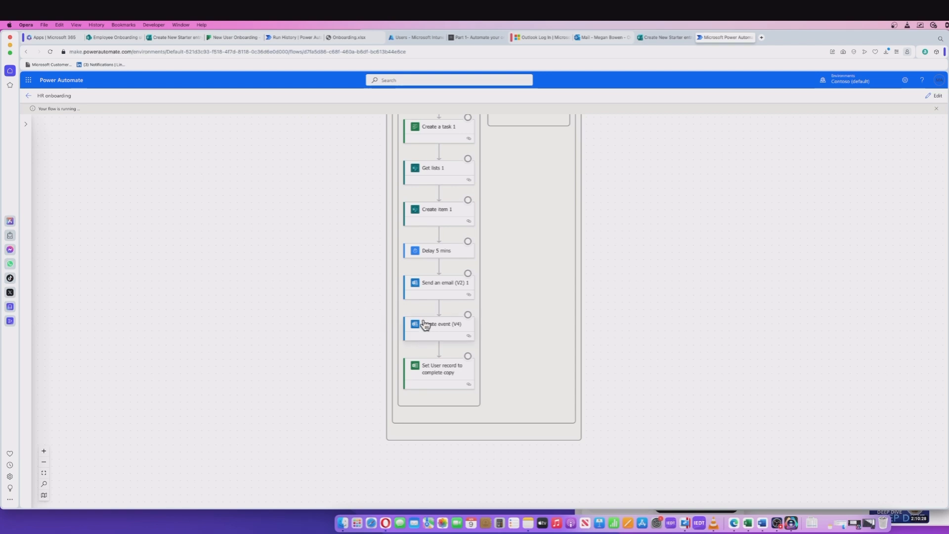
mouse_move(360, 319)
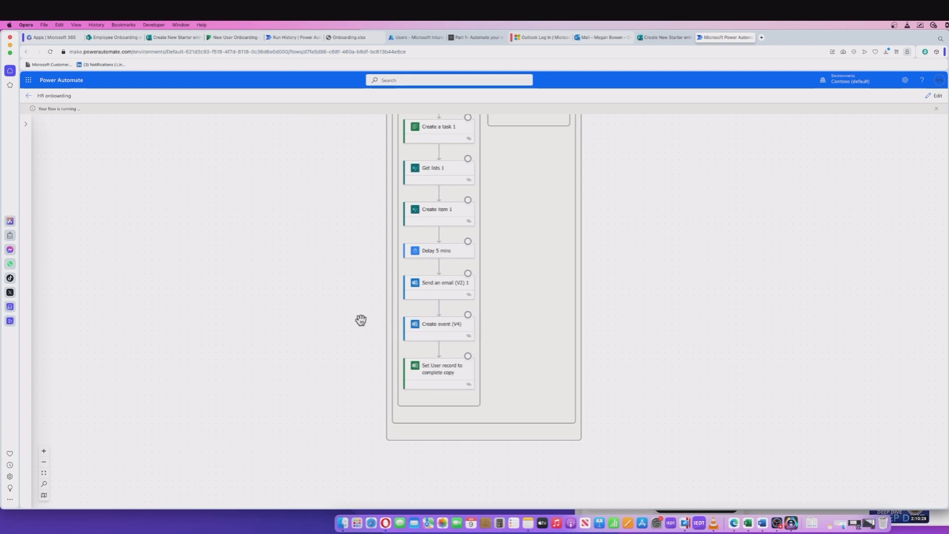
mouse_move(399, 392)
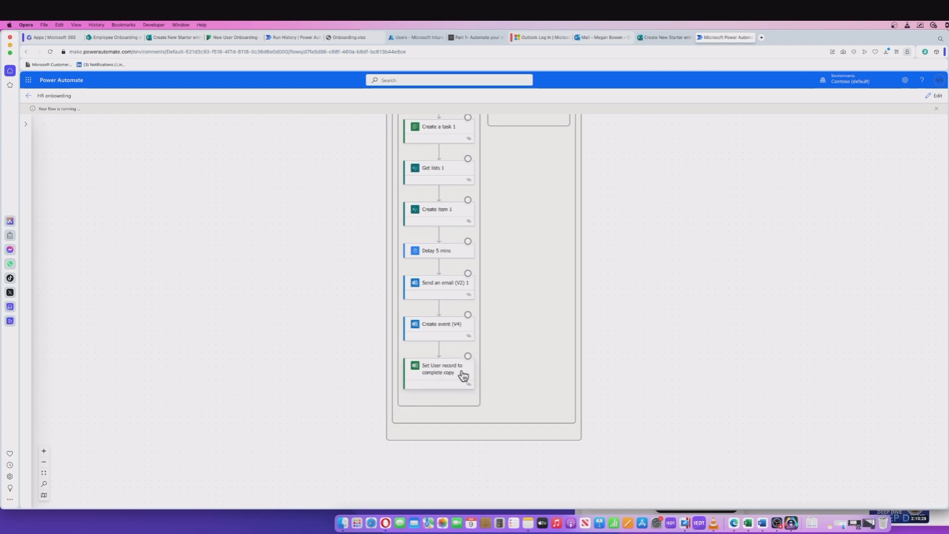
mouse_move(442, 372)
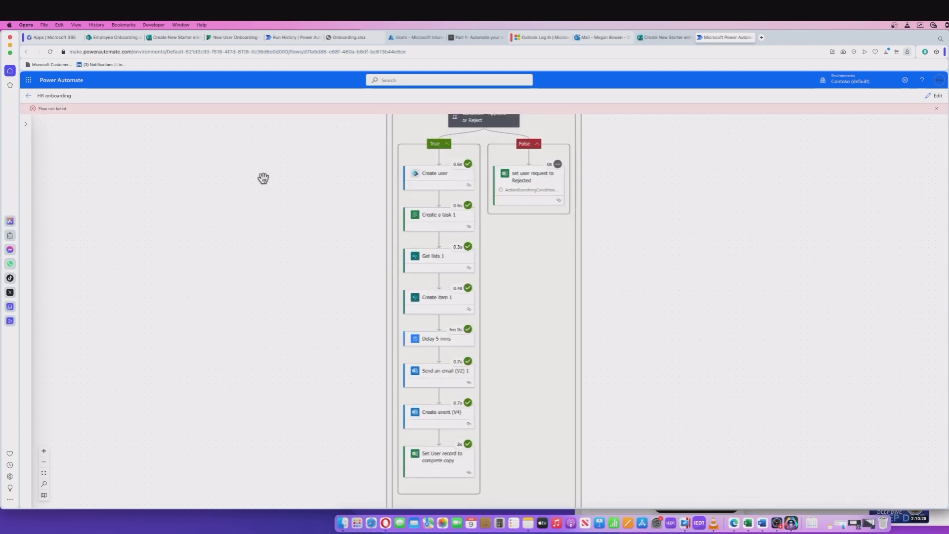
mouse_move(451, 193)
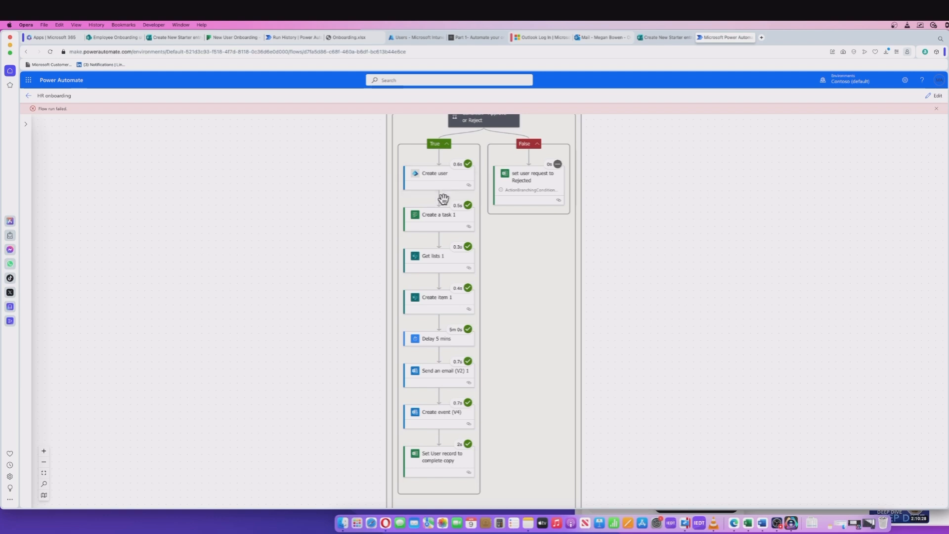
mouse_move(424, 477)
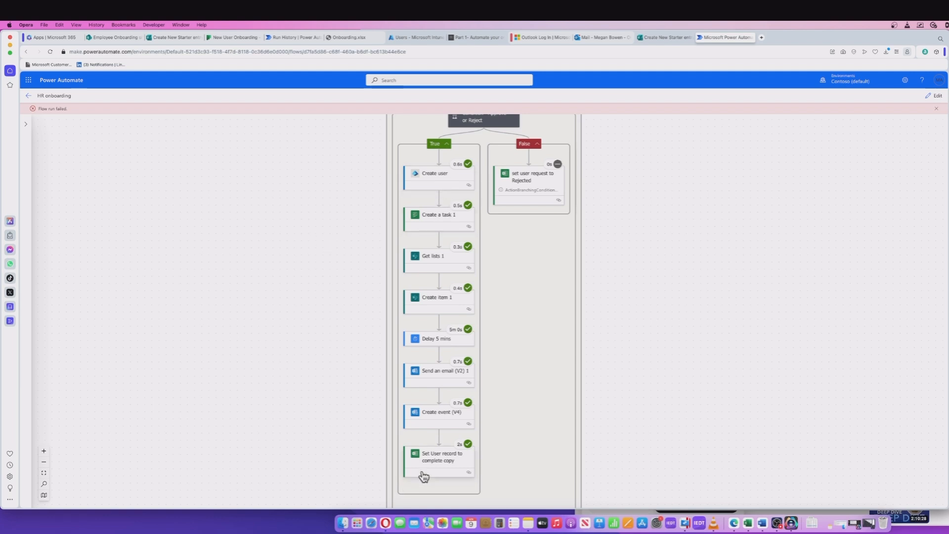
mouse_move(337, 283)
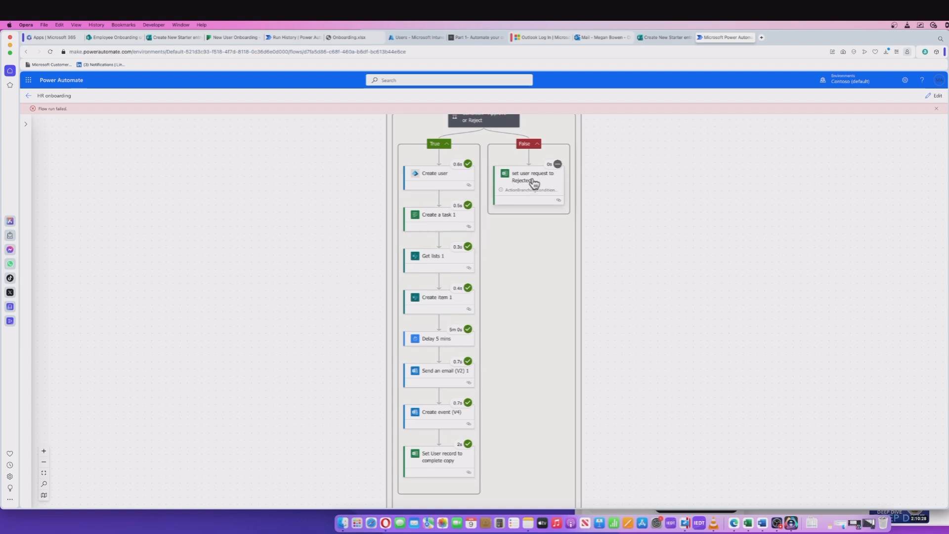
mouse_move(540, 180)
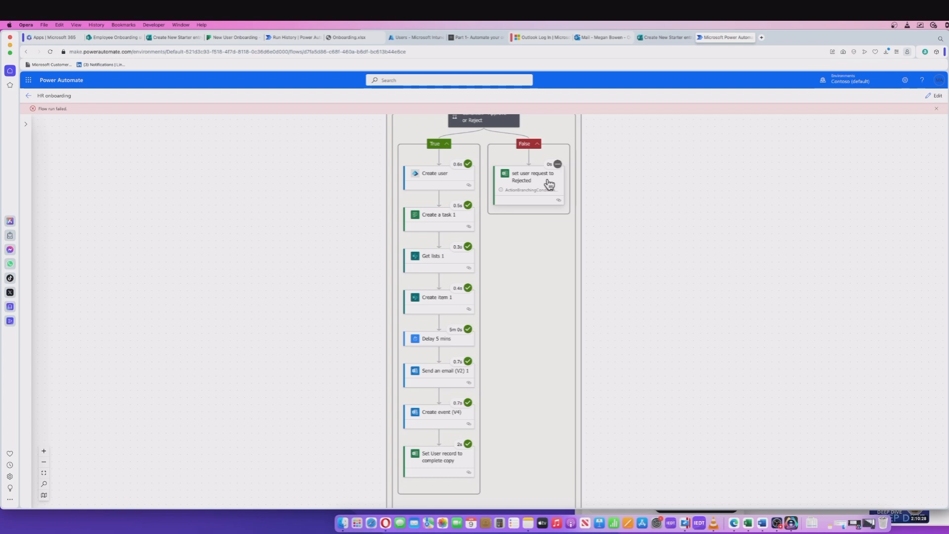
mouse_move(513, 197)
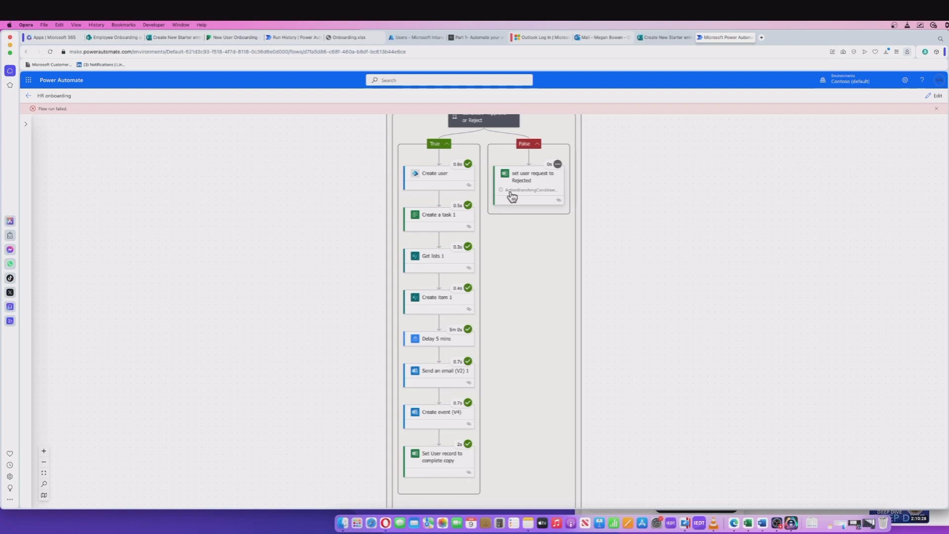
Switch to the Outlook mailbox after reviewing the succeeded True-branch steps.
click(599, 37)
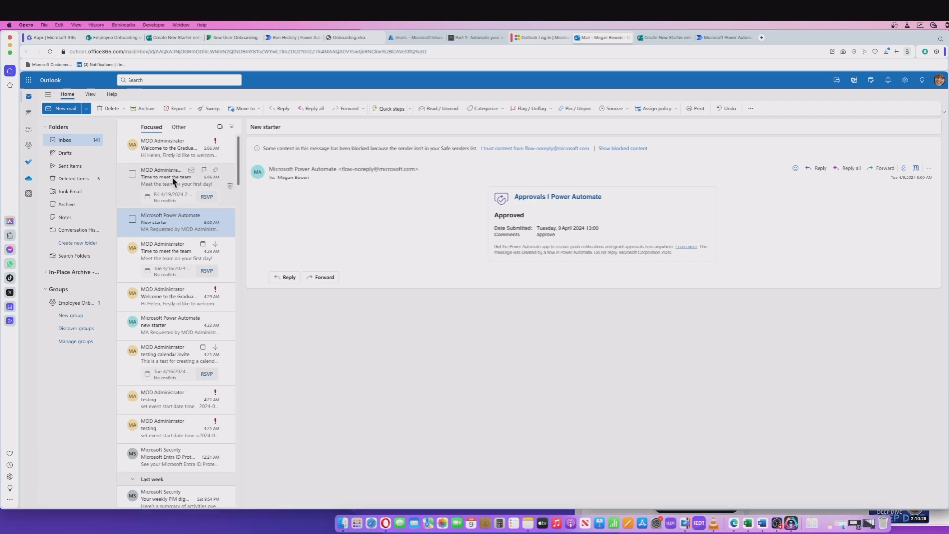
View the Time to meet the team meeting invite organised by MOD Administrator.
click(169, 177)
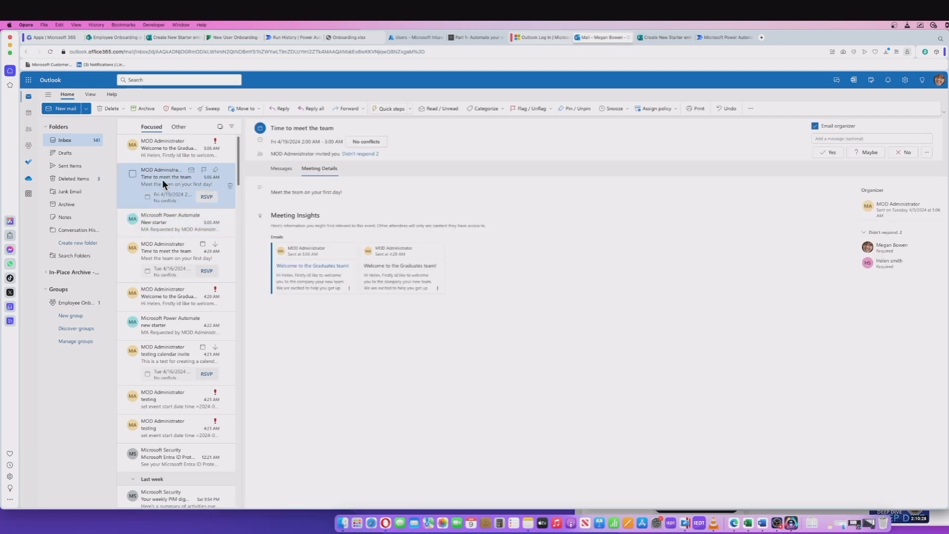
mouse_move(457, 214)
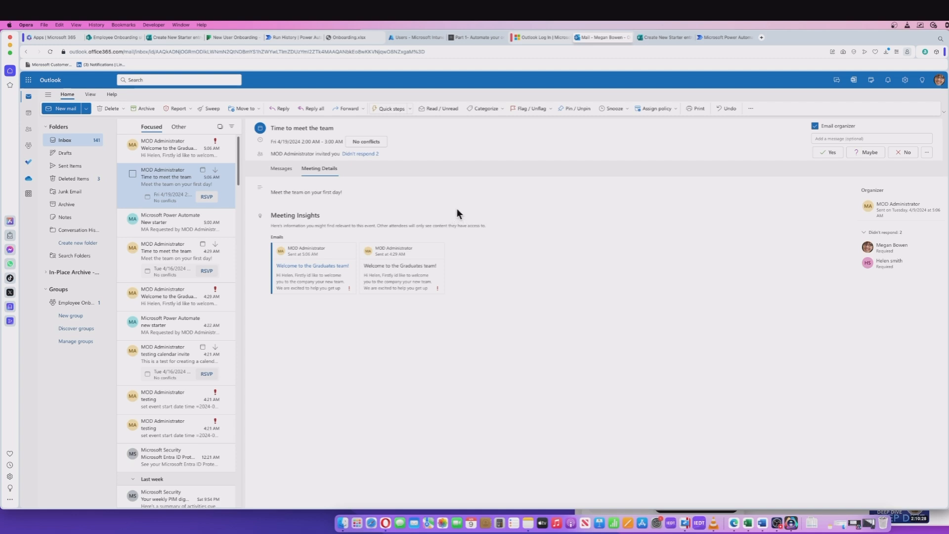
mouse_move(369, 193)
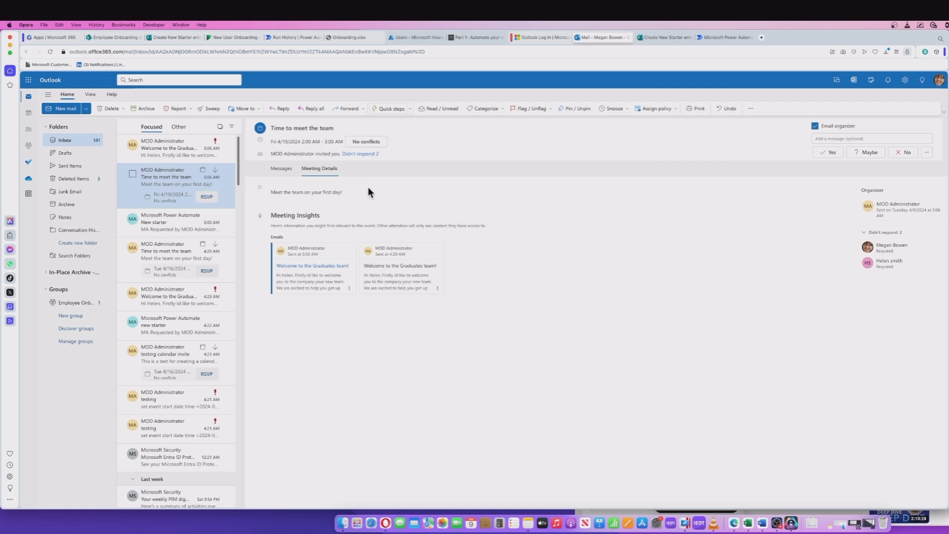
mouse_move(388, 207)
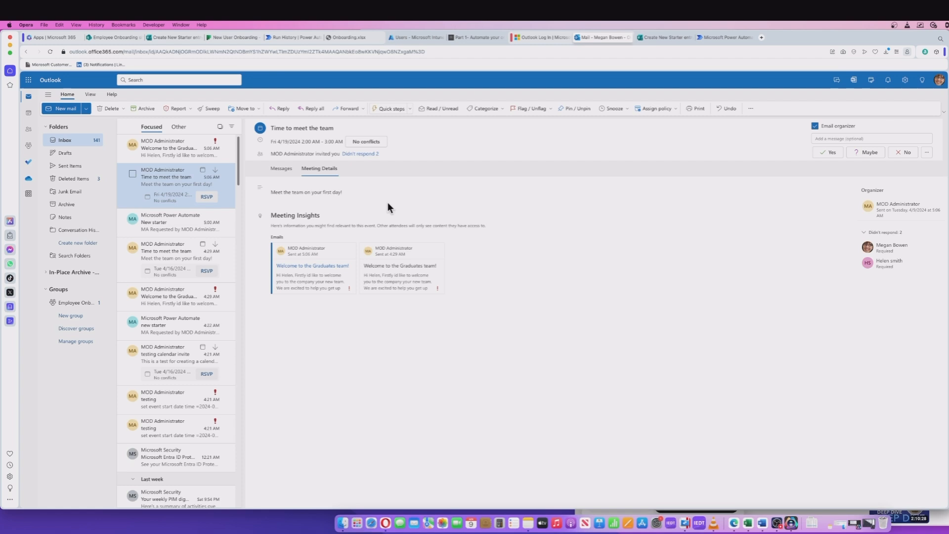
mouse_move(350, 199)
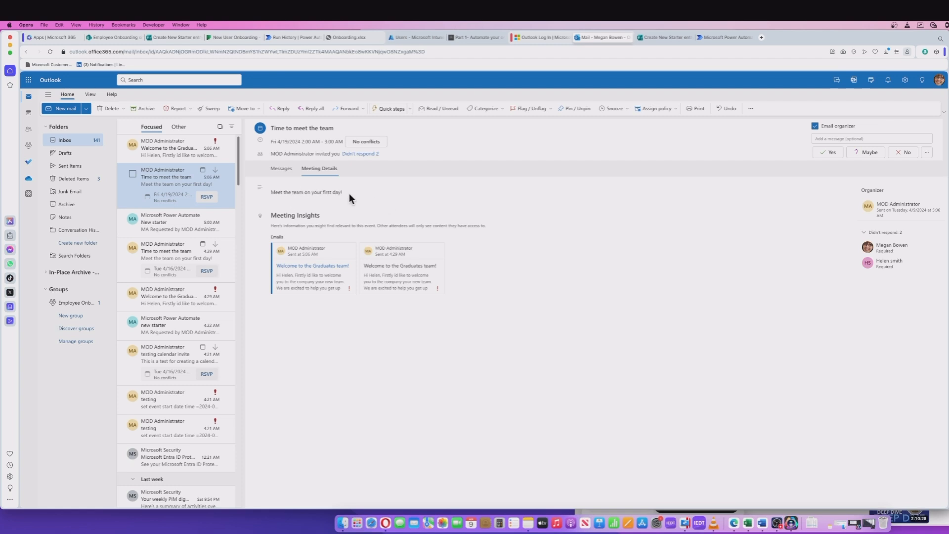
mouse_move(439, 209)
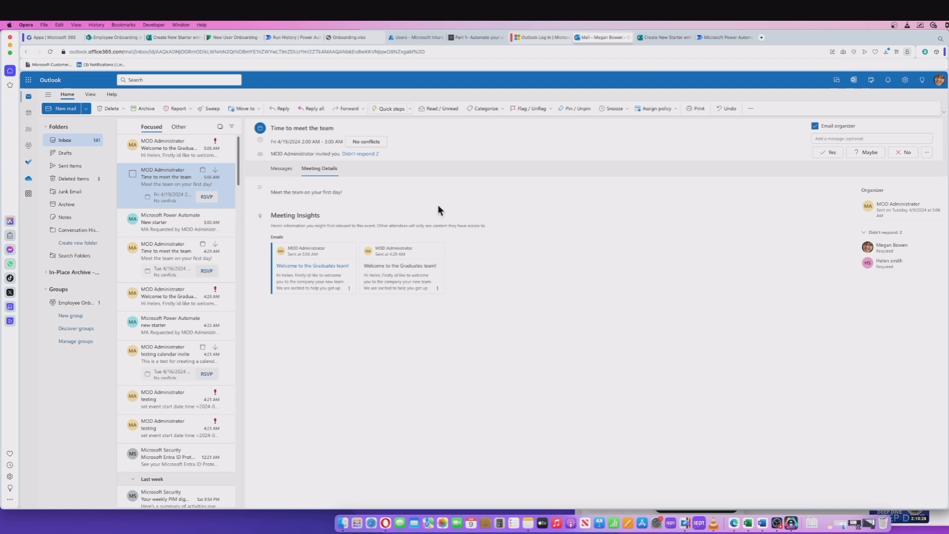
mouse_move(722, 249)
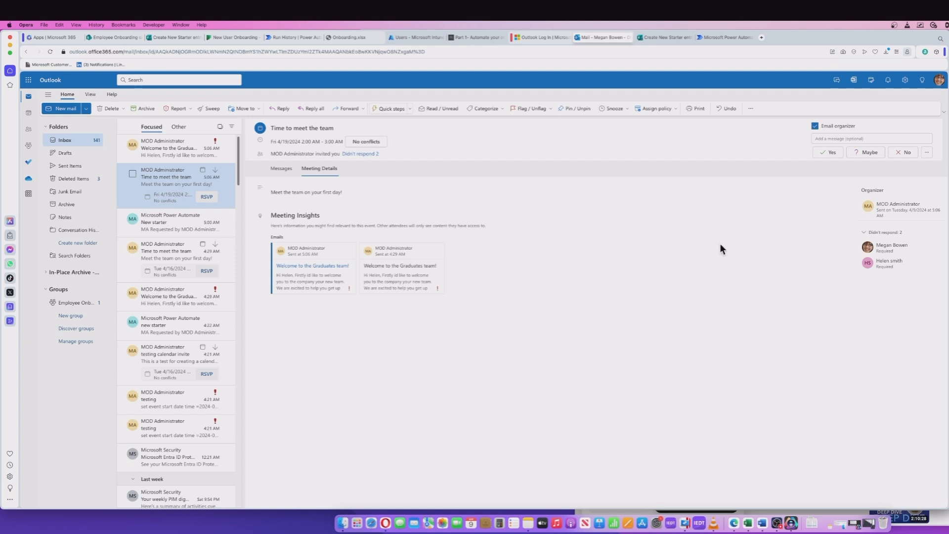
mouse_move(886, 274)
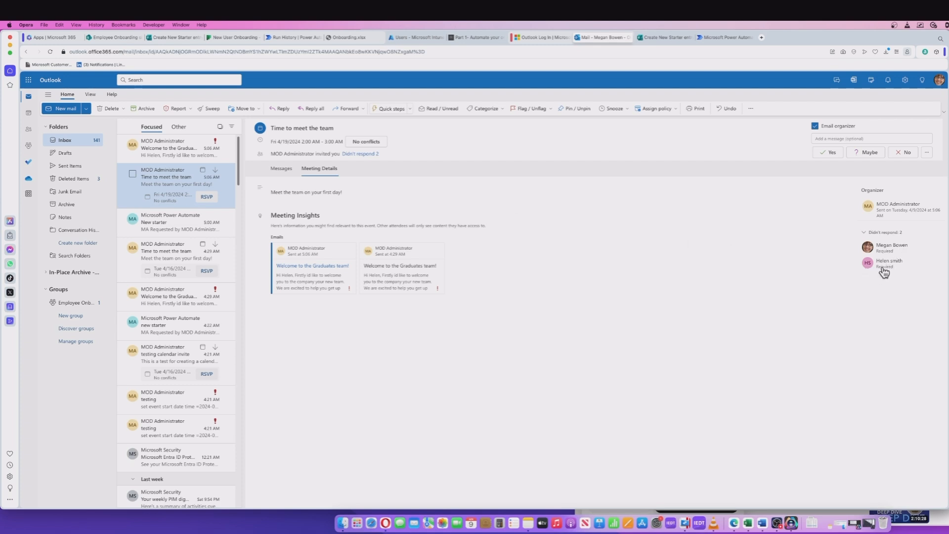
mouse_move(889, 271)
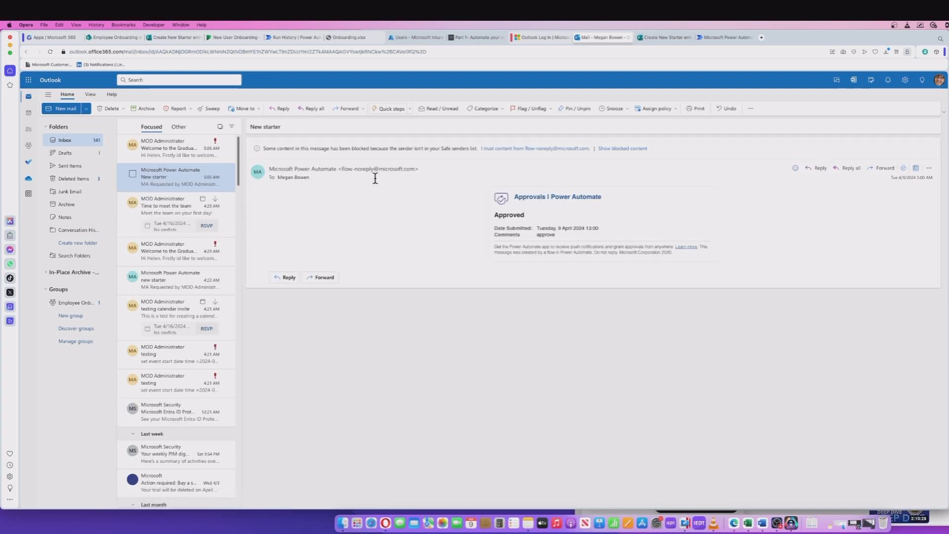
click(172, 147)
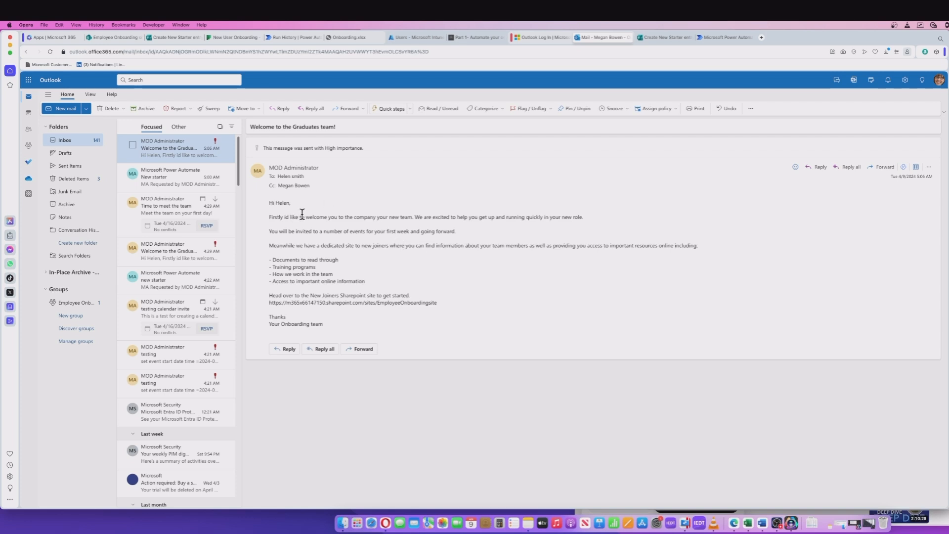
mouse_move(319, 225)
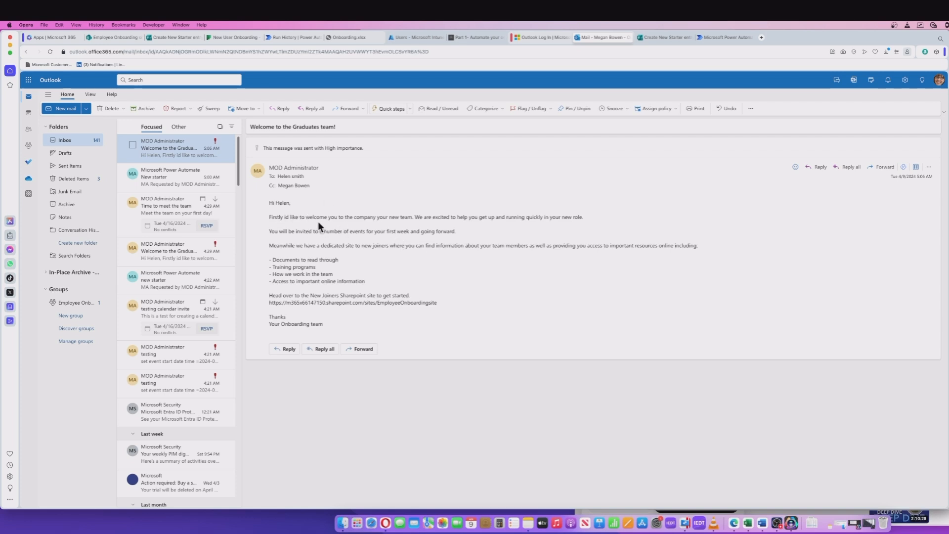
mouse_move(309, 256)
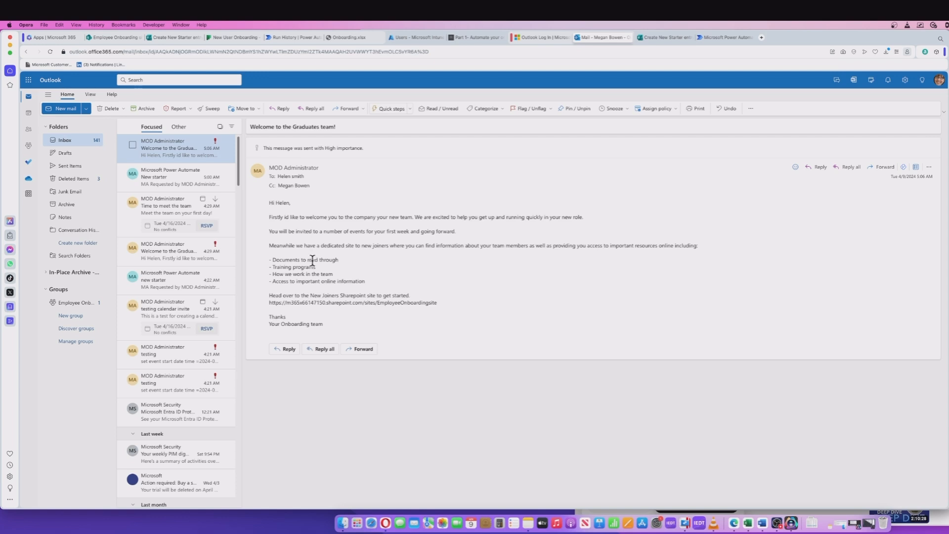
mouse_move(310, 214)
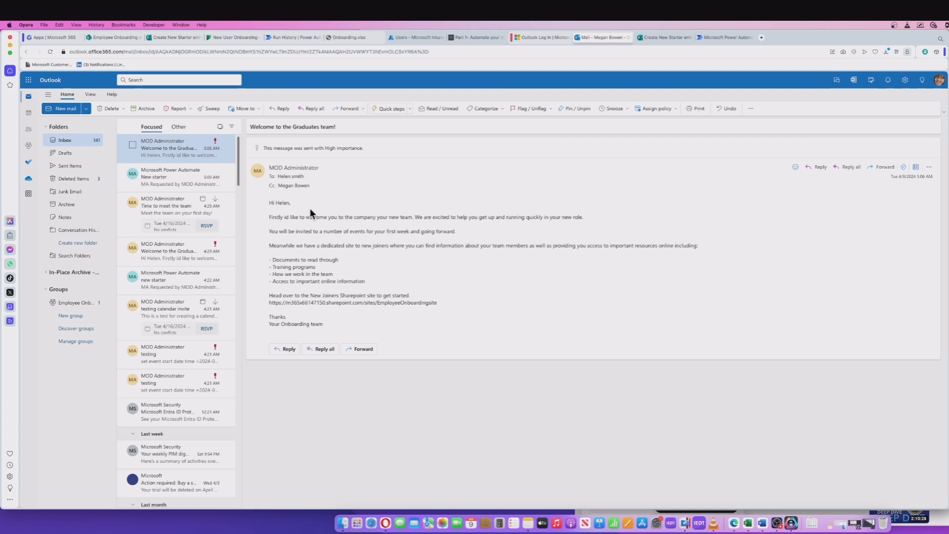
mouse_move(272, 187)
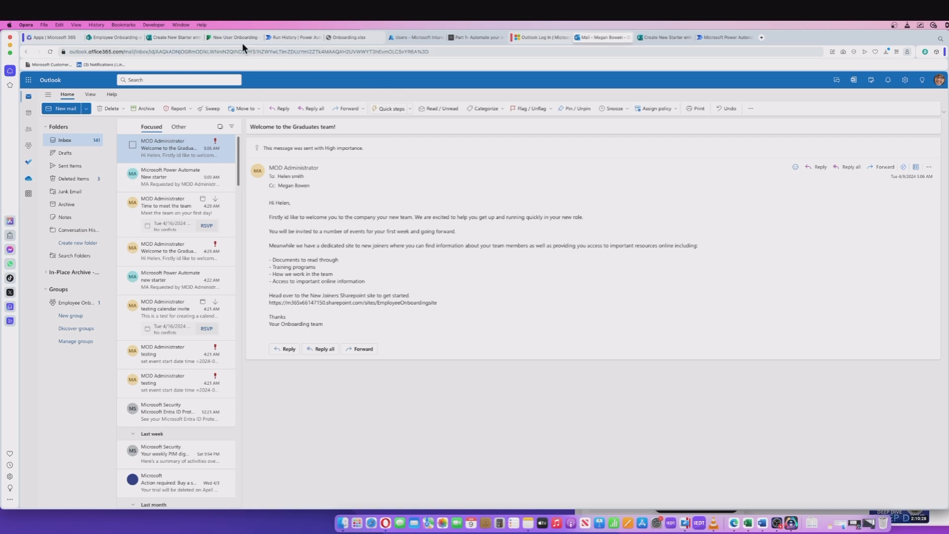
mouse_move(233, 37)
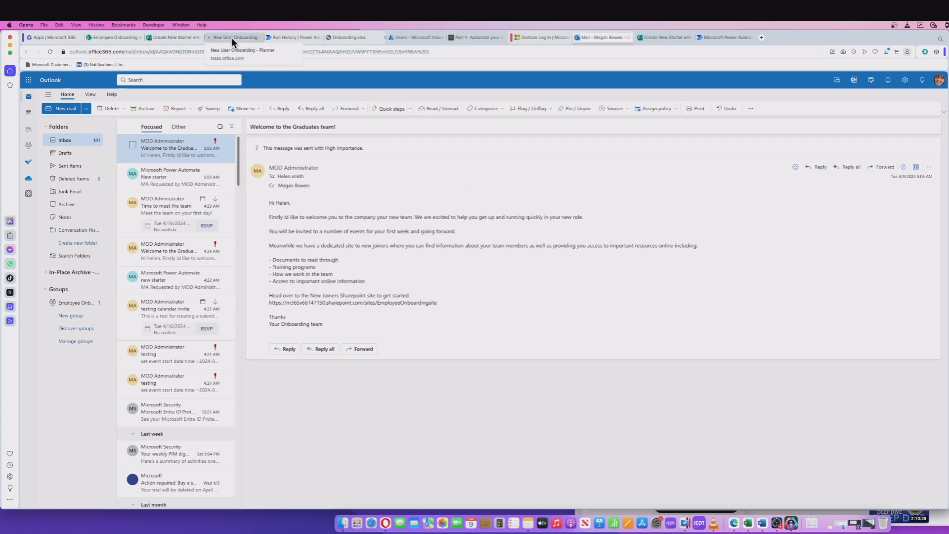
click(233, 38)
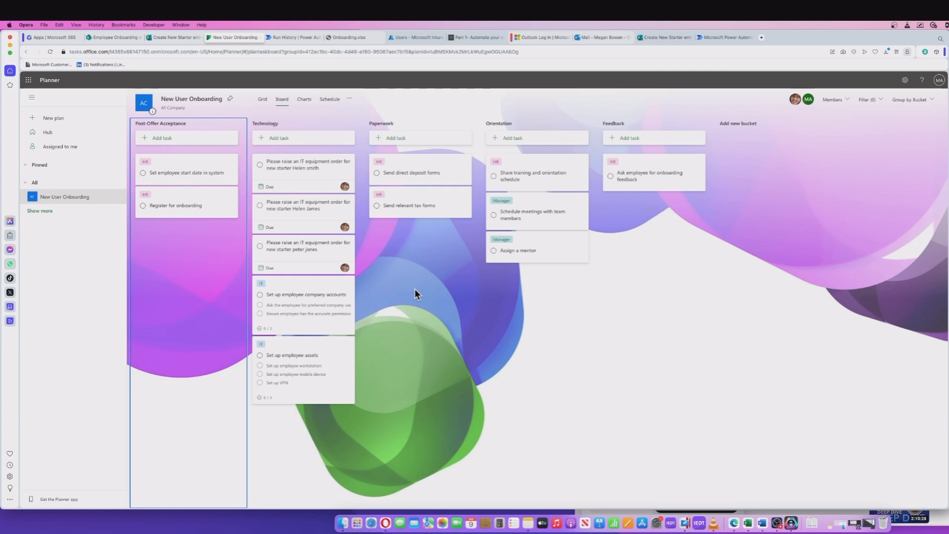
mouse_move(330, 209)
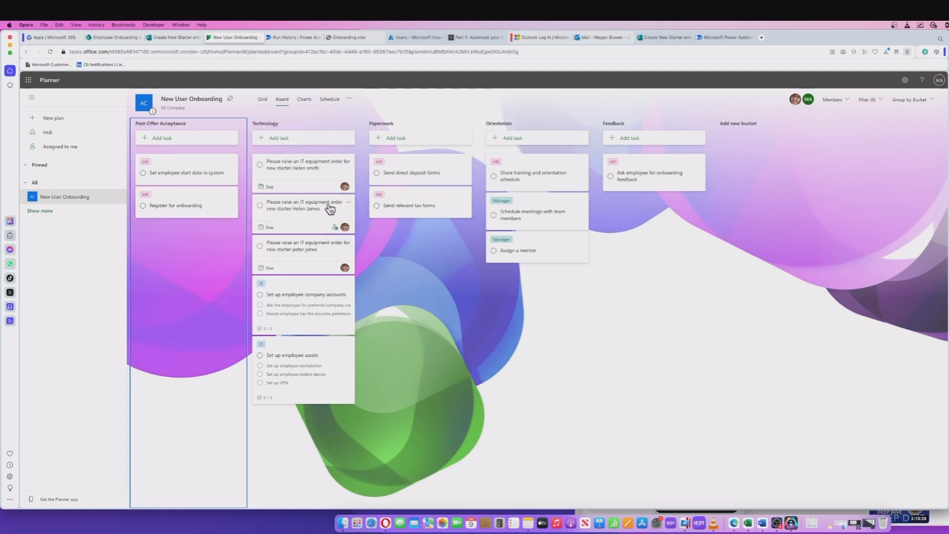
mouse_move(382, 233)
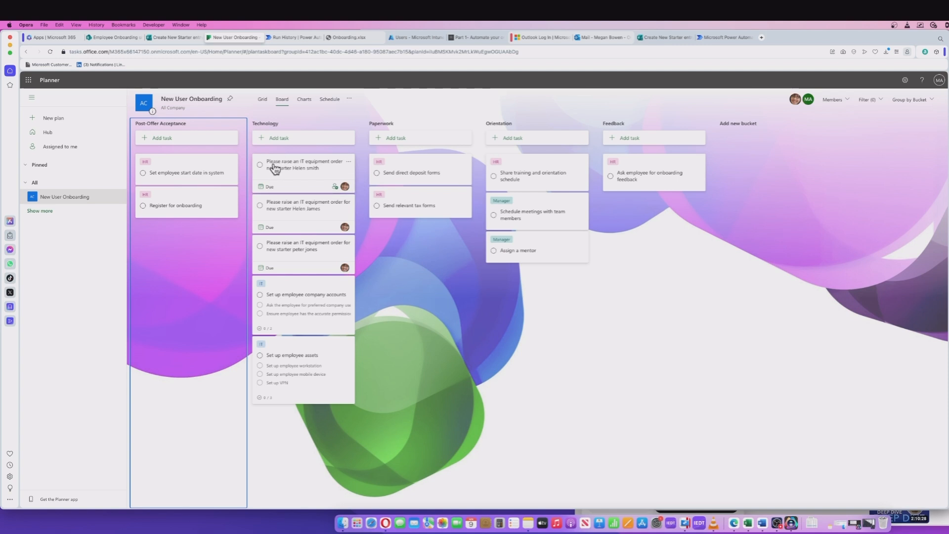
mouse_move(341, 168)
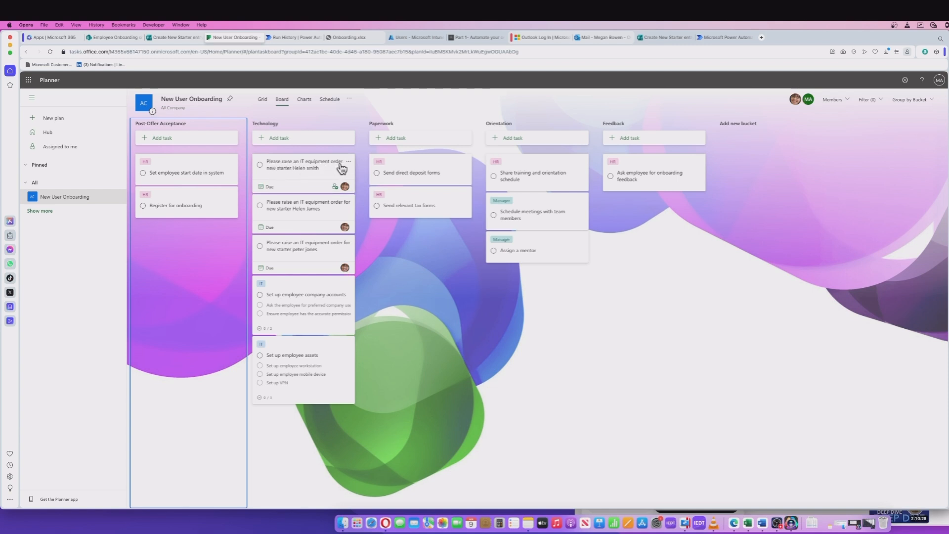
mouse_move(300, 171)
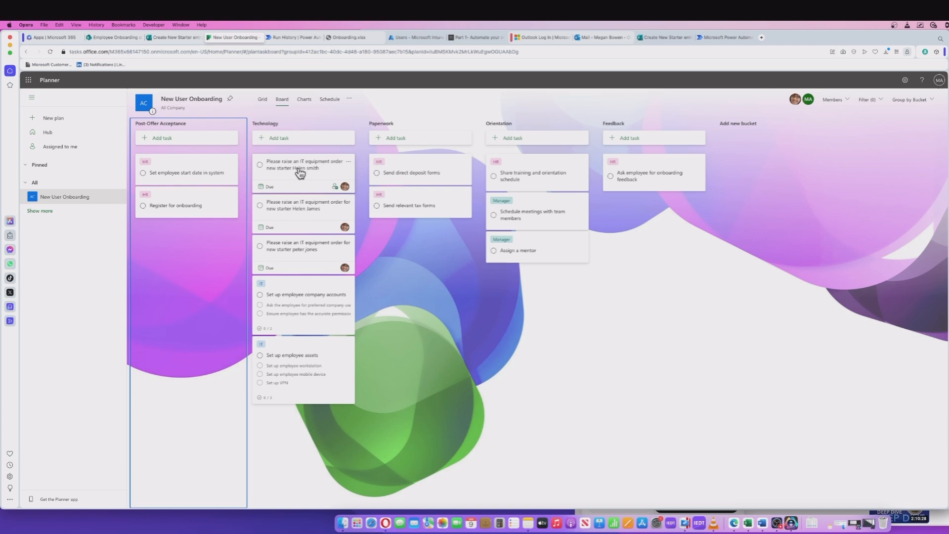
click(306, 165)
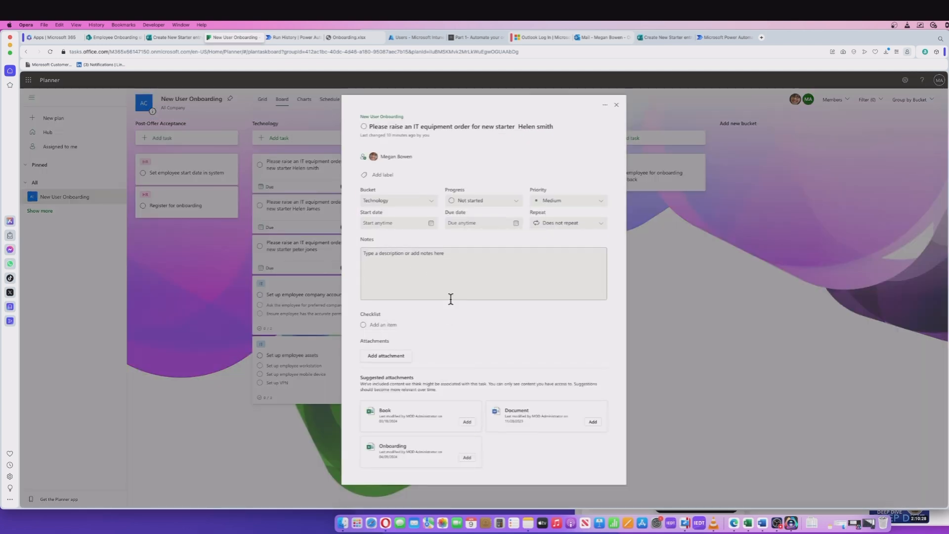
mouse_move(616, 105)
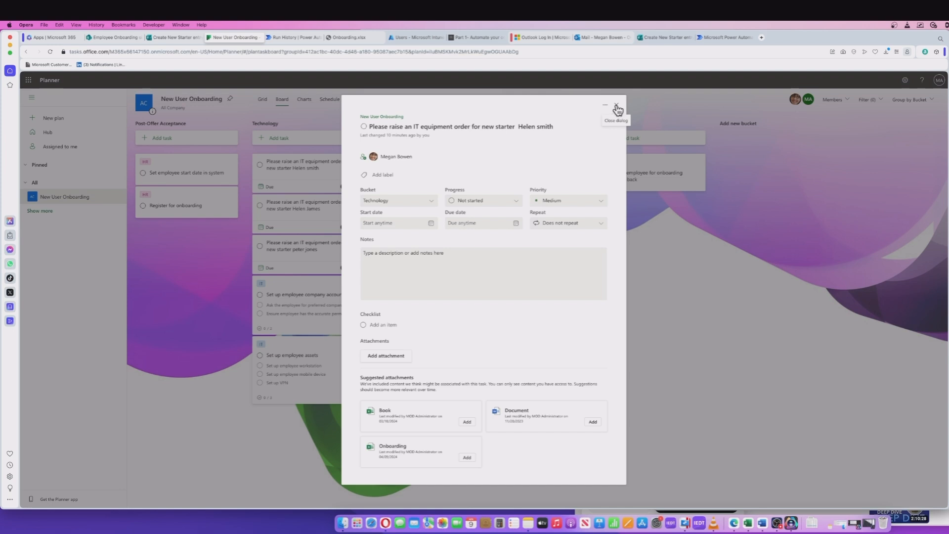
click(617, 106)
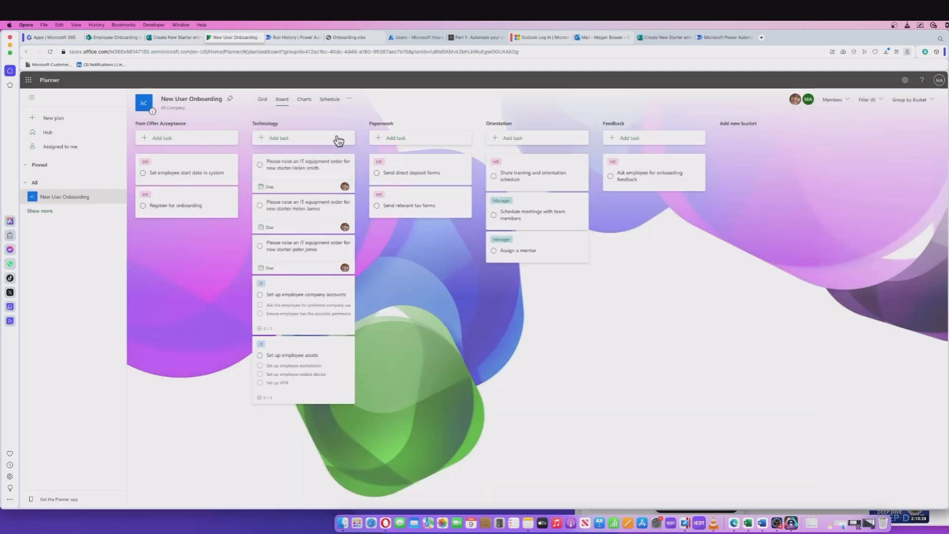
mouse_move(348, 36)
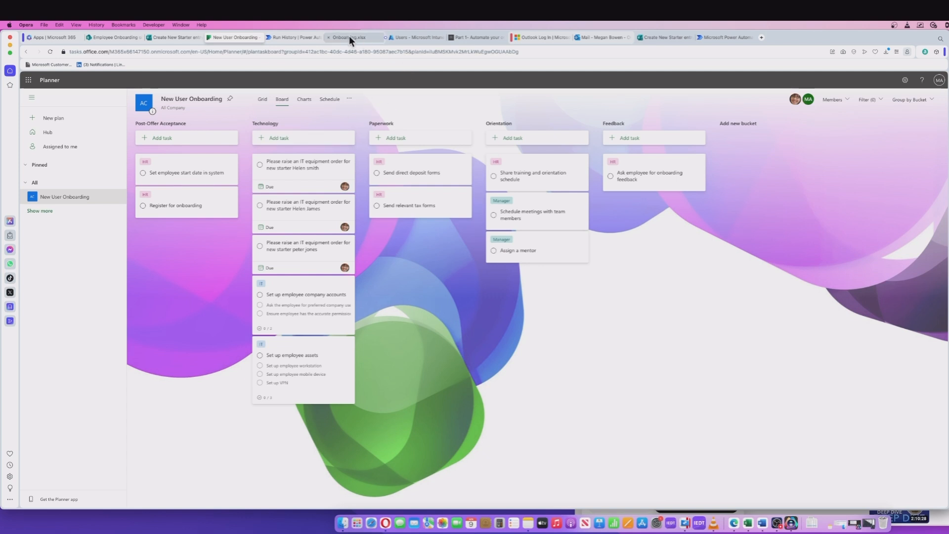
click(348, 37)
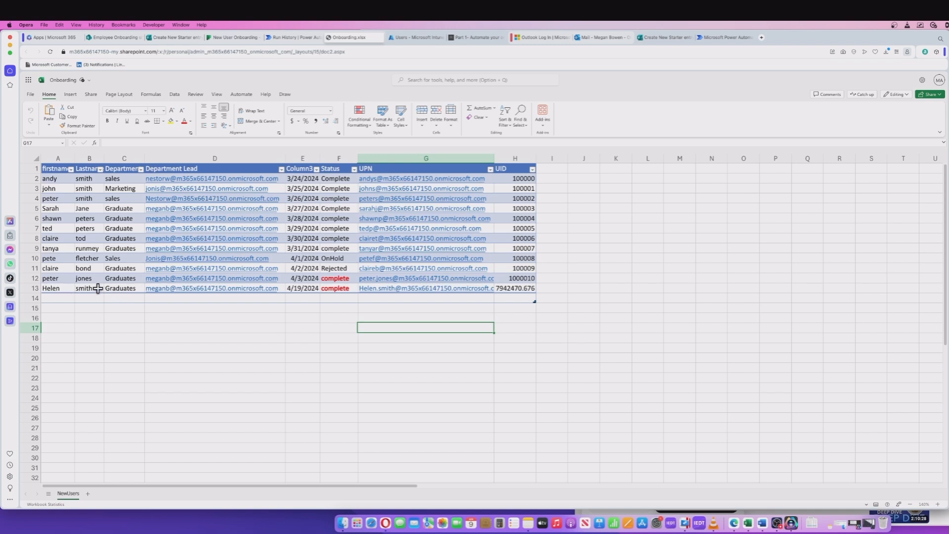
mouse_move(277, 293)
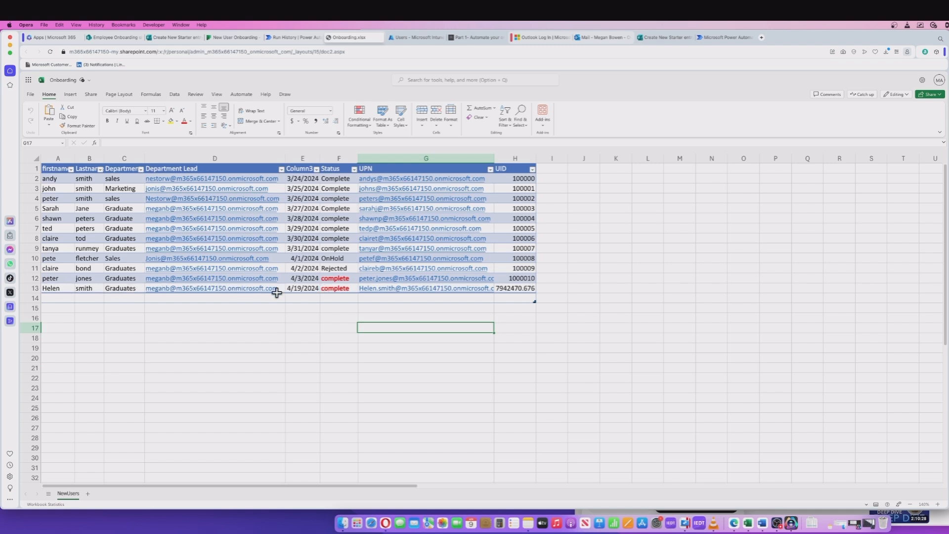
mouse_move(208, 317)
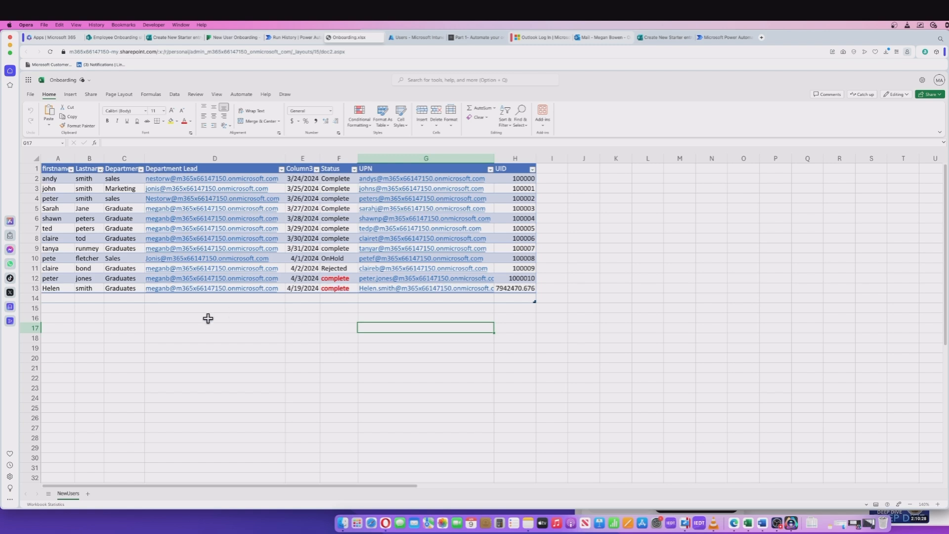
mouse_move(440, 61)
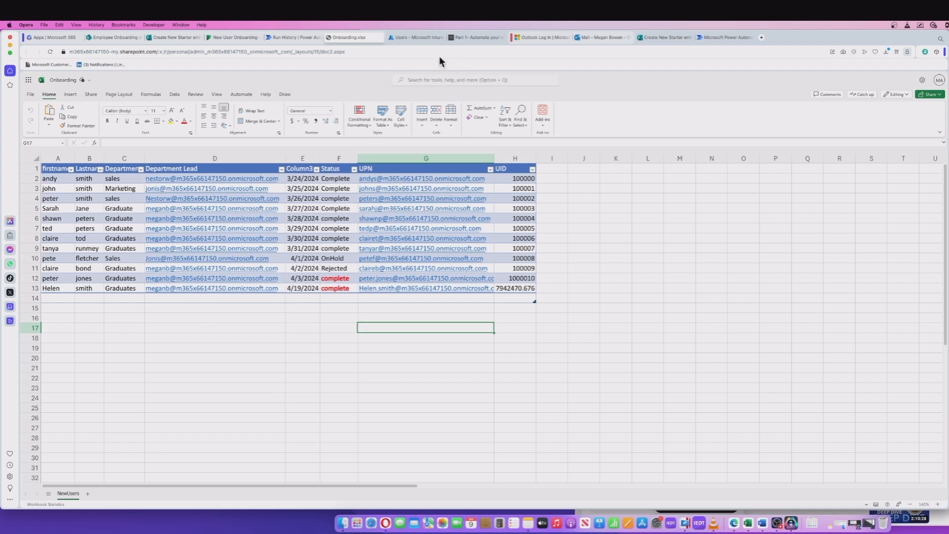
mouse_move(418, 37)
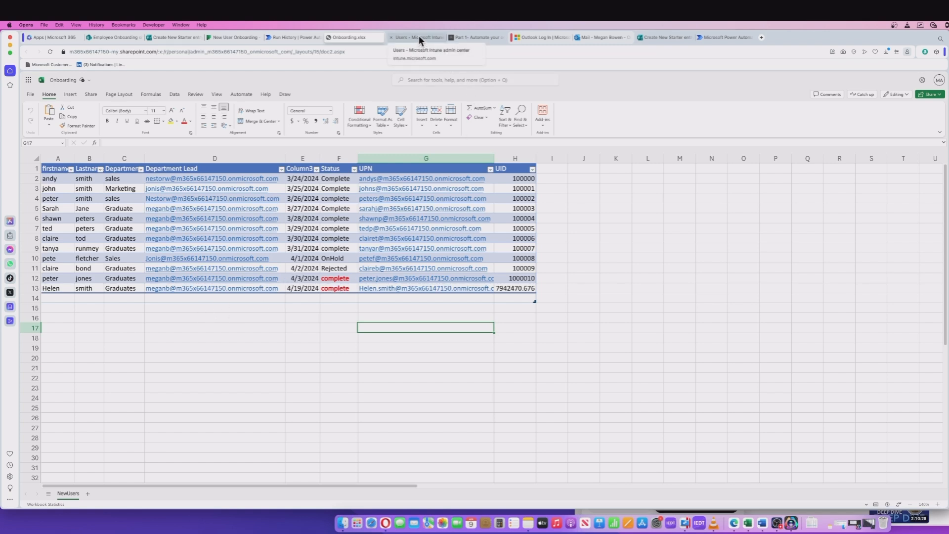
click(417, 37)
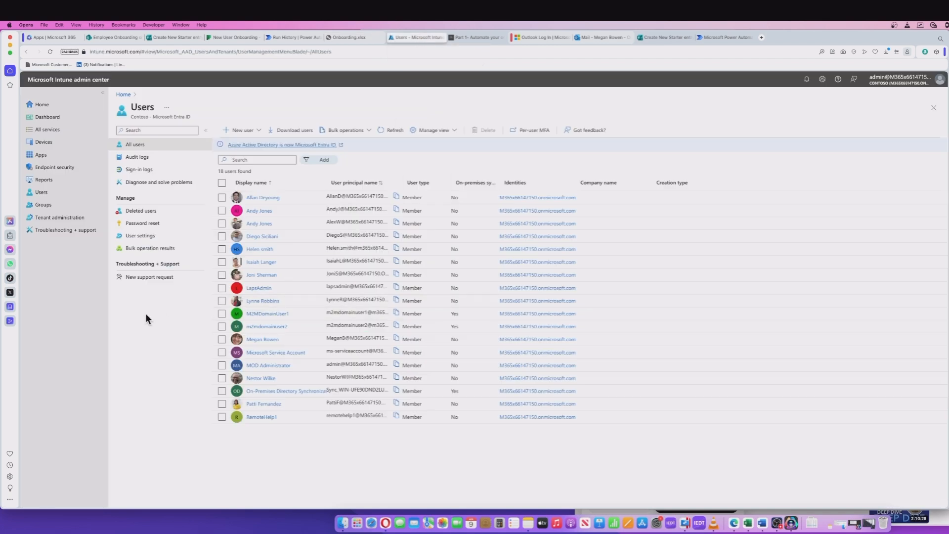
mouse_move(177, 315)
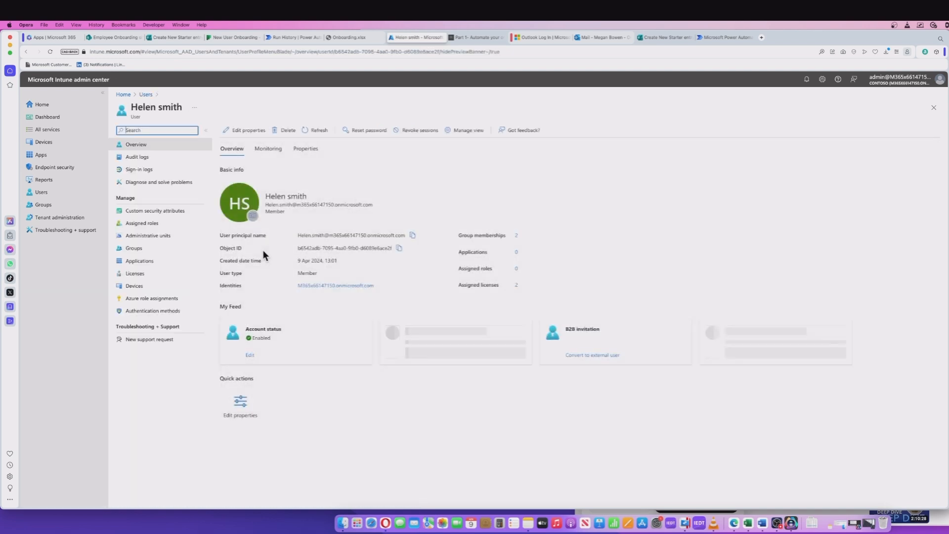
Check Helen smith's two inherited licenses and her Contoso and Graduates group memberships, then go to her inbox.
click(135, 273)
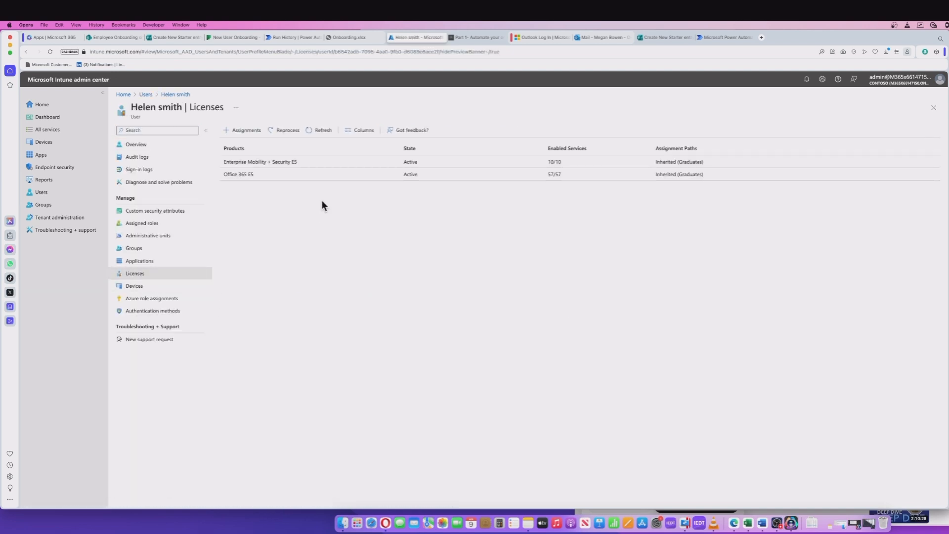
mouse_move(269, 190)
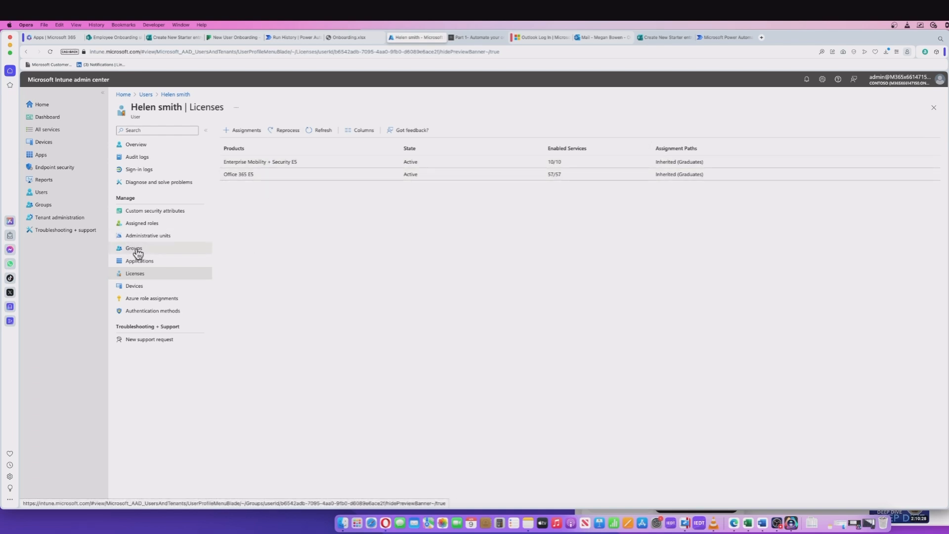
click(133, 247)
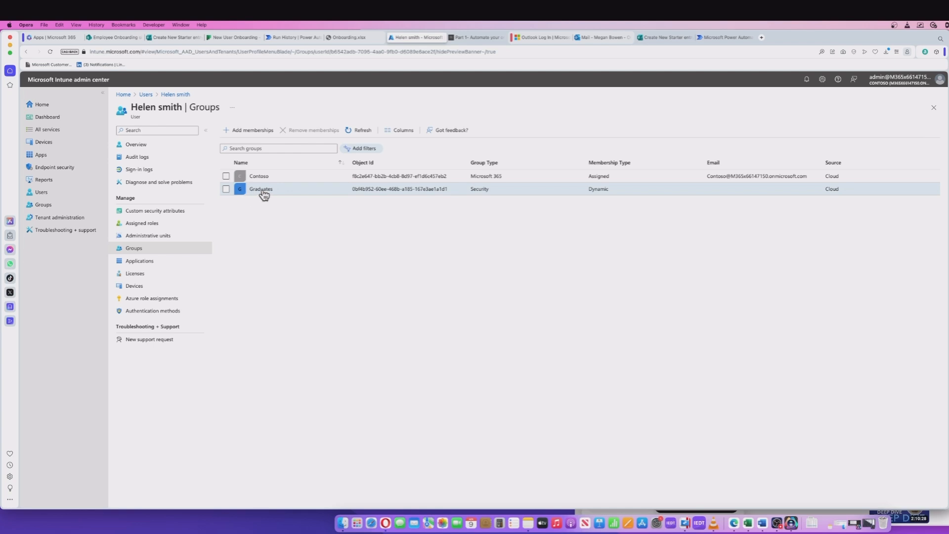
mouse_move(276, 194)
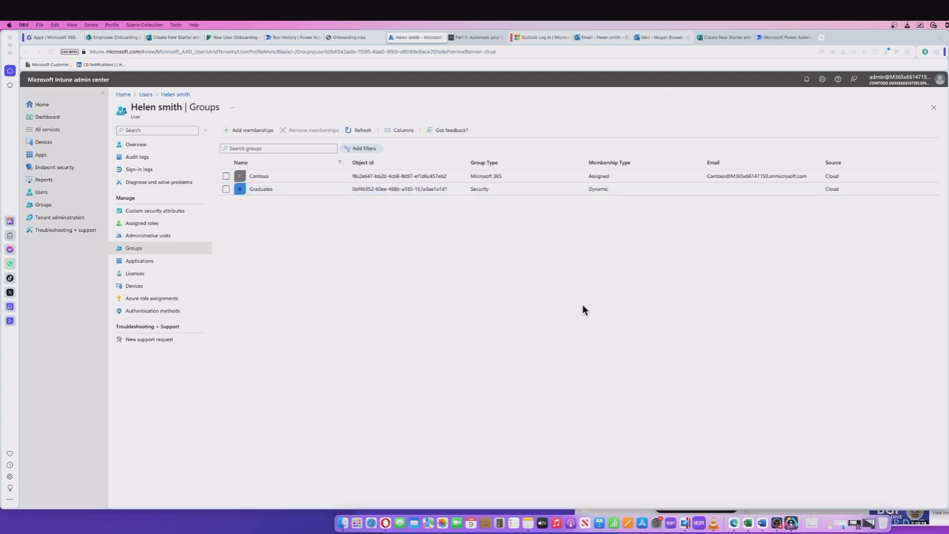
mouse_move(416, 276)
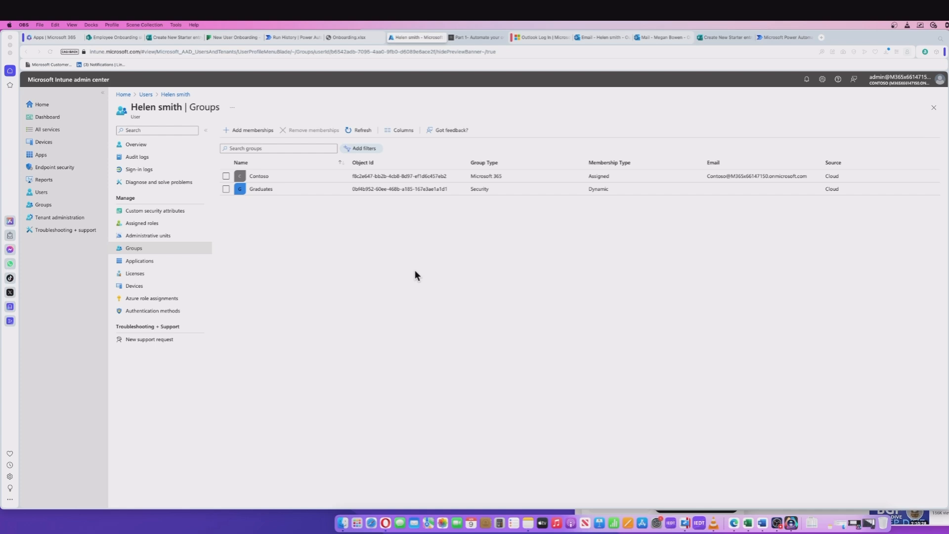
mouse_move(558, 147)
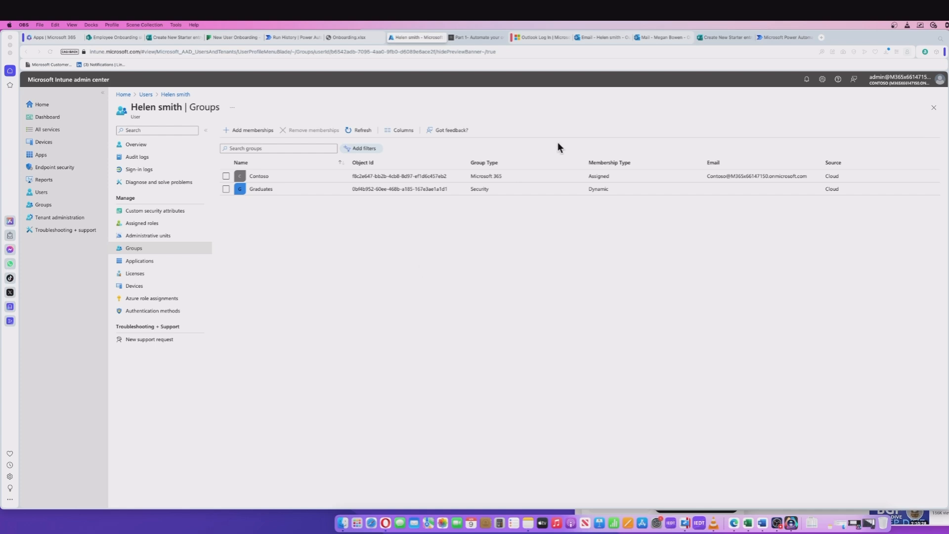
click(601, 36)
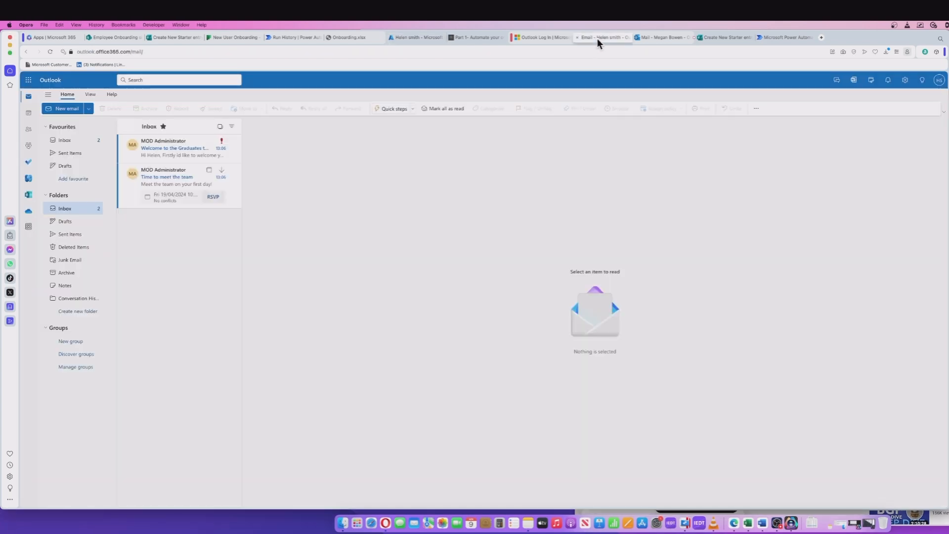
mouse_move(432, 271)
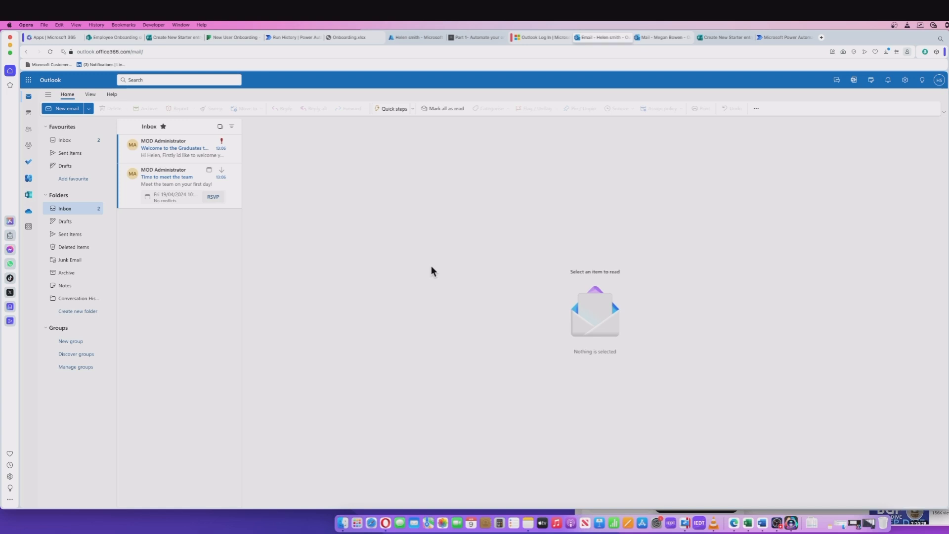
mouse_move(645, 78)
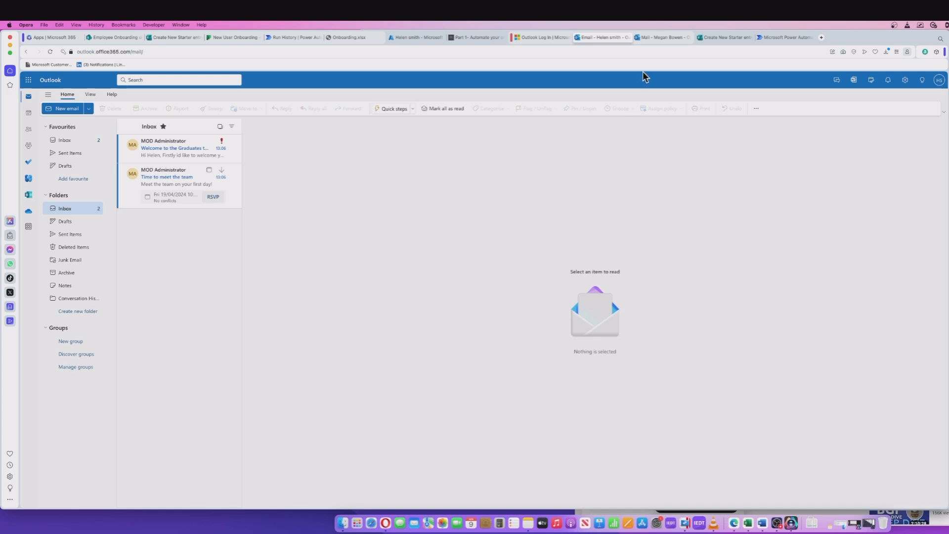
mouse_move(412, 48)
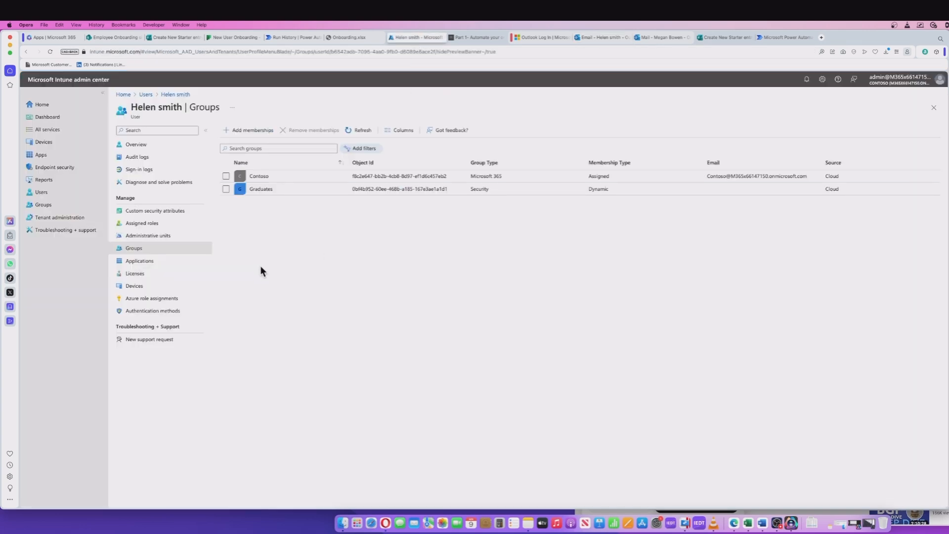
mouse_move(136, 144)
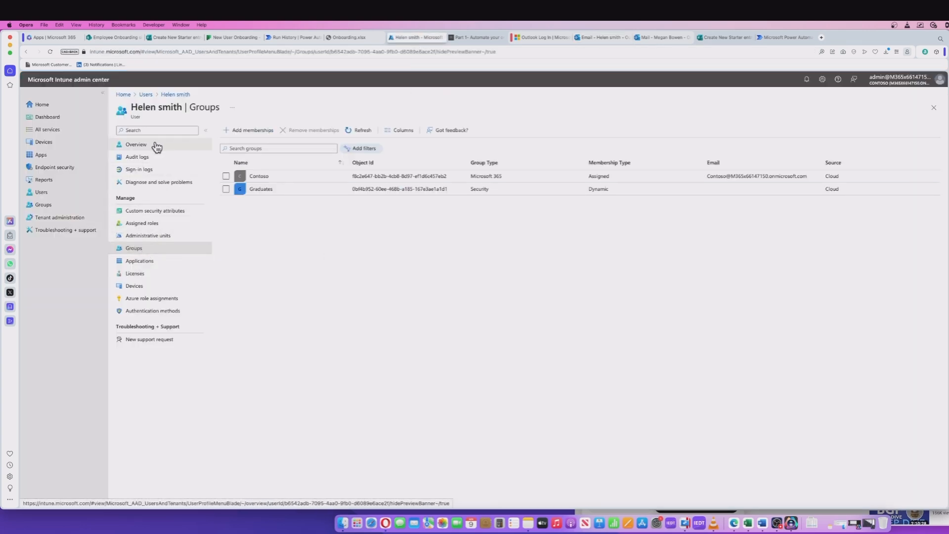
click(136, 144)
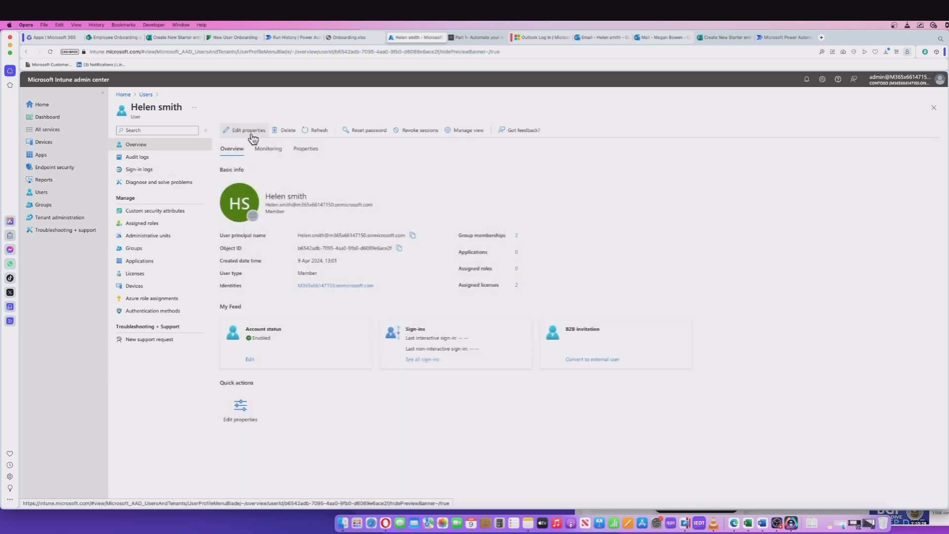
click(246, 130)
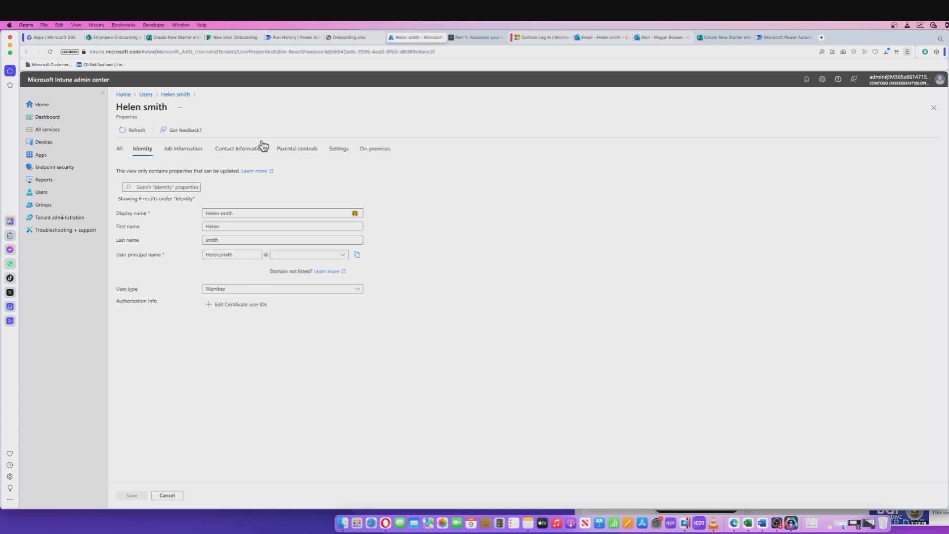
click(119, 149)
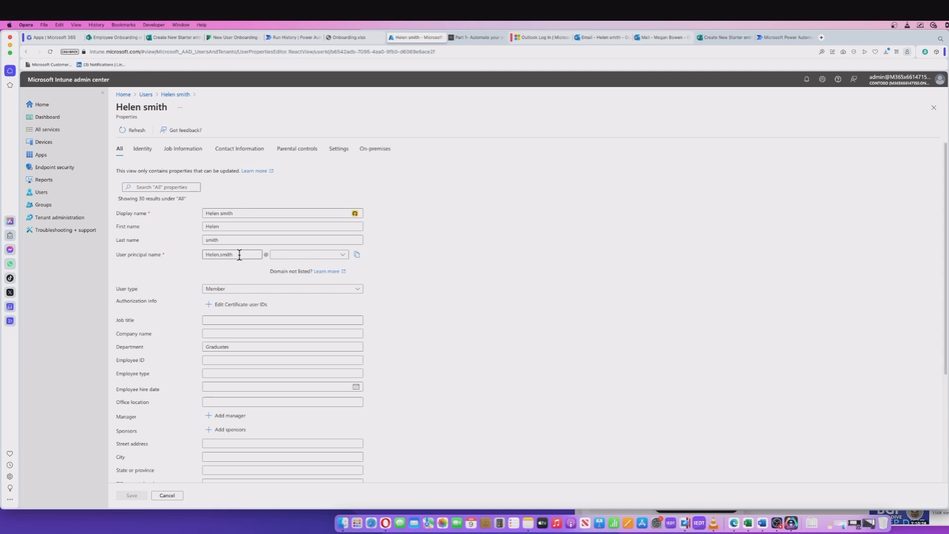
scroll(down, 3)
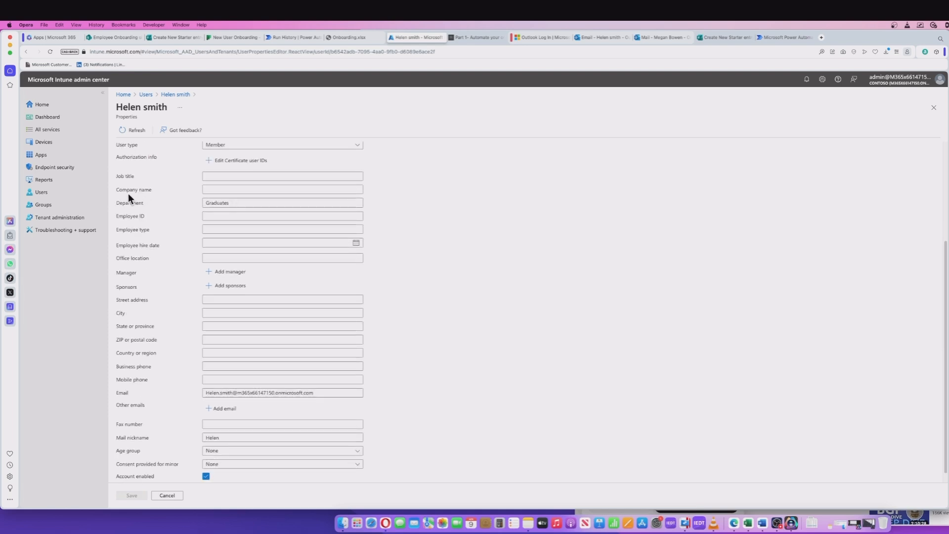
scroll(down, 3)
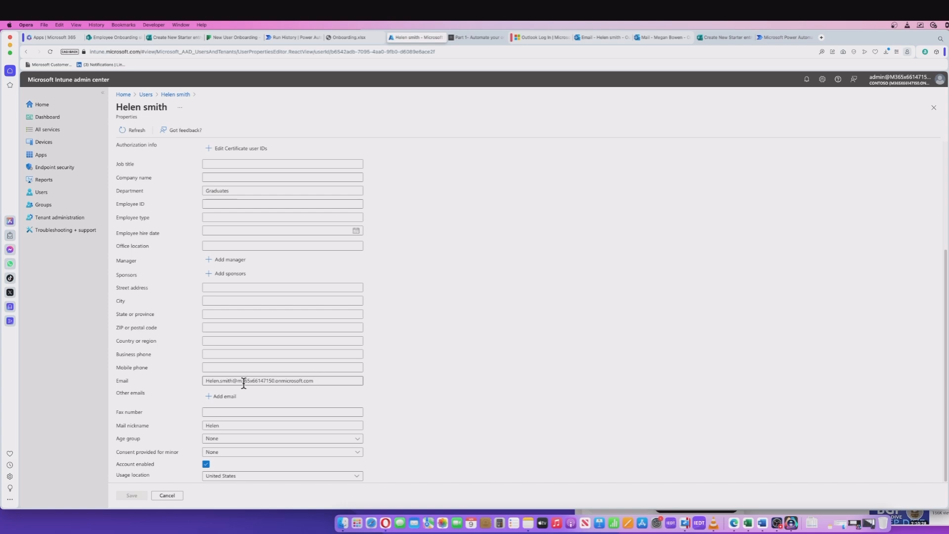
mouse_move(319, 381)
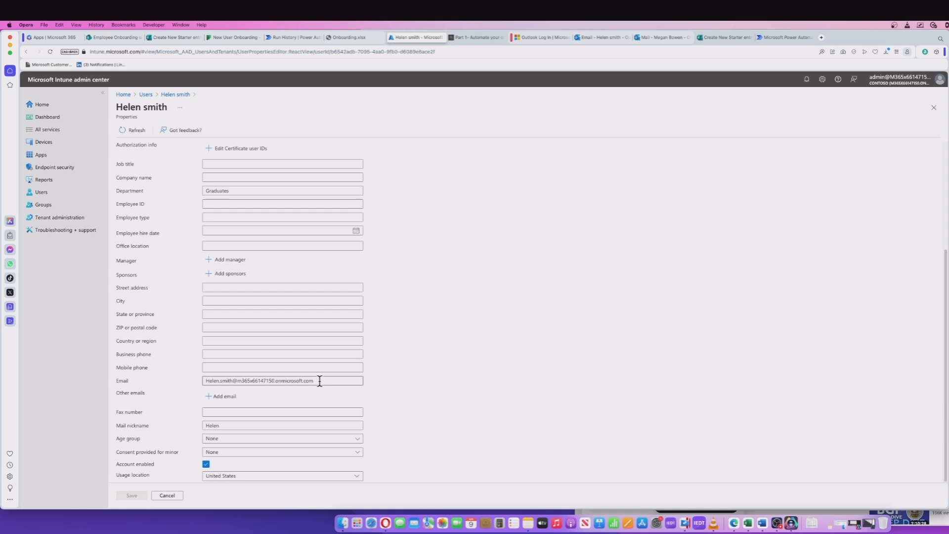
click(602, 36)
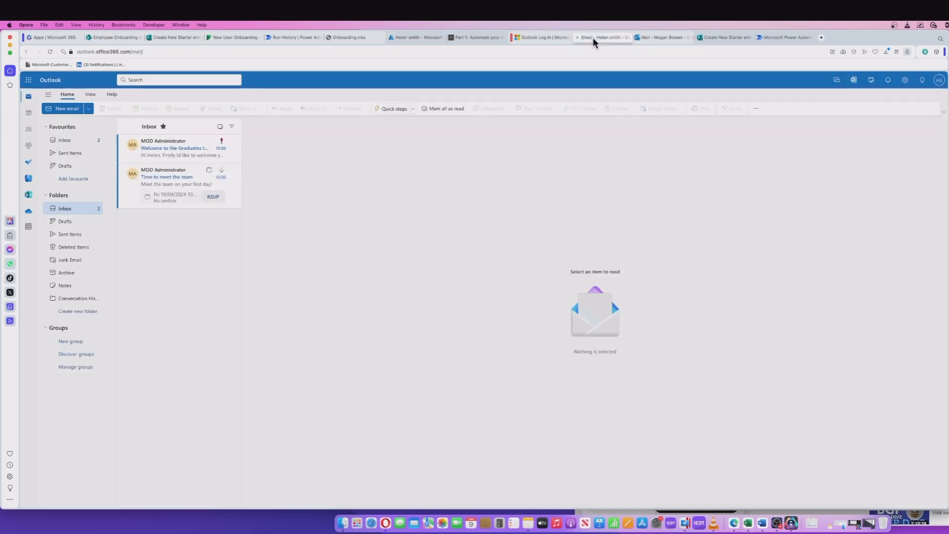
mouse_move(171, 177)
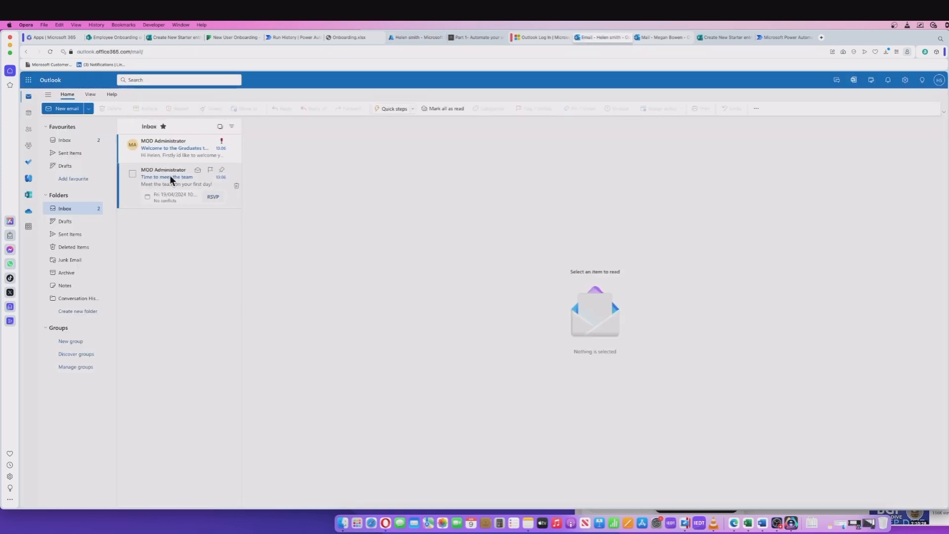
Read the Time to meet the team invitation with its attendees, then the Welcome to the Graduates team email.
click(172, 177)
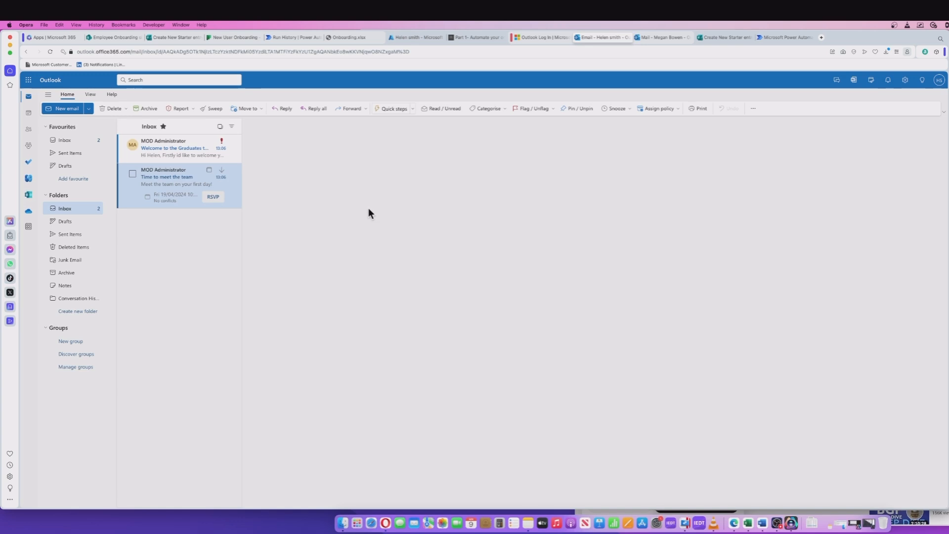
mouse_move(188, 185)
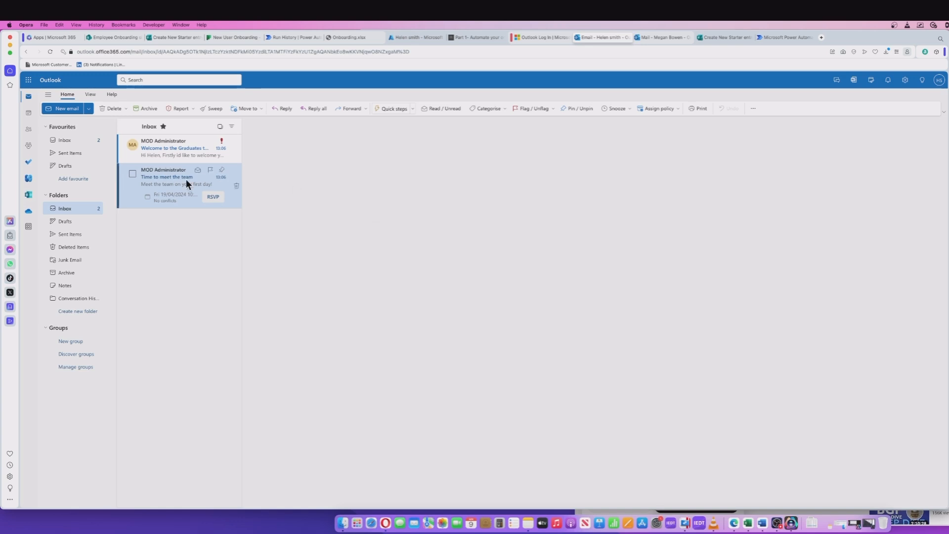
click(174, 177)
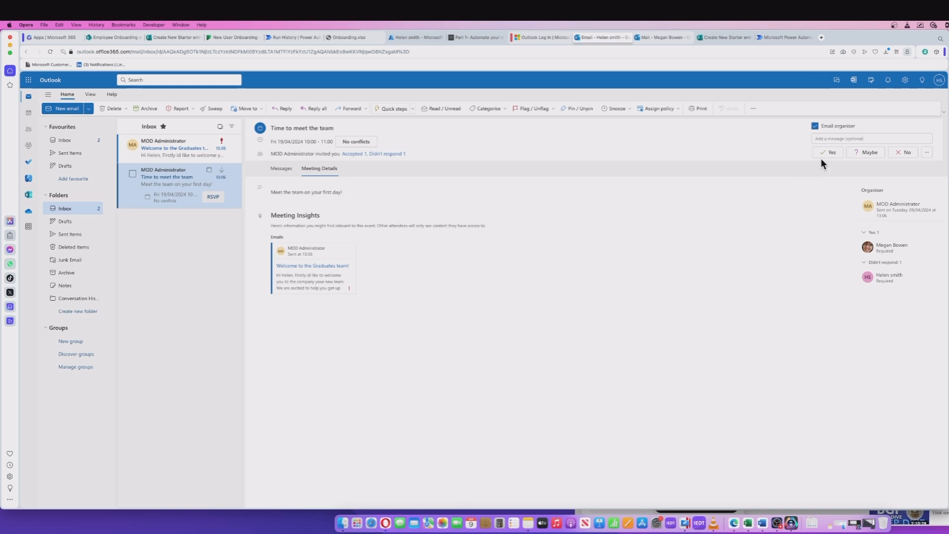
click(829, 153)
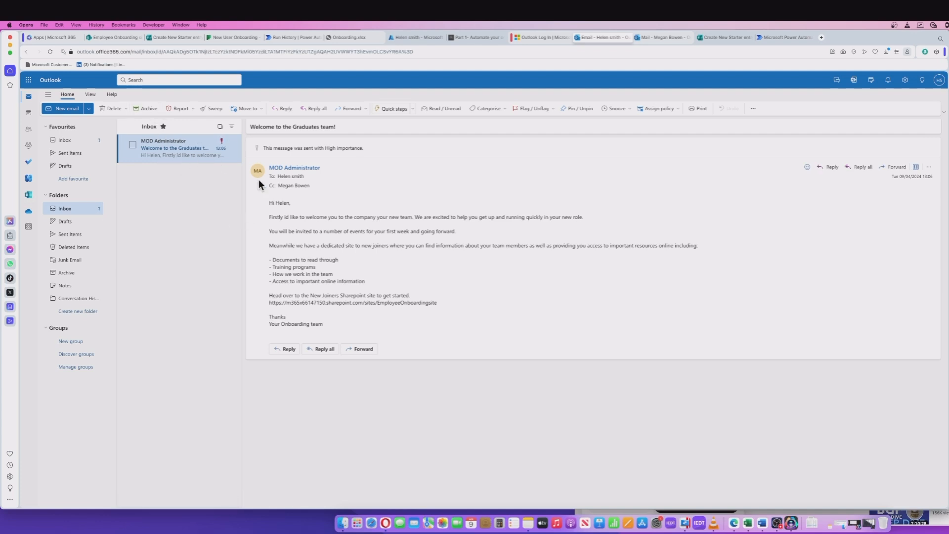
mouse_move(435, 241)
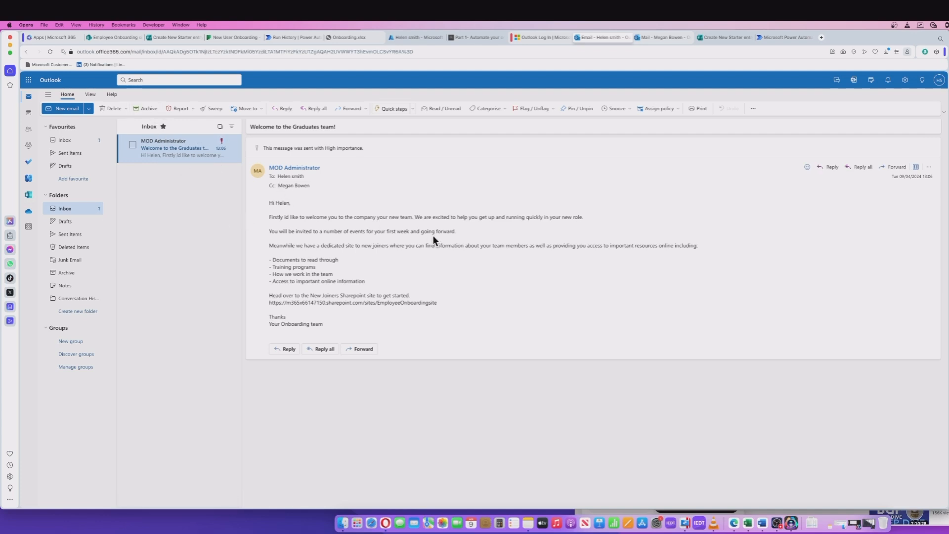
mouse_move(370, 265)
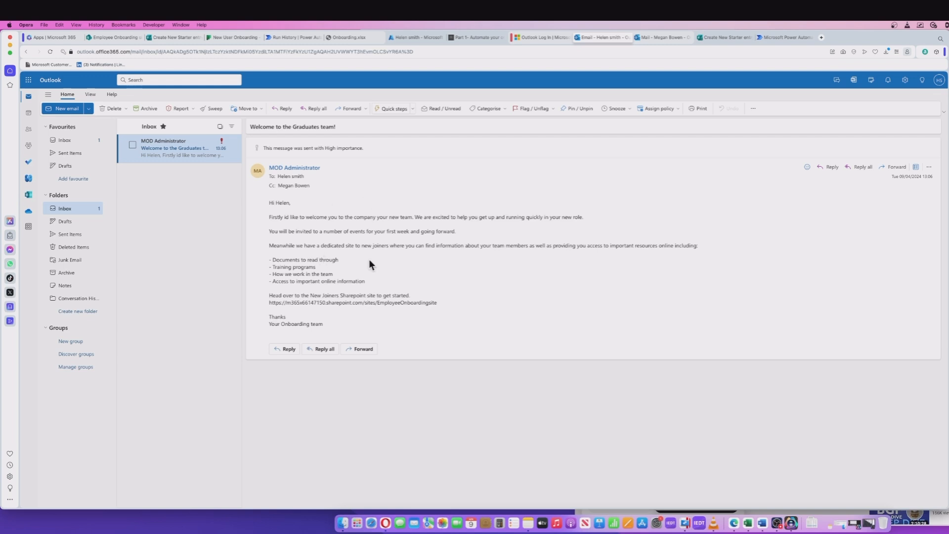